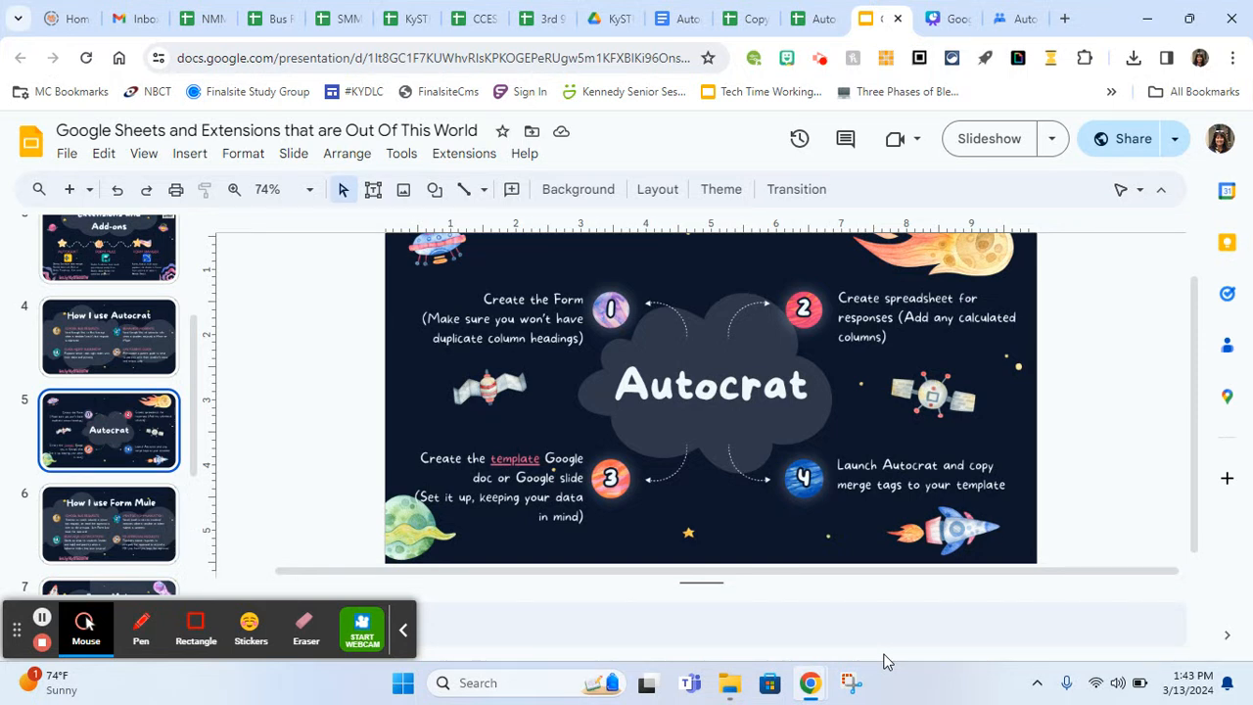
mouse_move(849, 585)
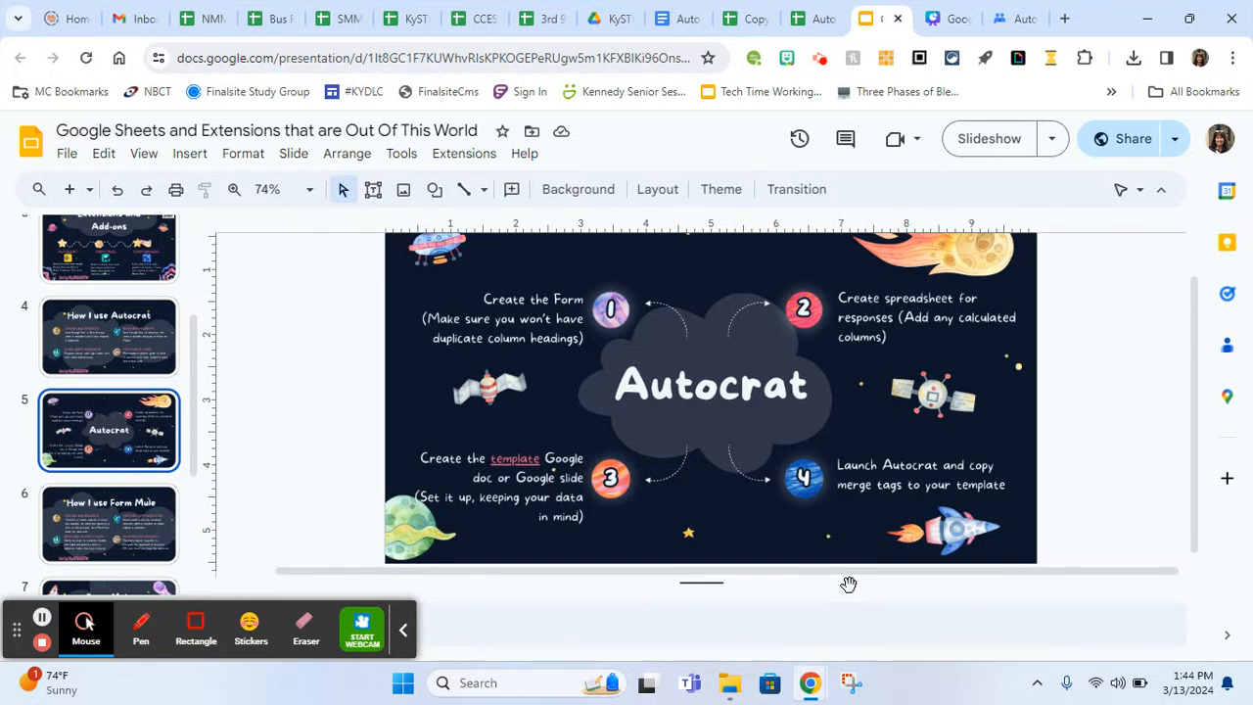
mouse_move(909, 363)
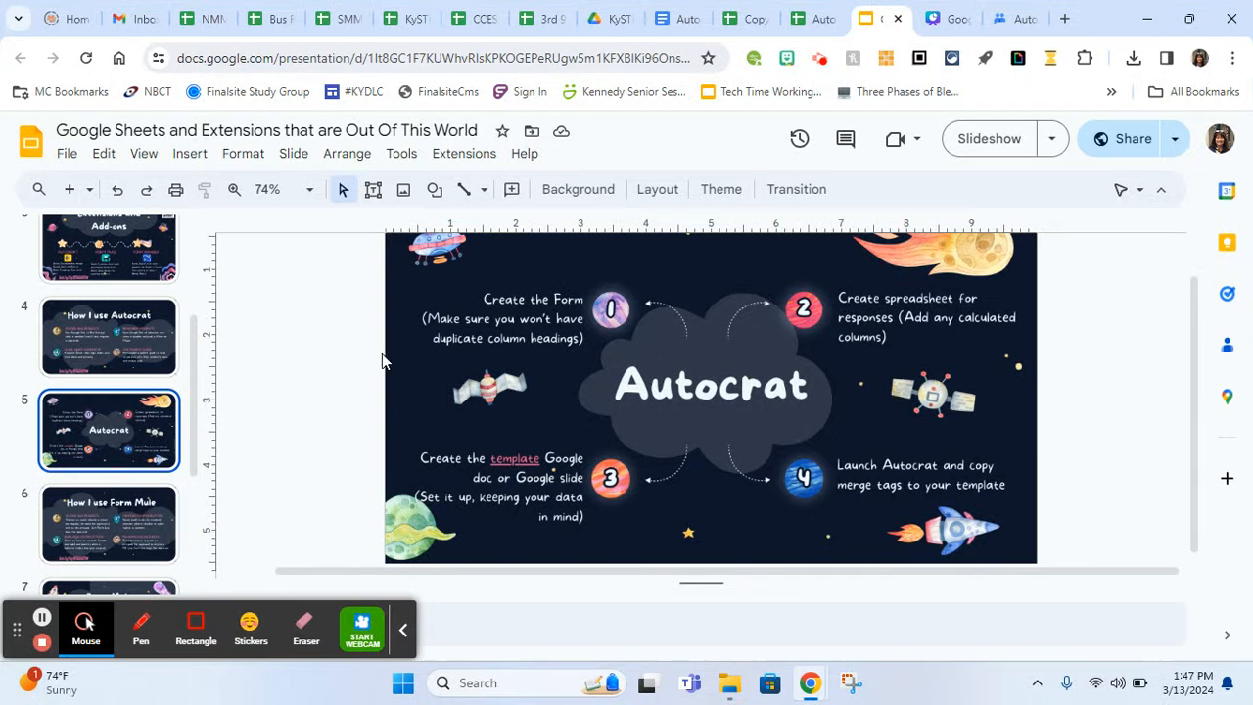
mouse_move(369, 350)
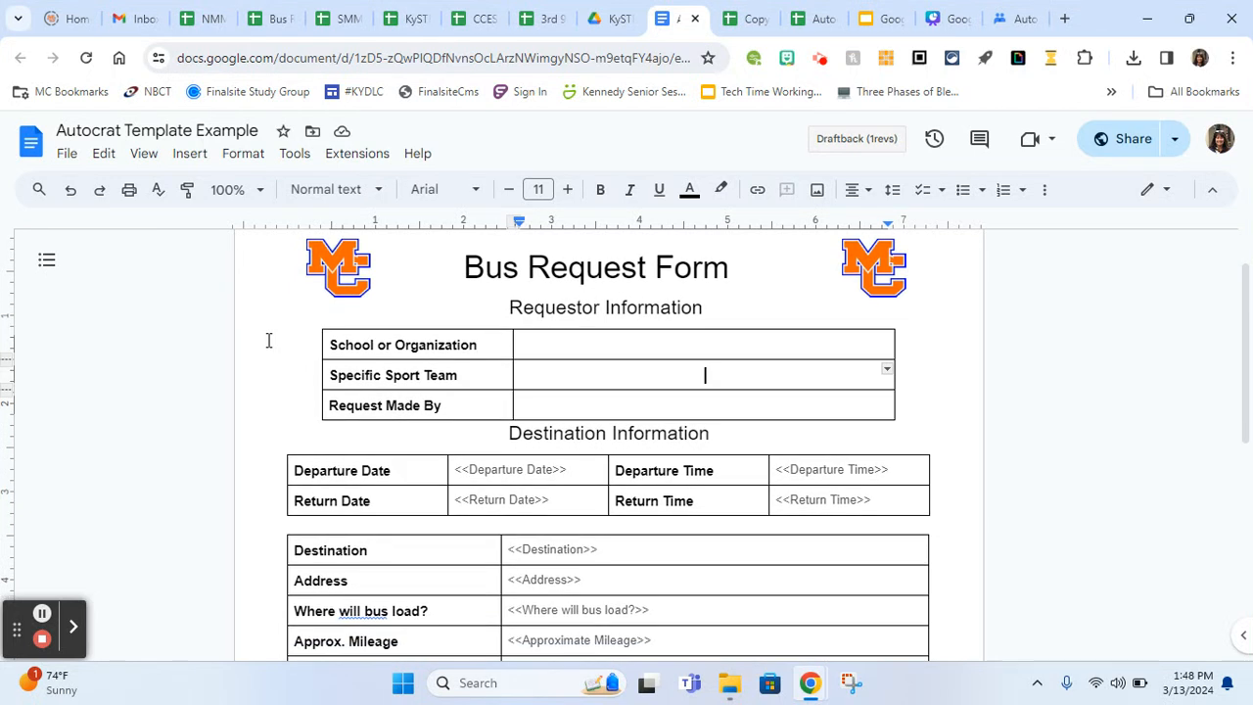
Scroll through the Bus Request Form template's merge tags, then scan the bus request responses sheet
scroll(down, 3)
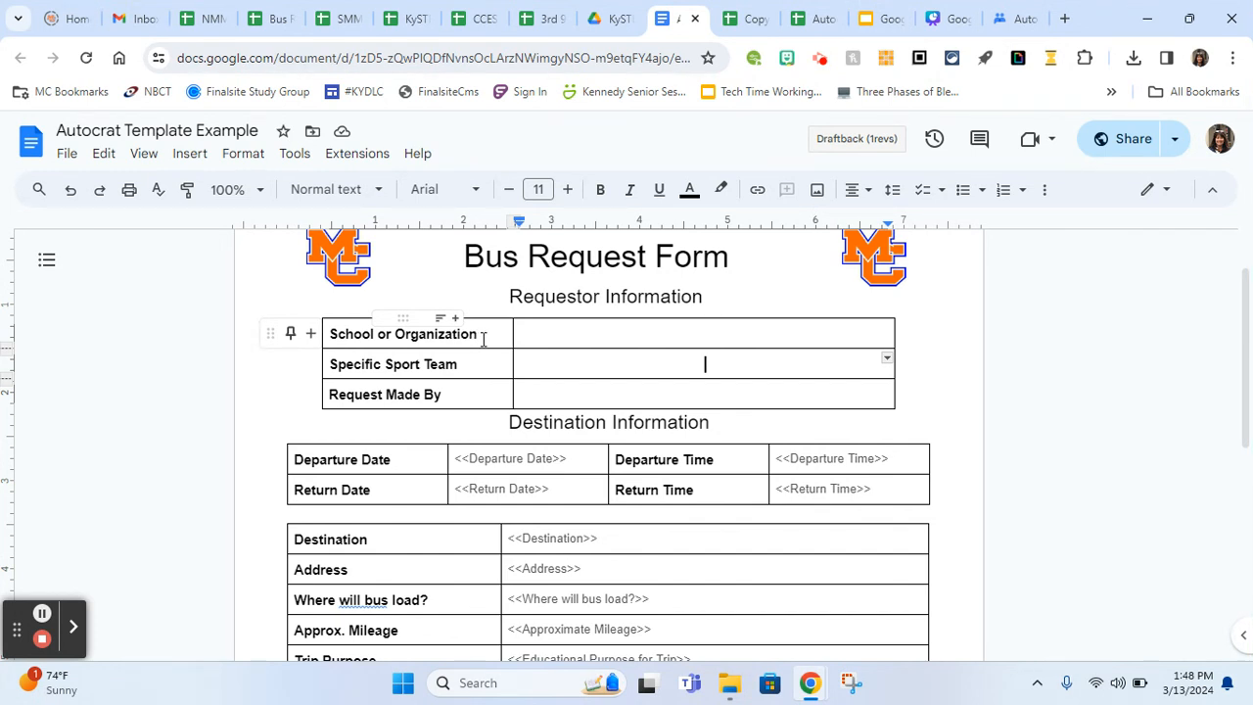
scroll(down, 3)
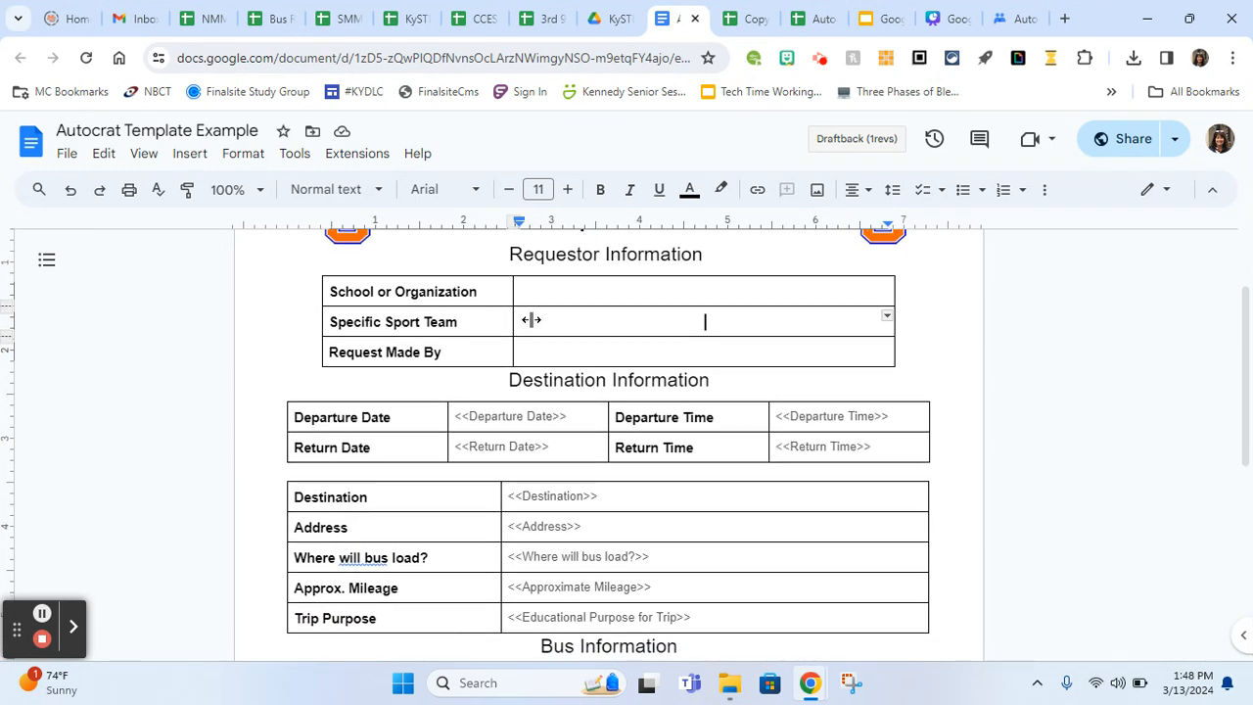
scroll(down, 3)
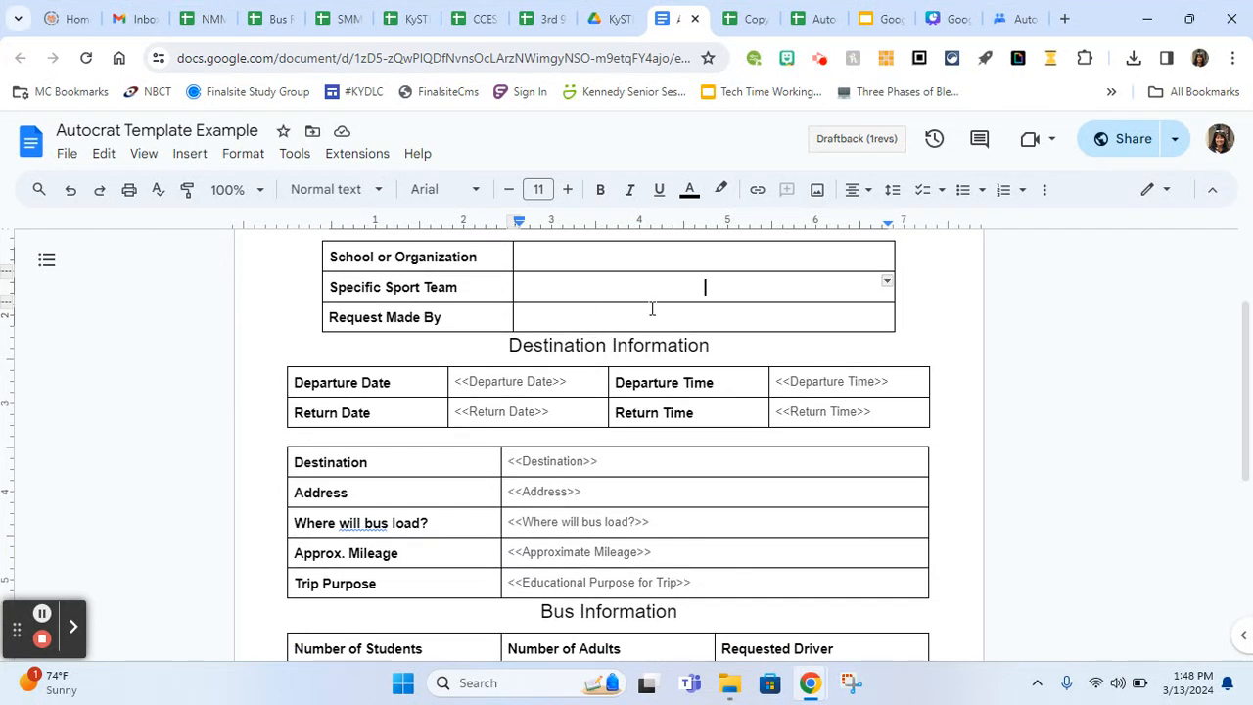
scroll(down, 3)
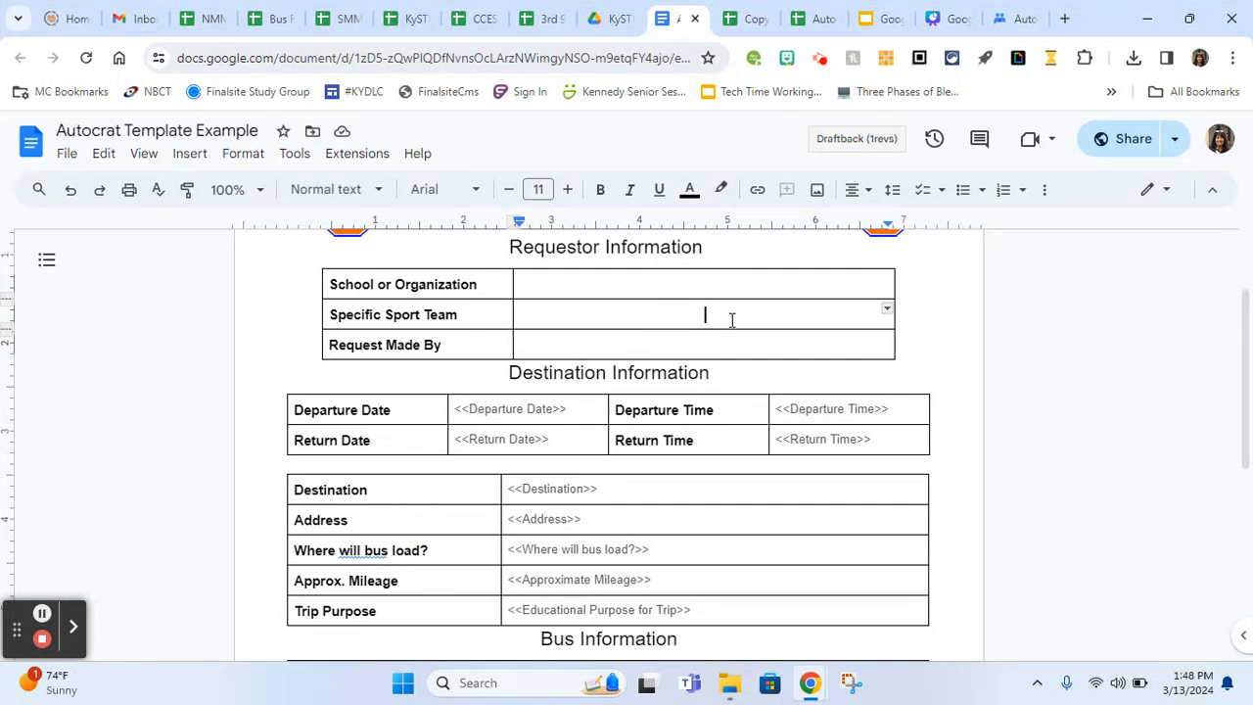
scroll(down, 3)
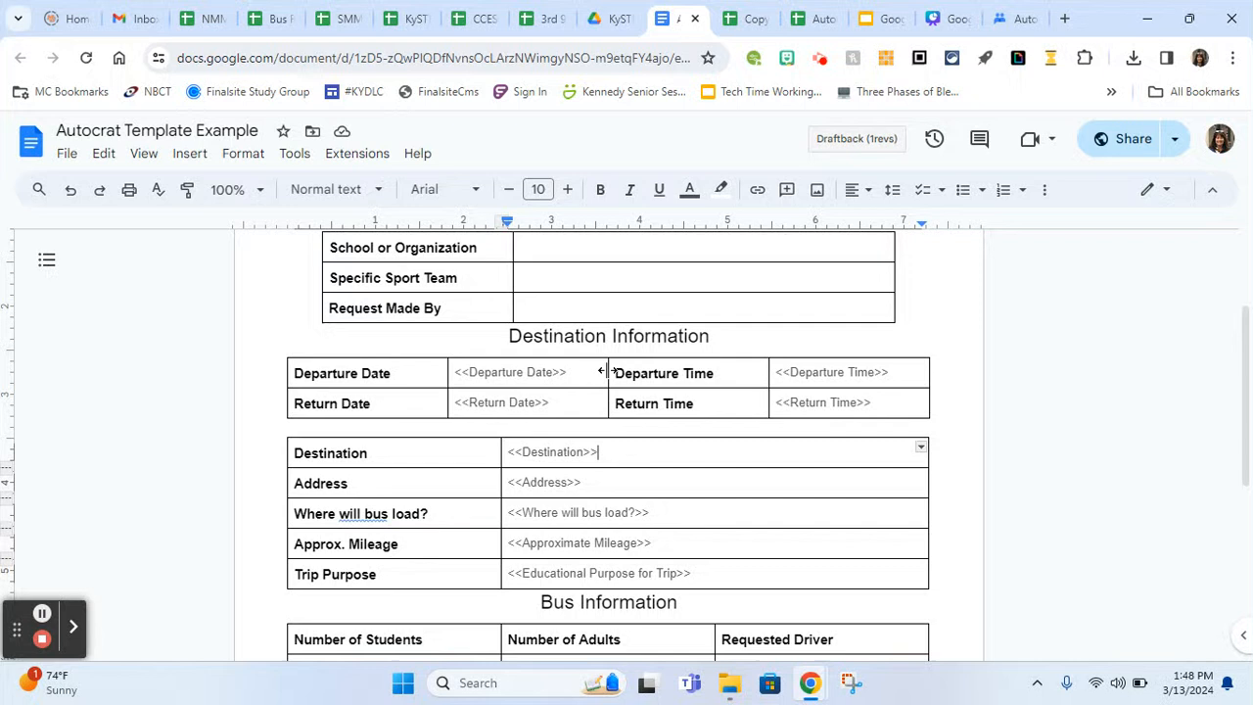
mouse_move(284, 489)
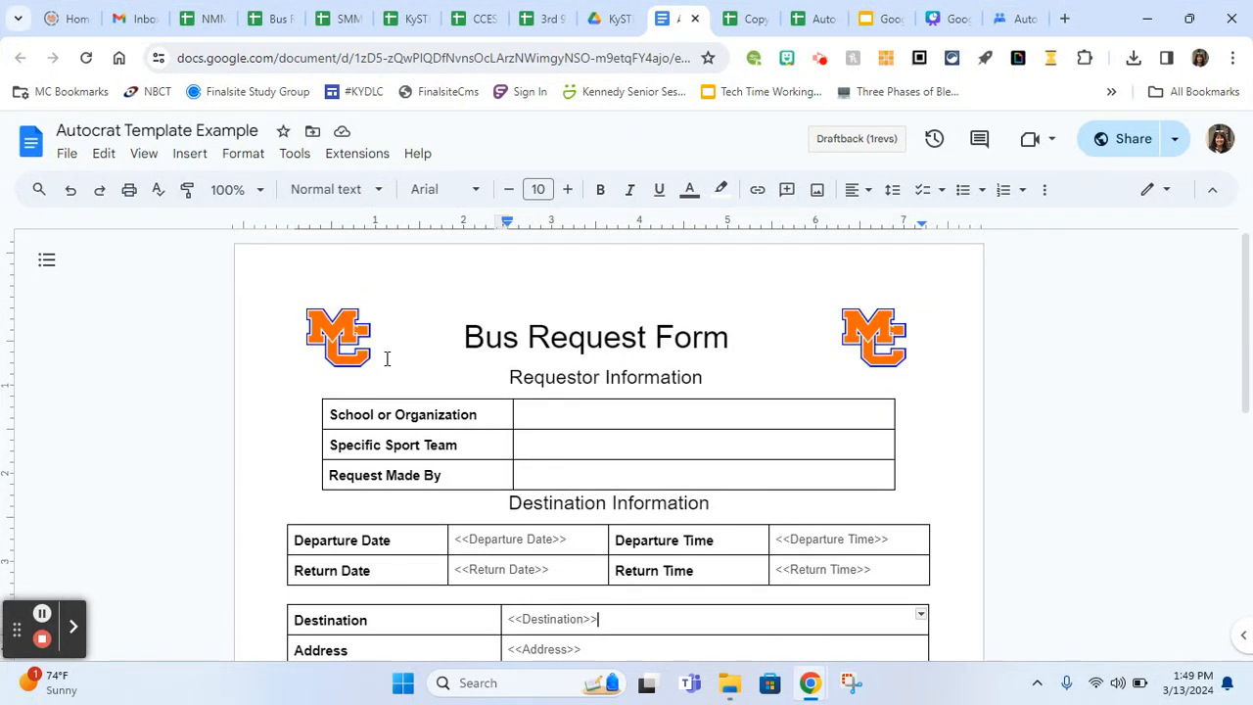
mouse_move(739, 125)
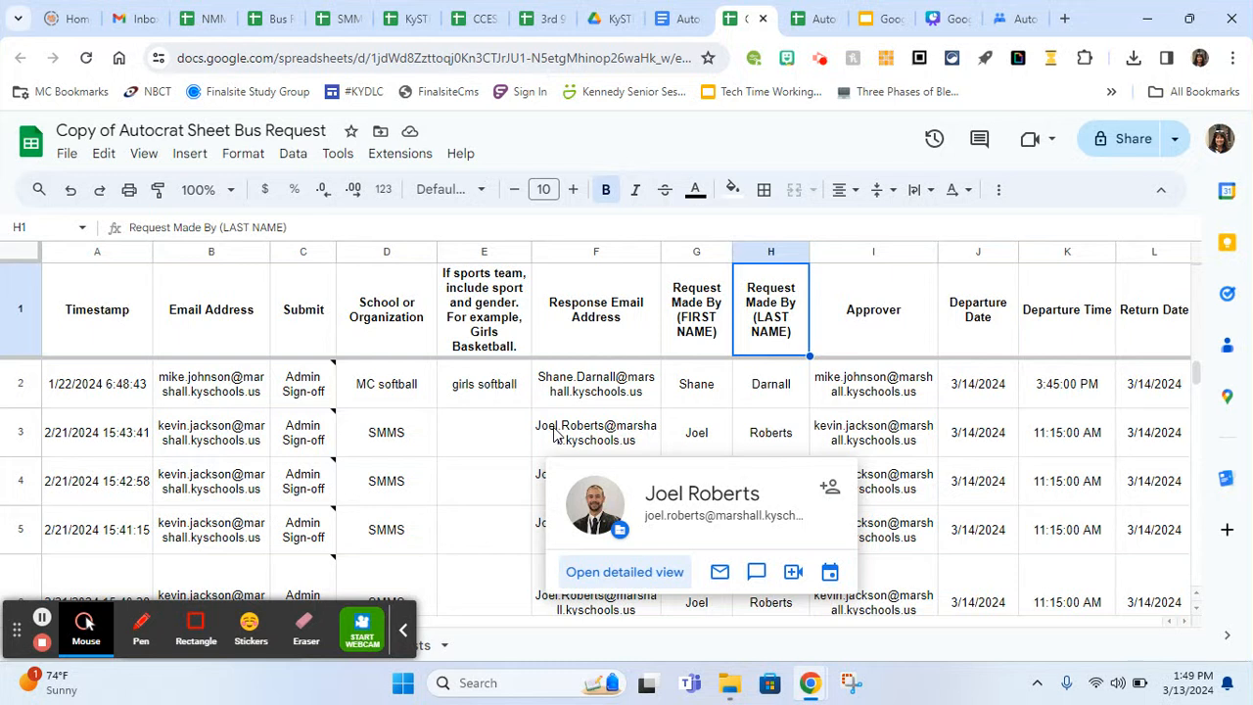
scroll(right, 3)
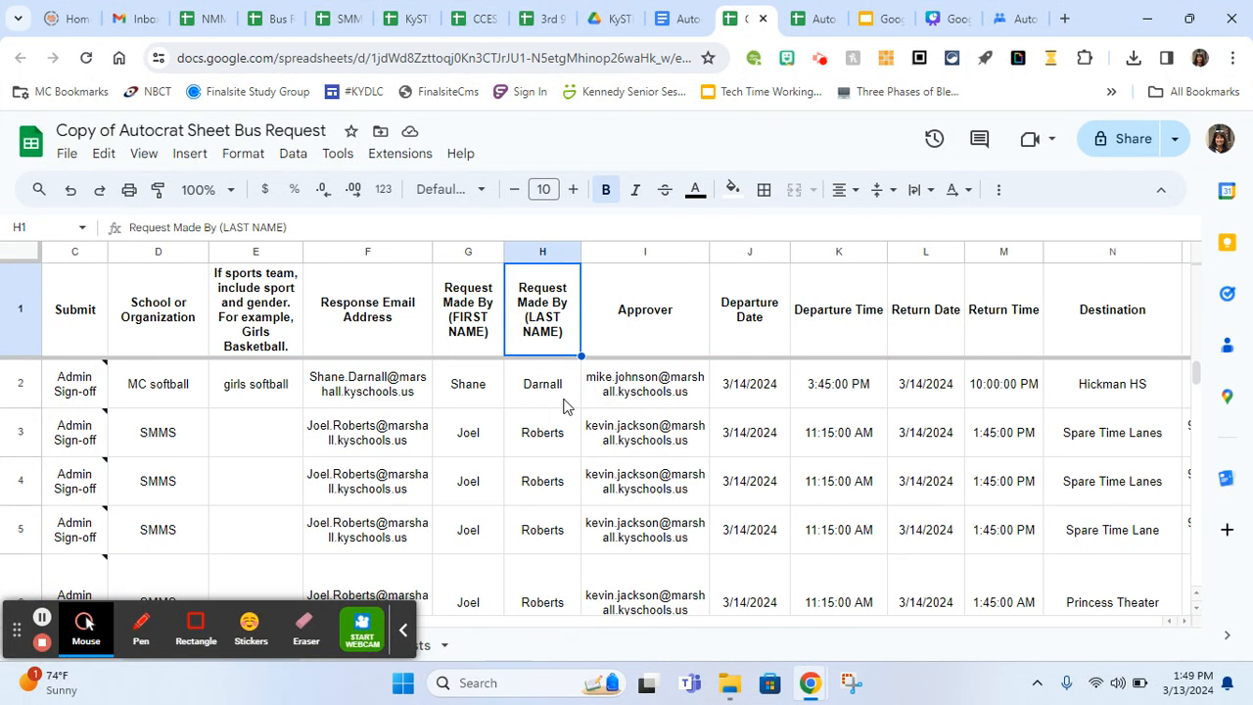
scroll(left, 3)
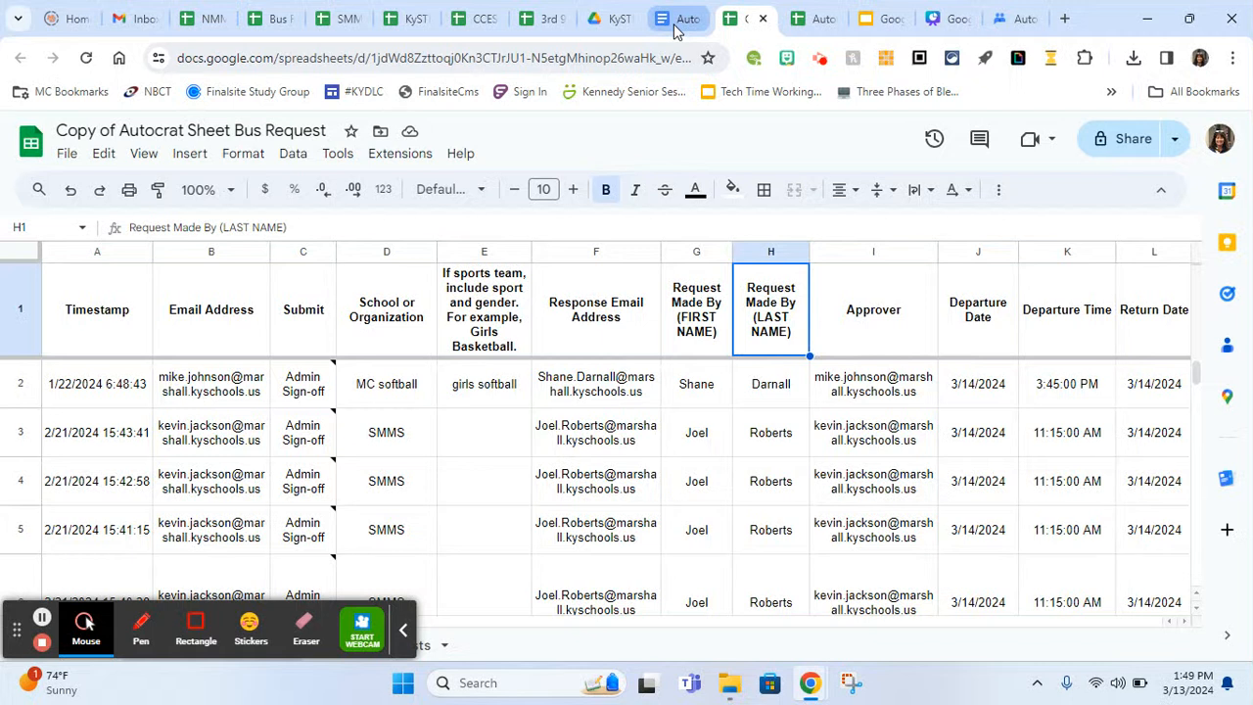
Return to the Autocrat Template Example doc and scroll to the Destination Information tables
click(728, 18)
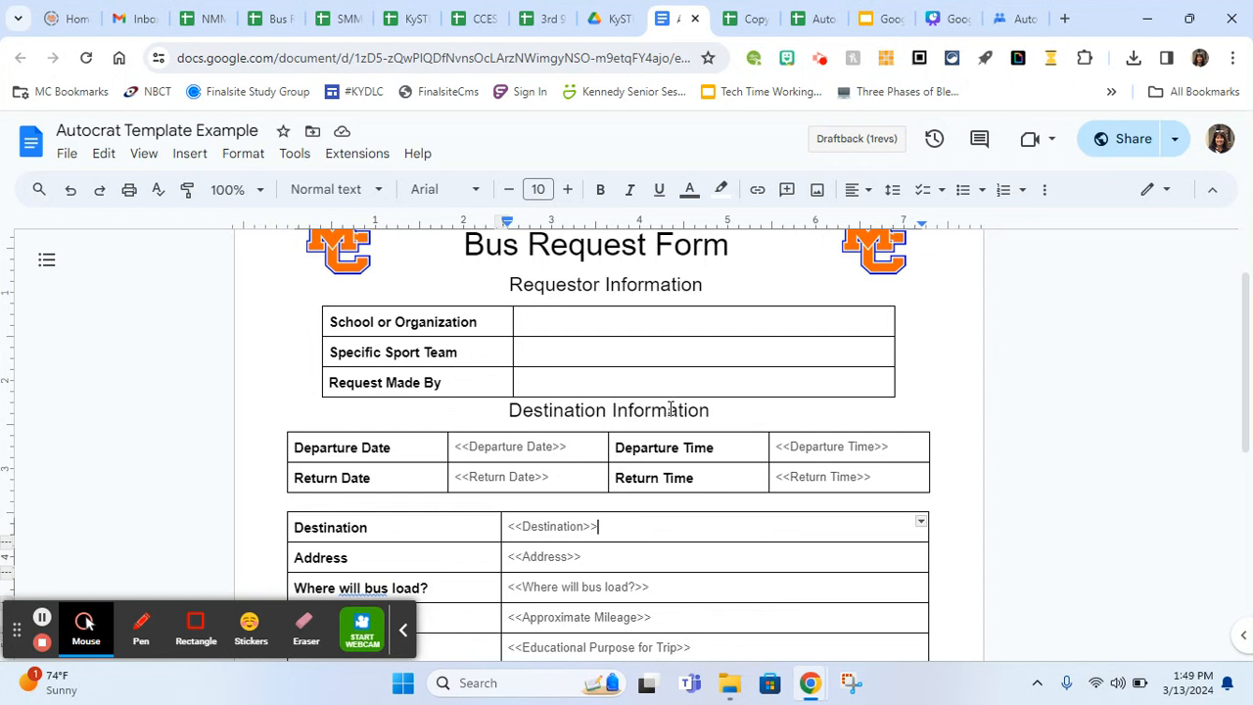
scroll(down, 3)
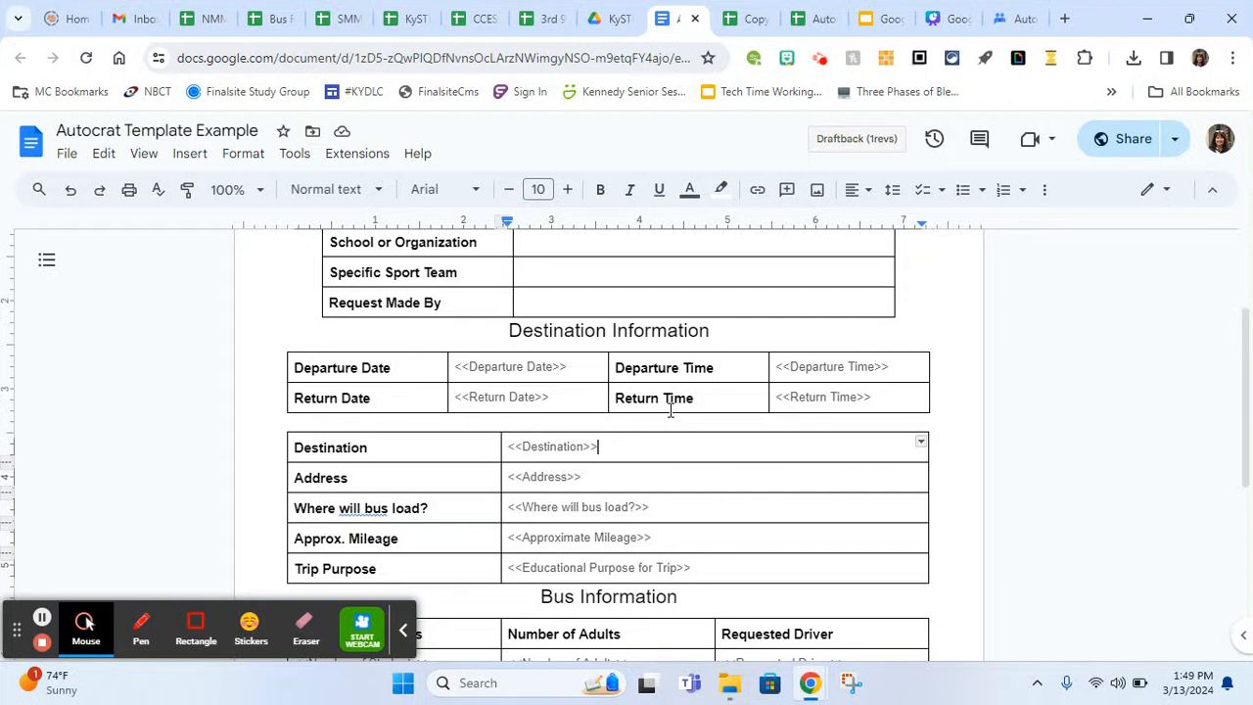
scroll(down, 3)
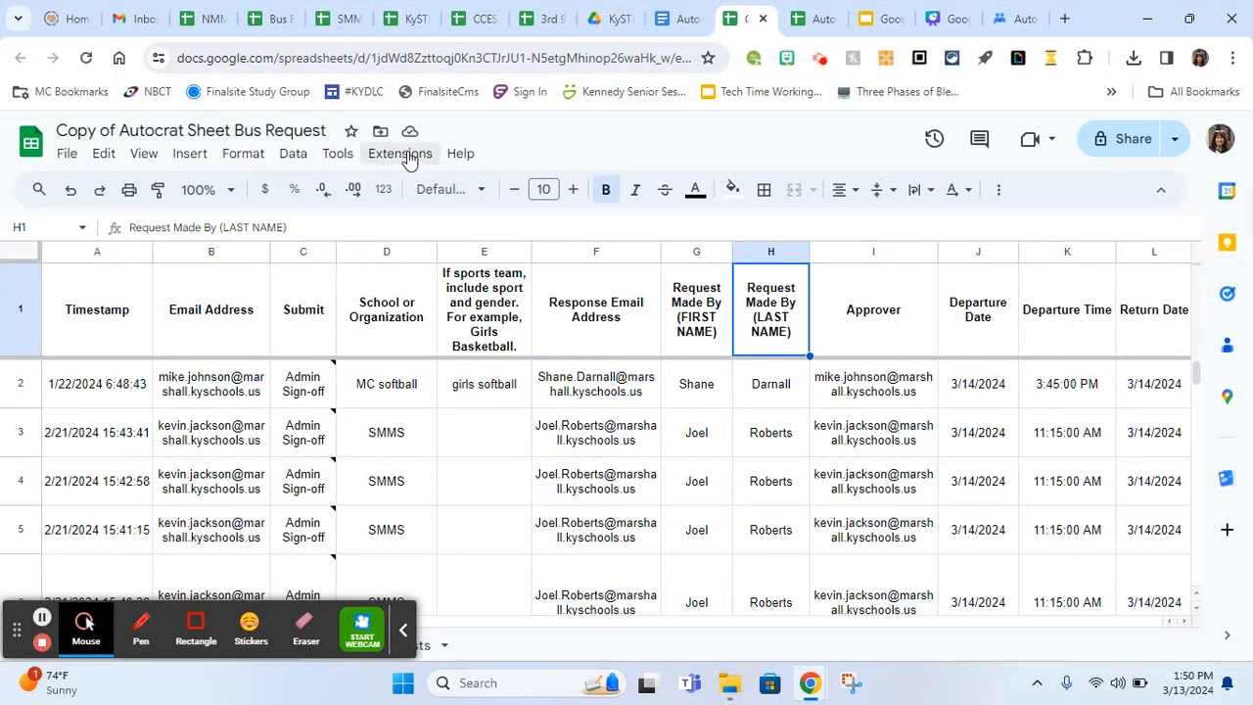
Launch the Autocrat add-on from the Extensions menu
click(399, 154)
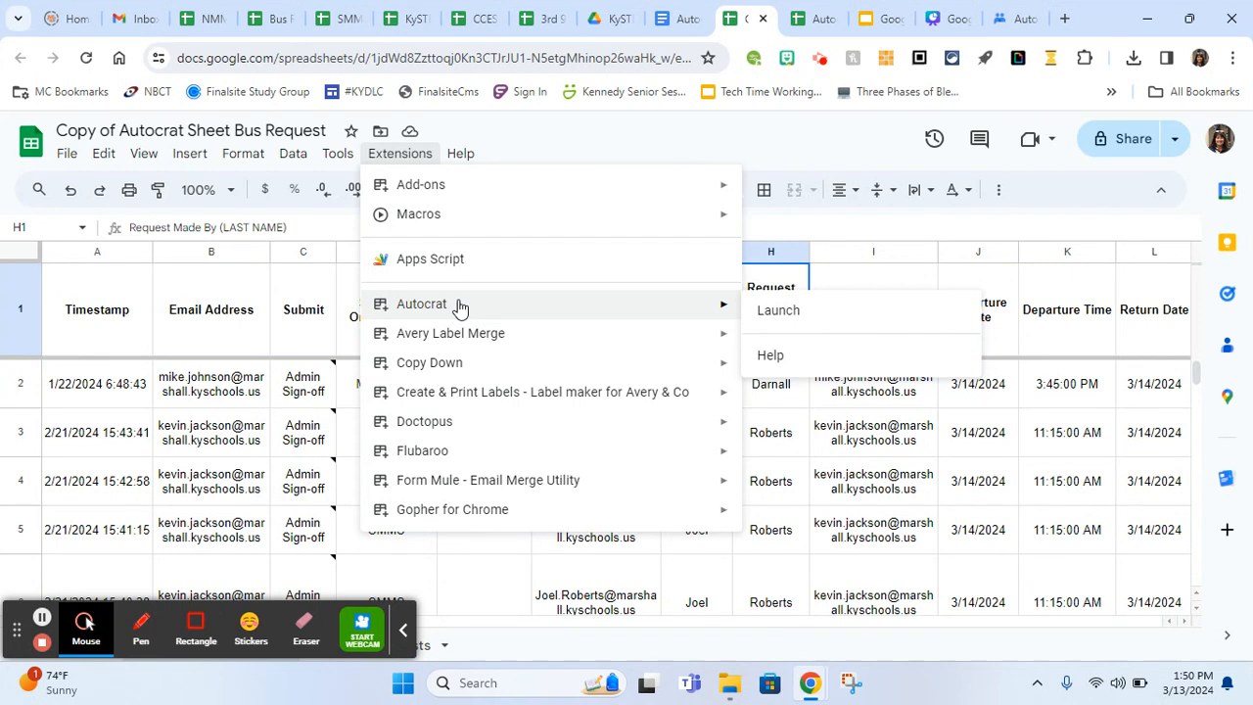
mouse_move(543, 317)
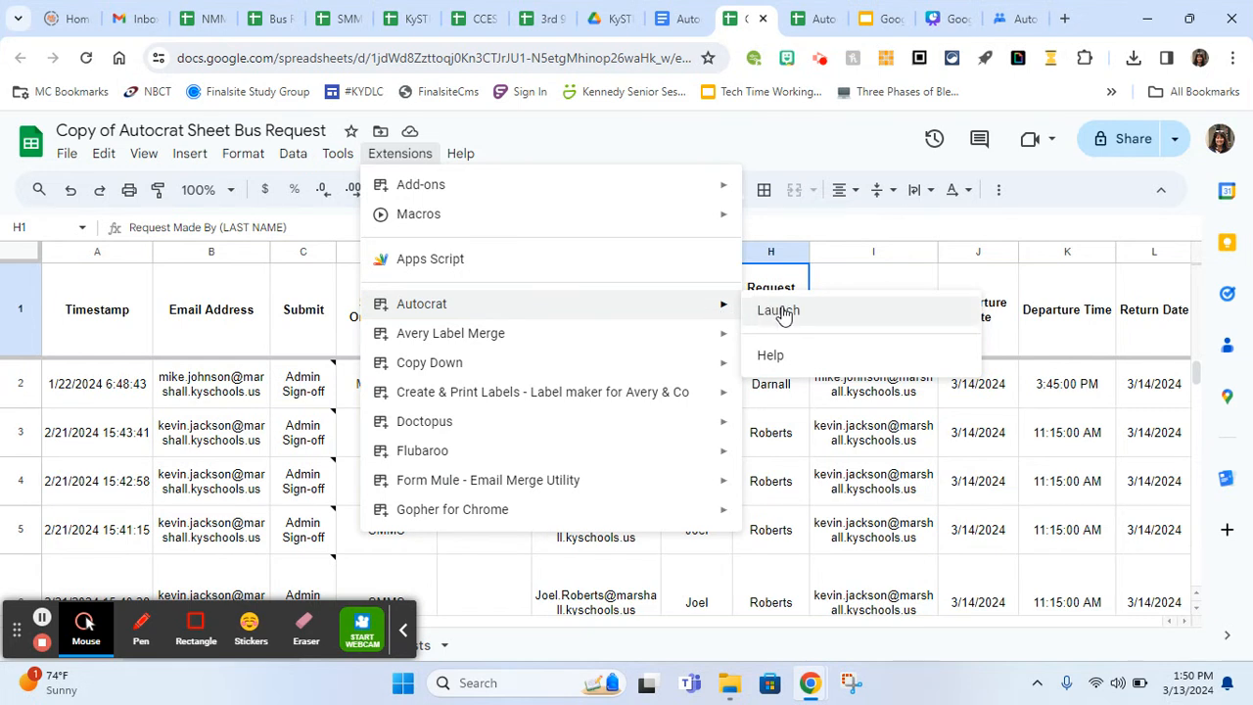
click(777, 310)
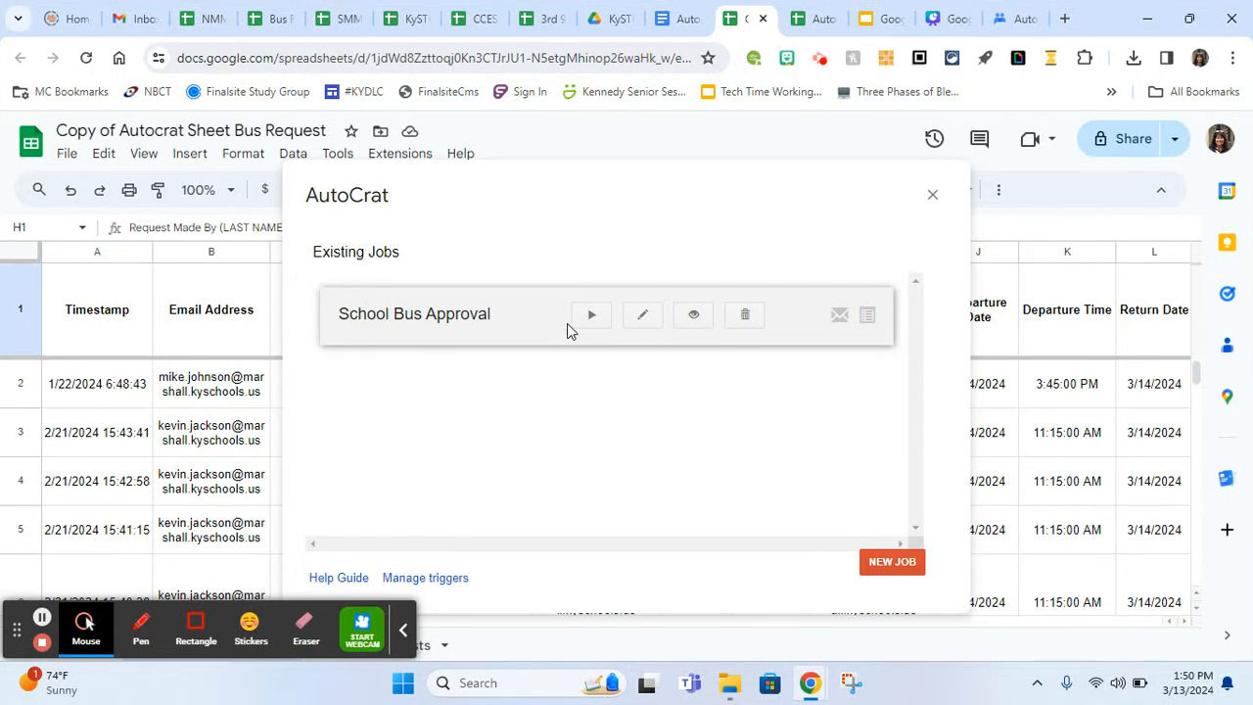
mouse_move(643, 314)
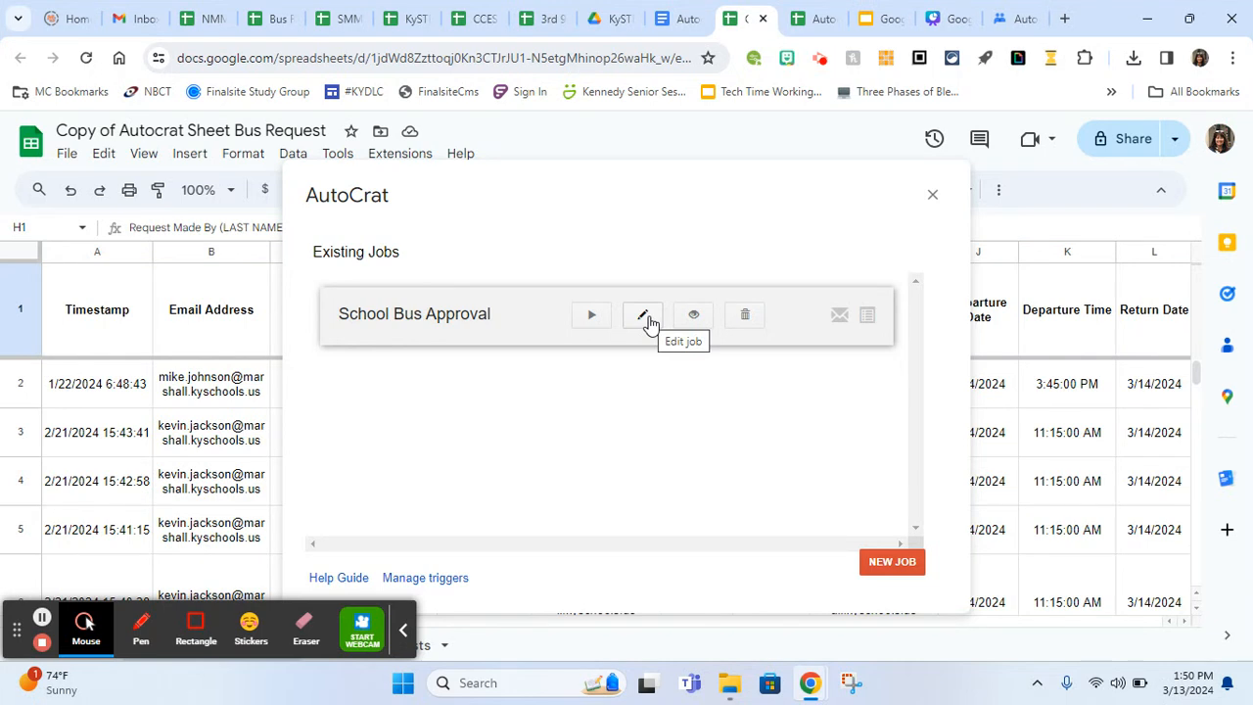
Edit the School Bus Approval job and advance to its Bus Request Approval Template step
click(642, 314)
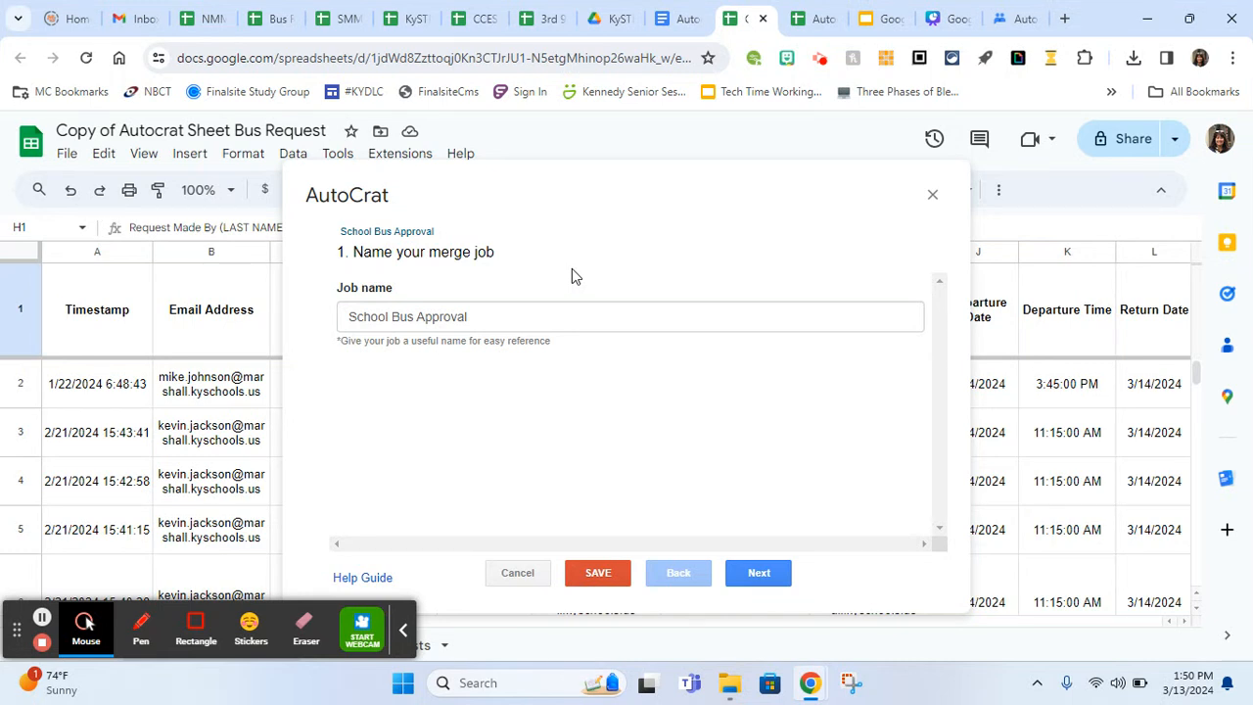
mouse_move(629, 380)
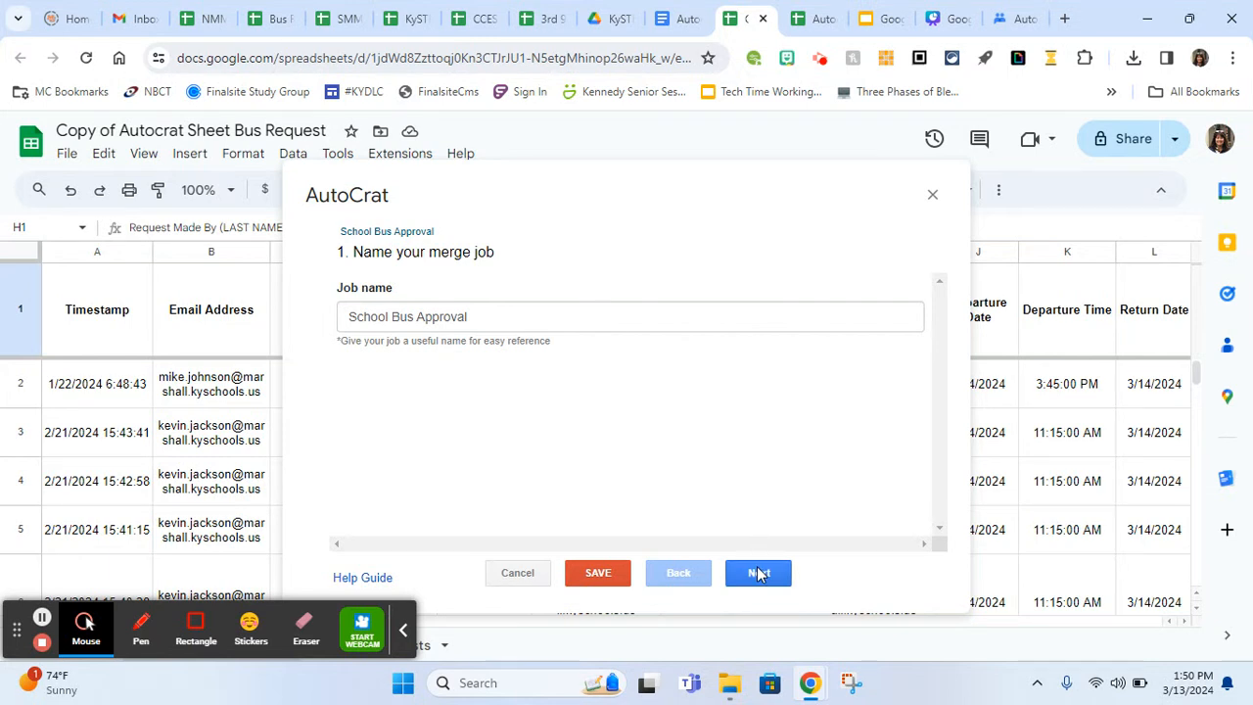
click(758, 573)
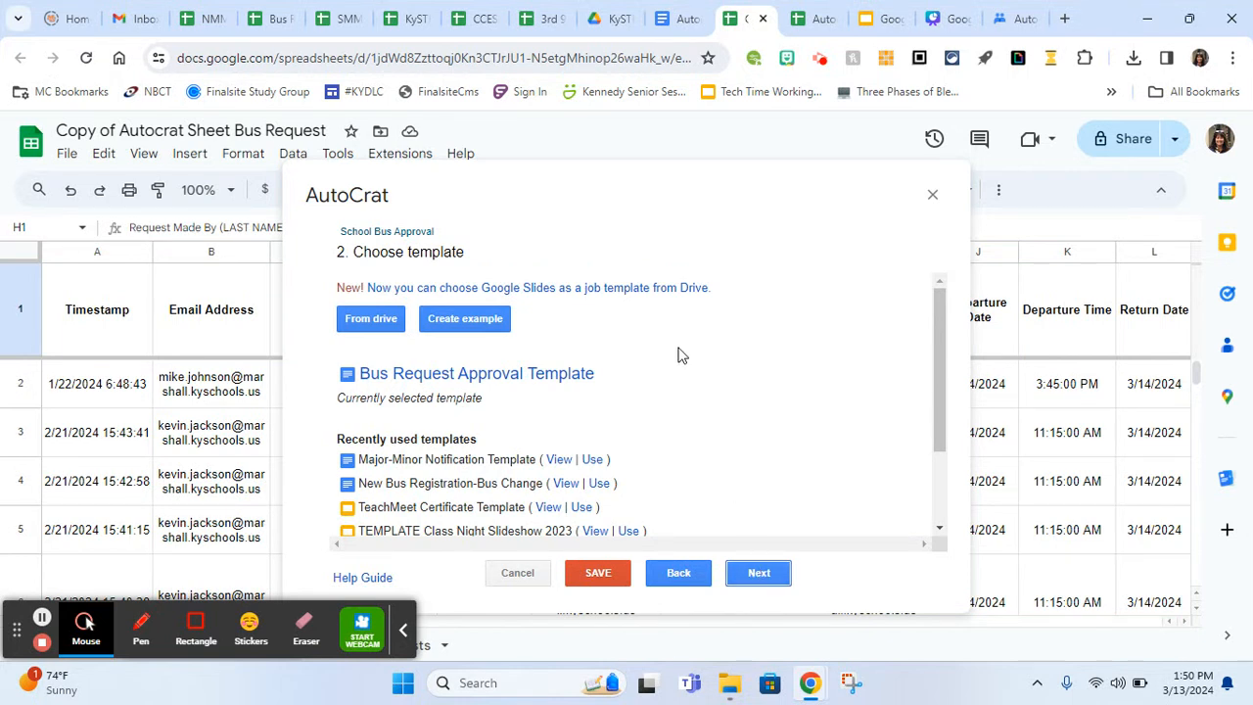
scroll(down, 3)
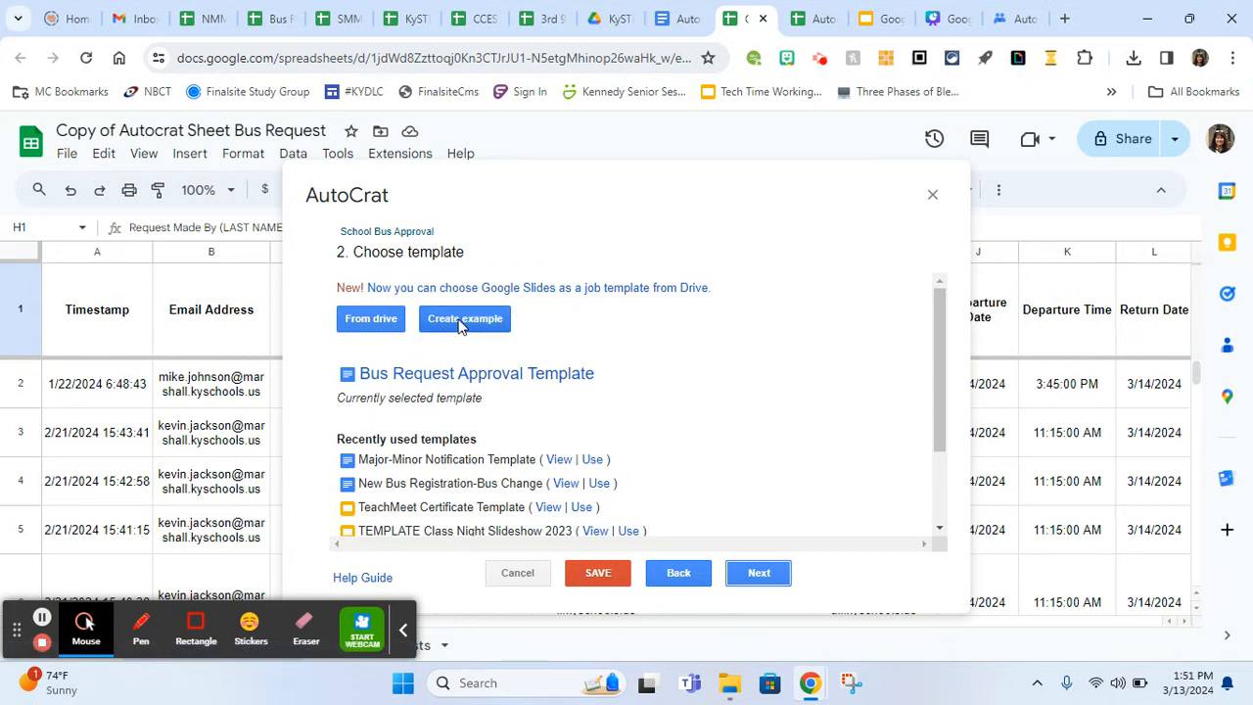
mouse_move(468, 331)
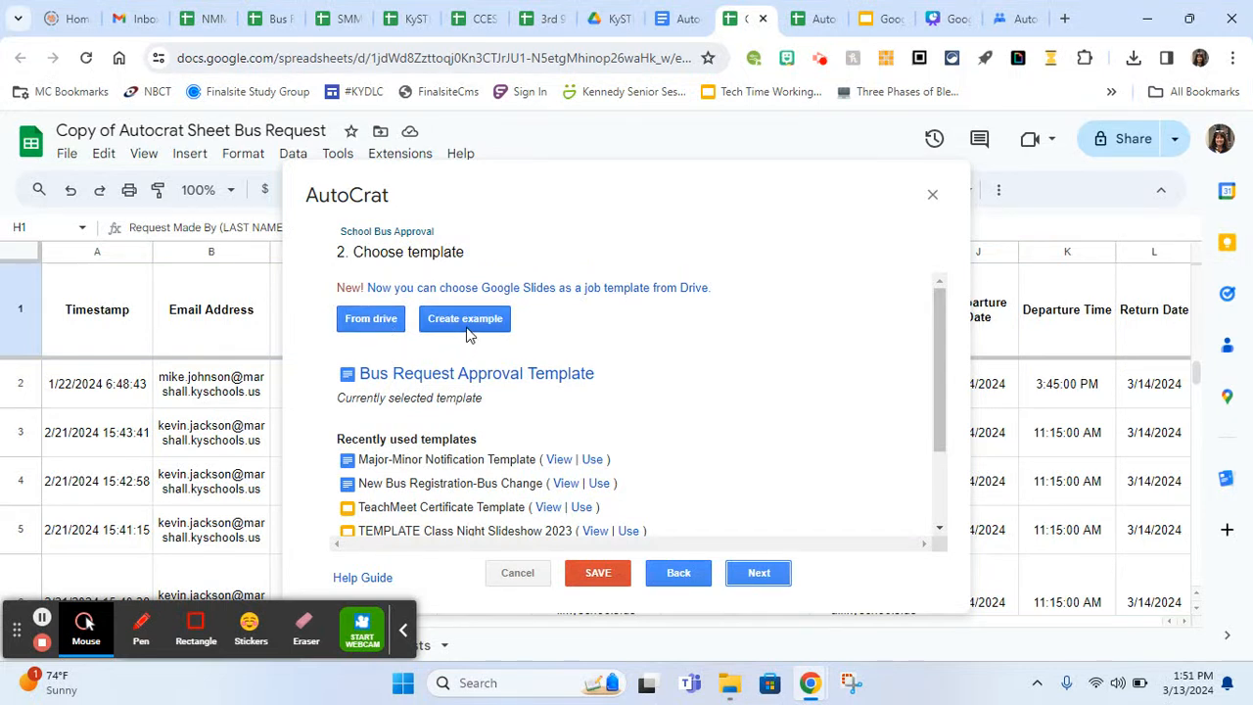
Choose 'From drive' in the template step to browse Drive for a template
click(370, 319)
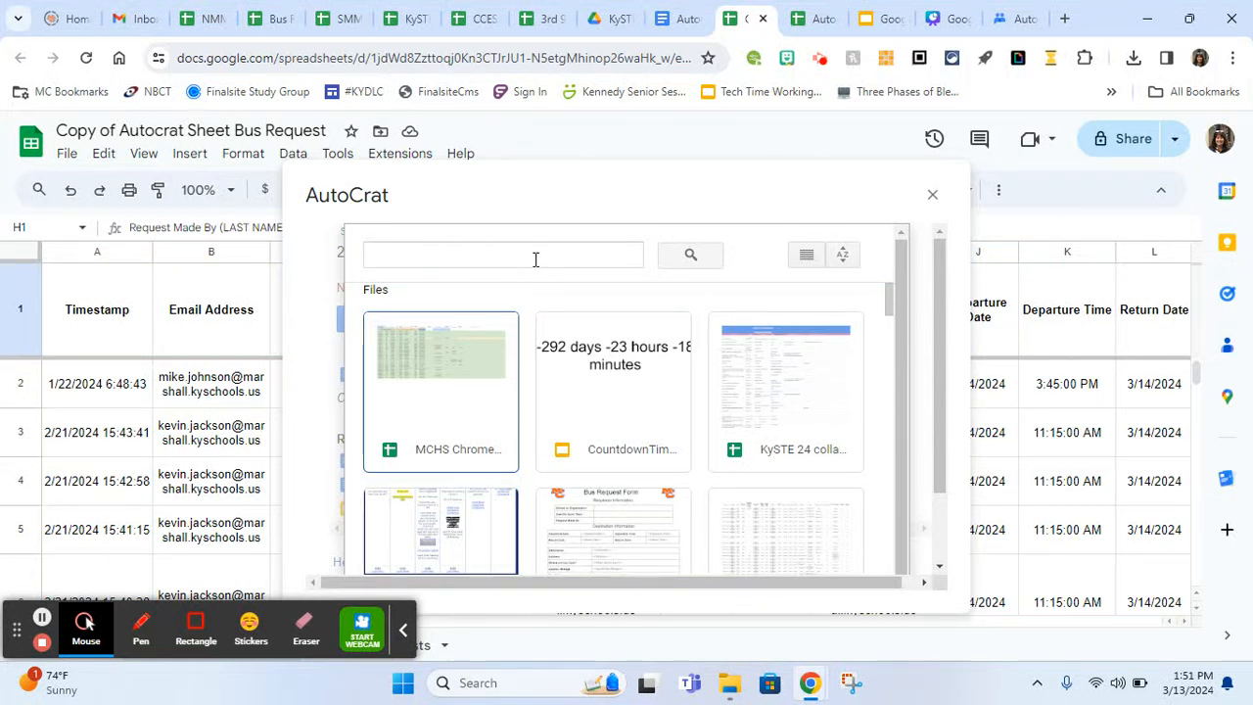
Search Drive for 'autocrat' and select the Autocrat Template Example document
click(502, 255)
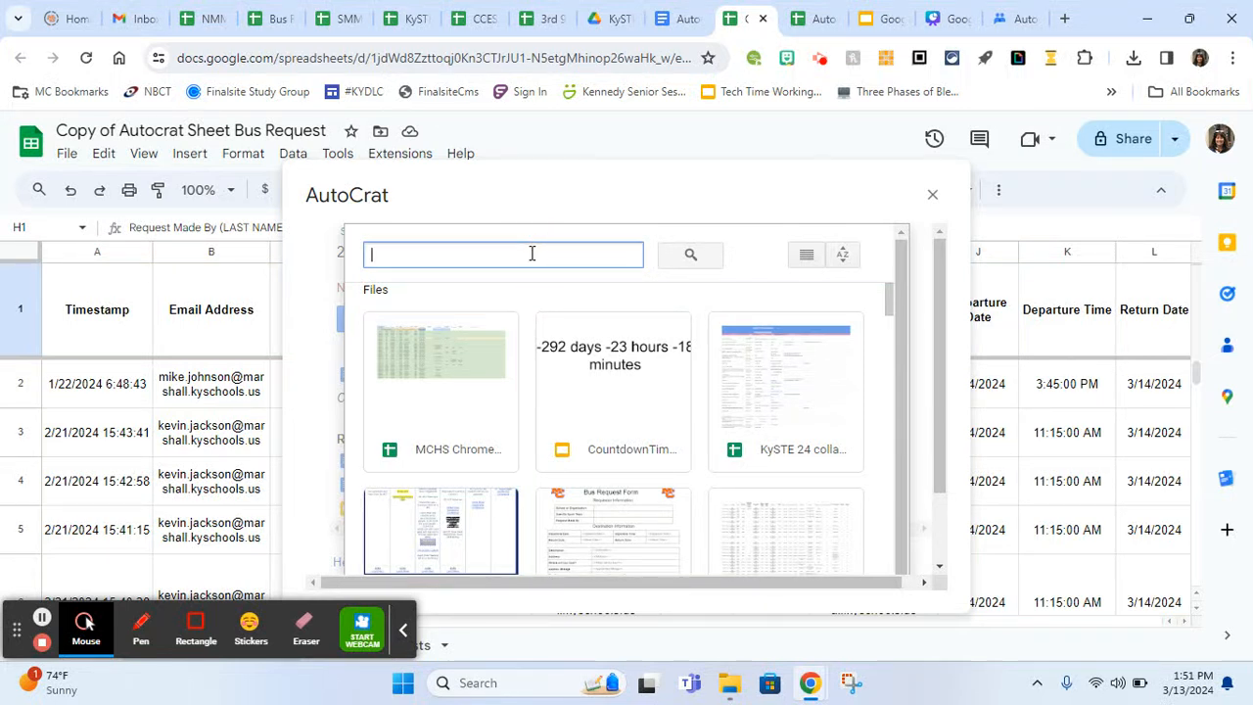
text(auto)
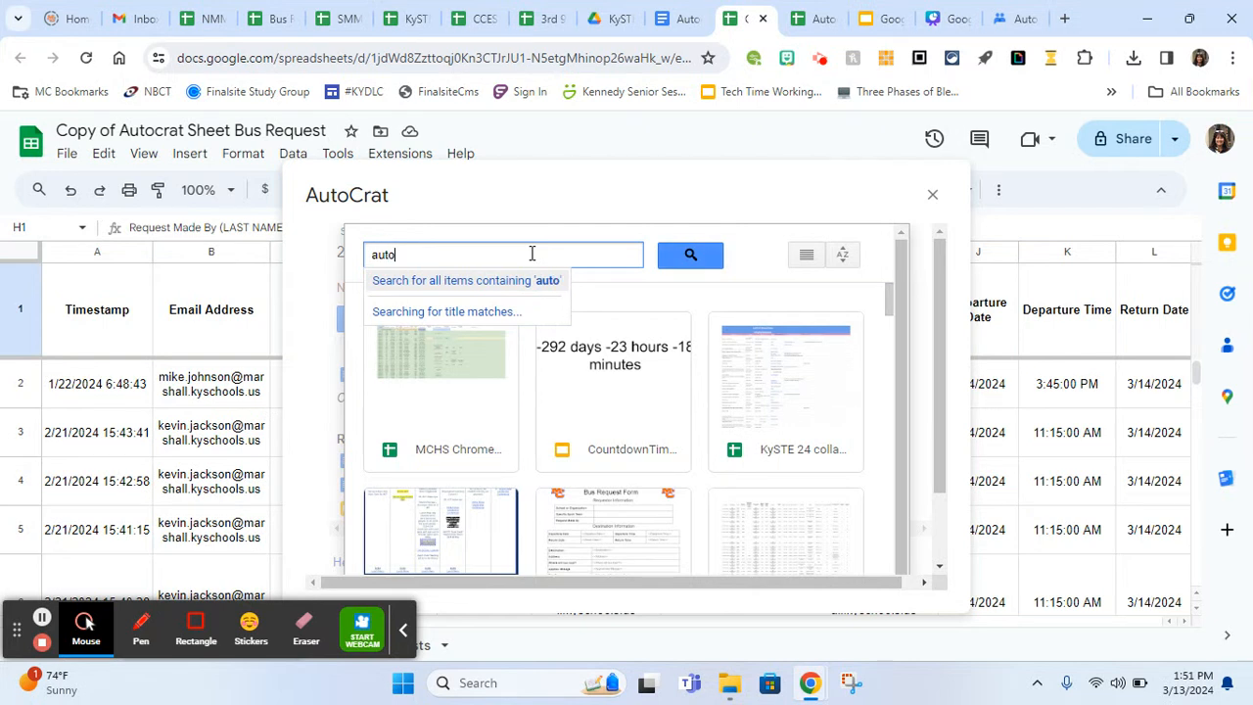
text(crat)
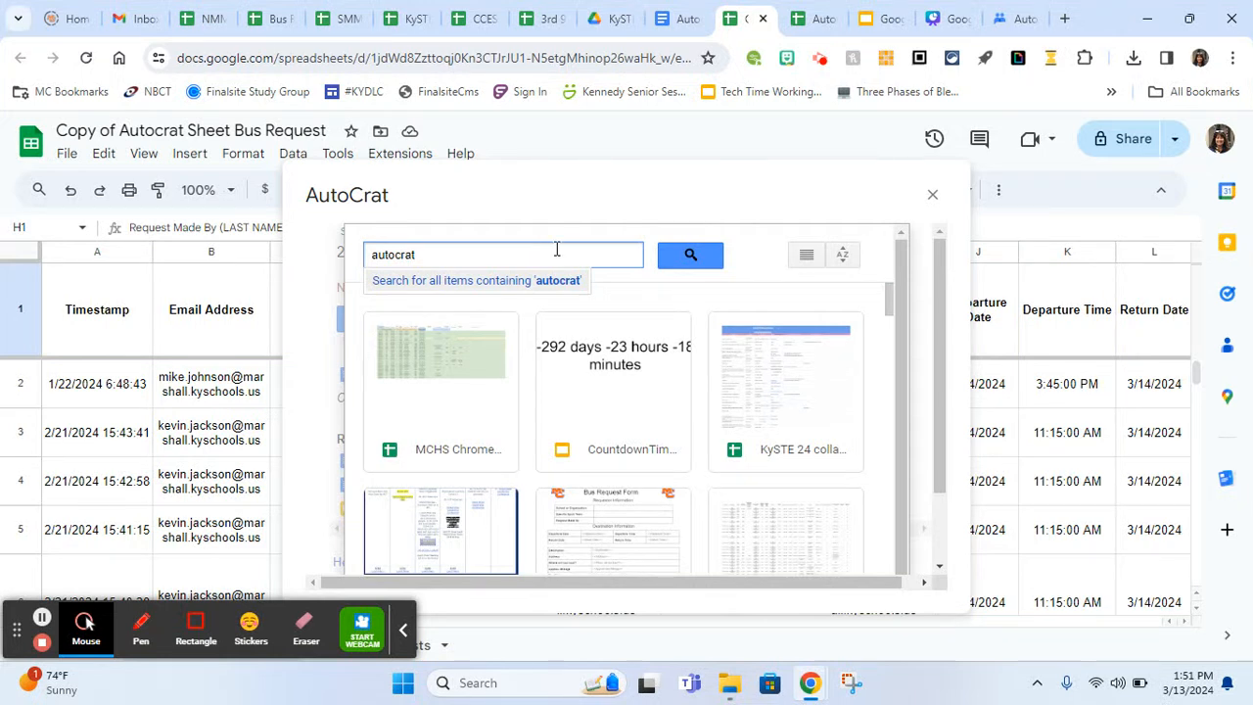
click(690, 254)
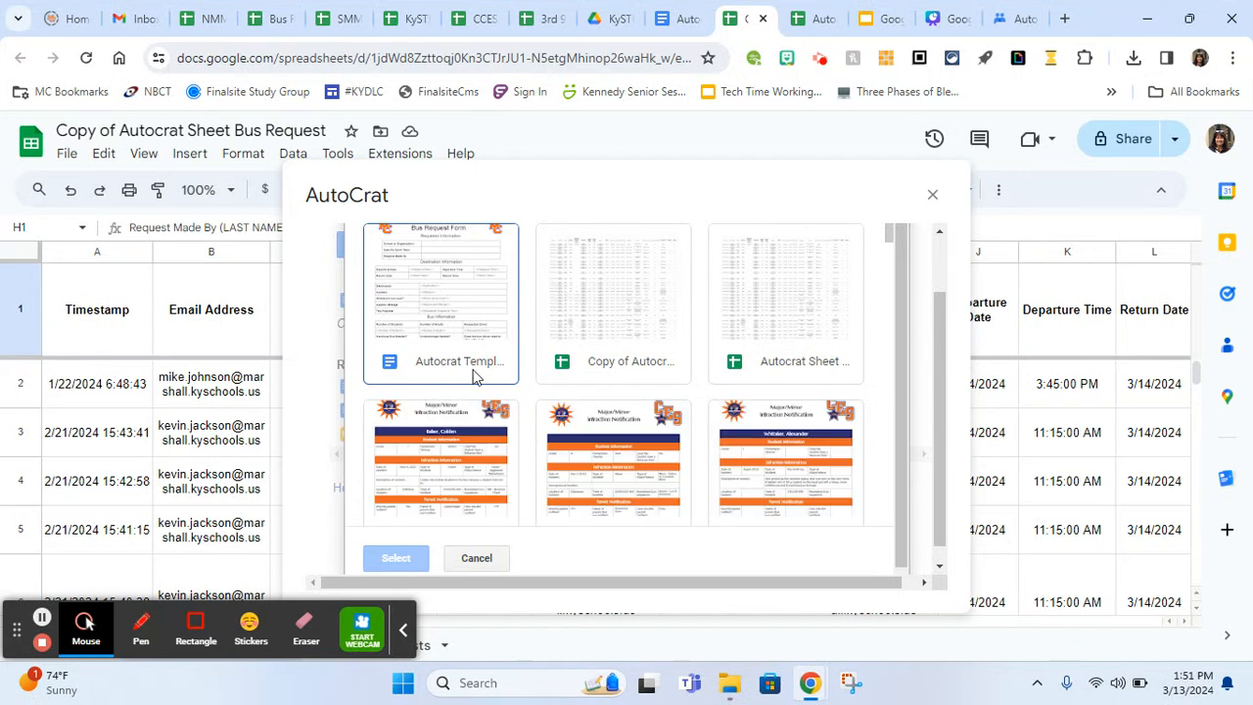
click(441, 303)
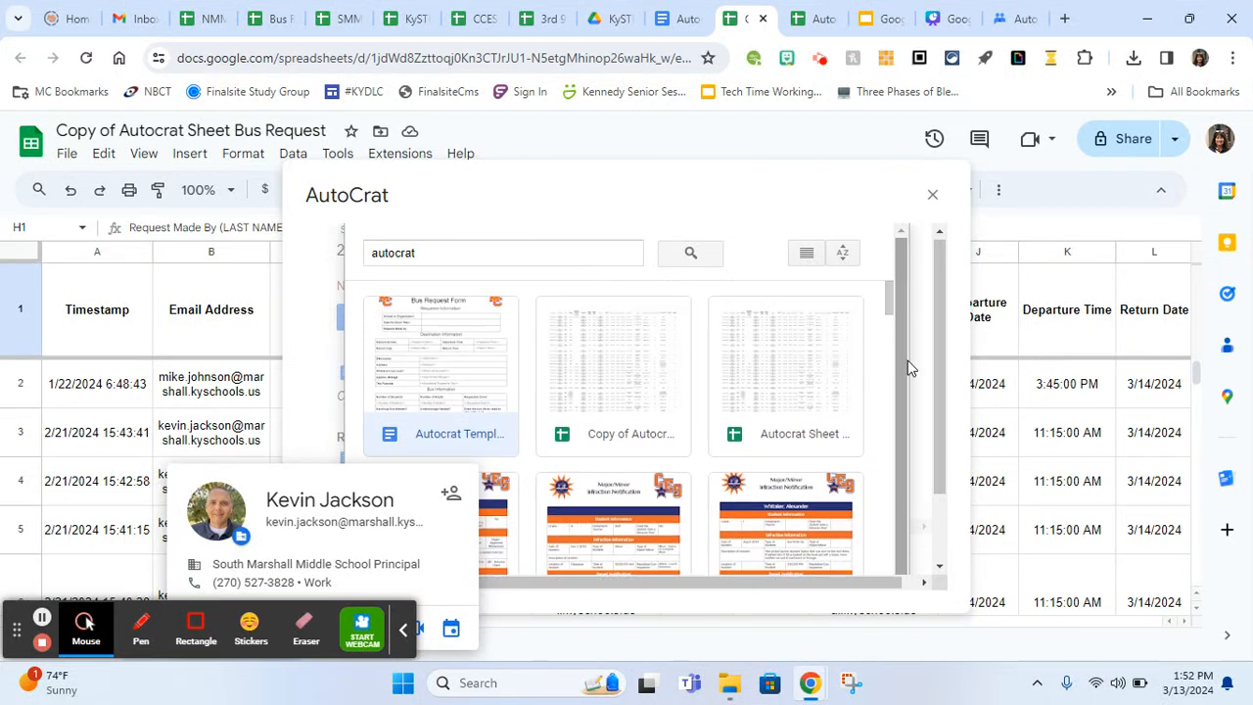
scroll(down, 3)
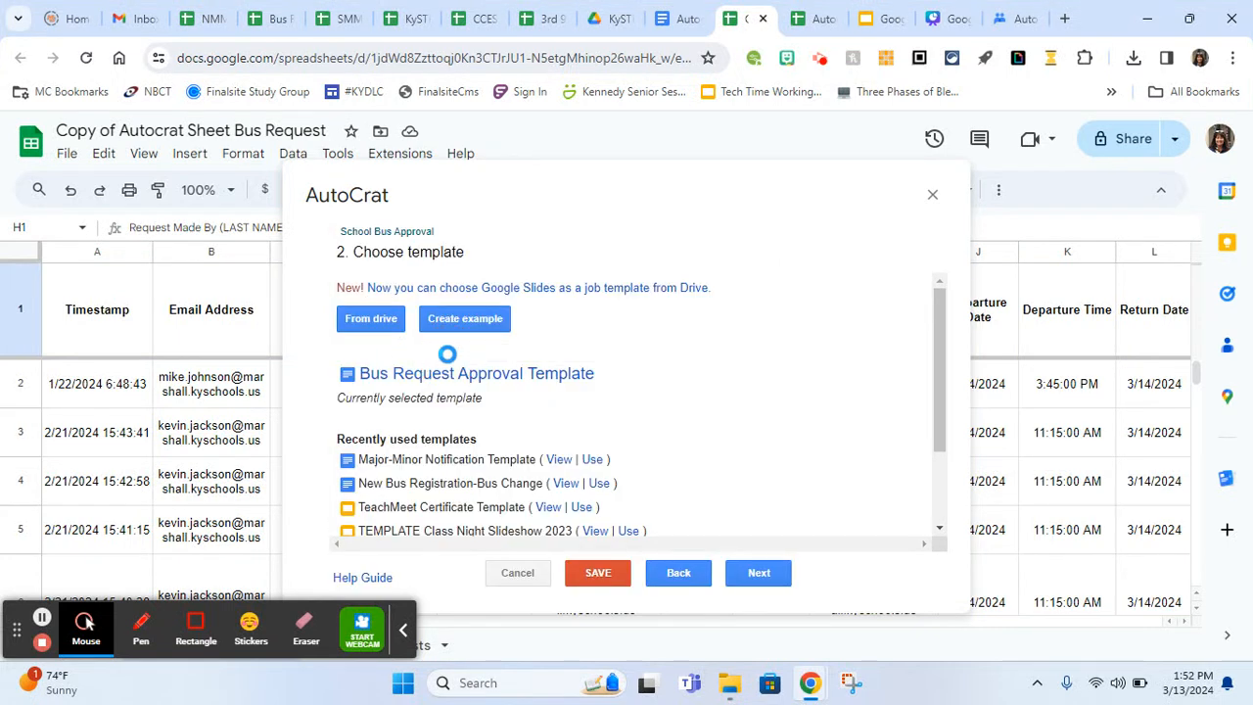
Confirm Autocrat Template Example as the job's currently selected template
click(759, 573)
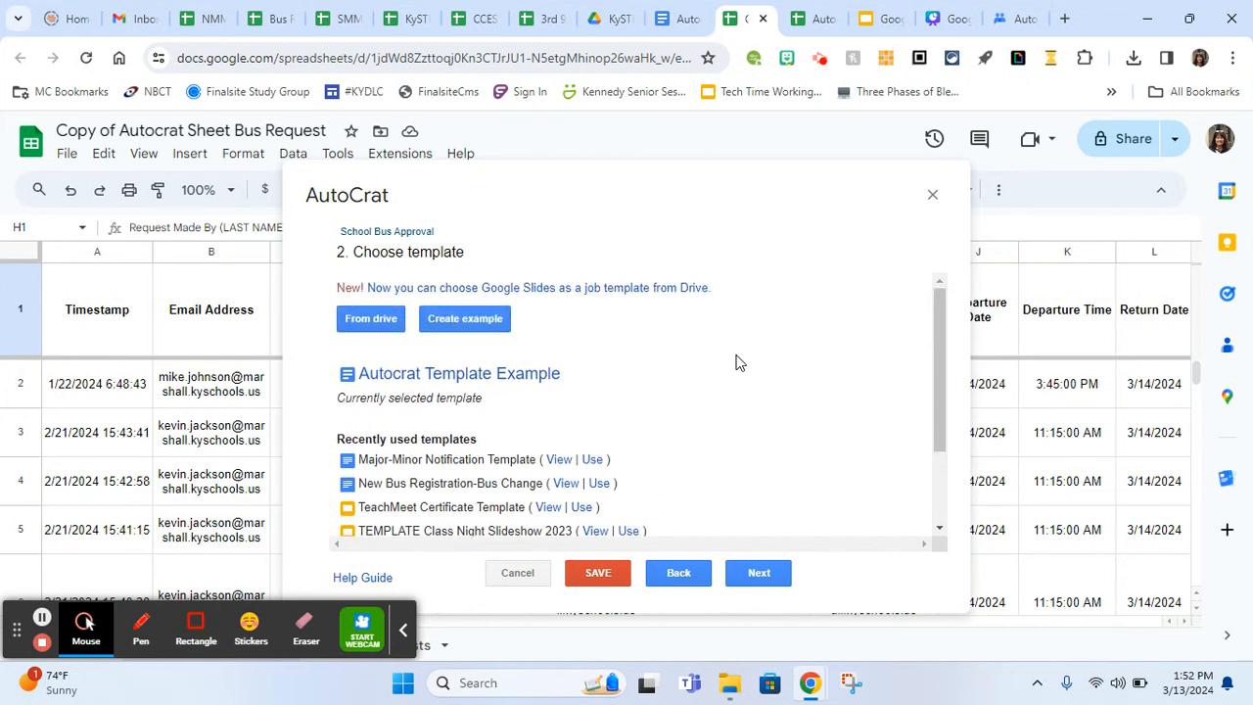
Advance the School Bus Approval job to step 3, Map source data to template
click(758, 573)
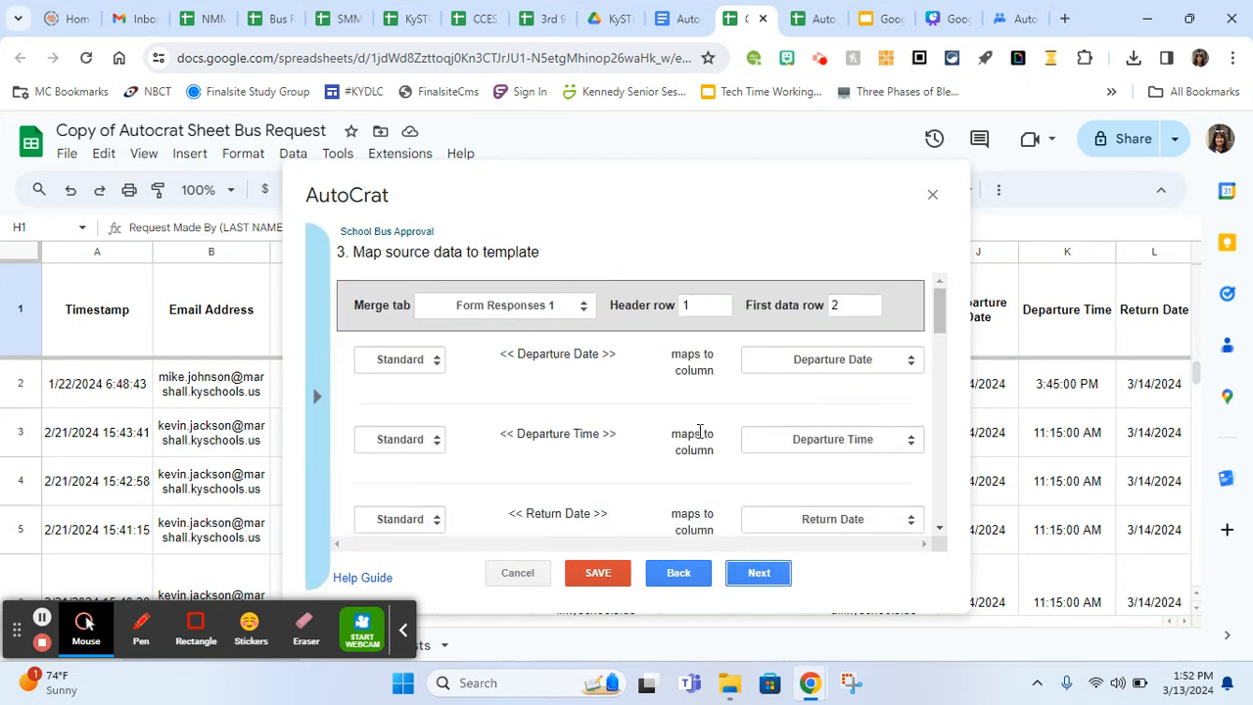
mouse_move(664, 383)
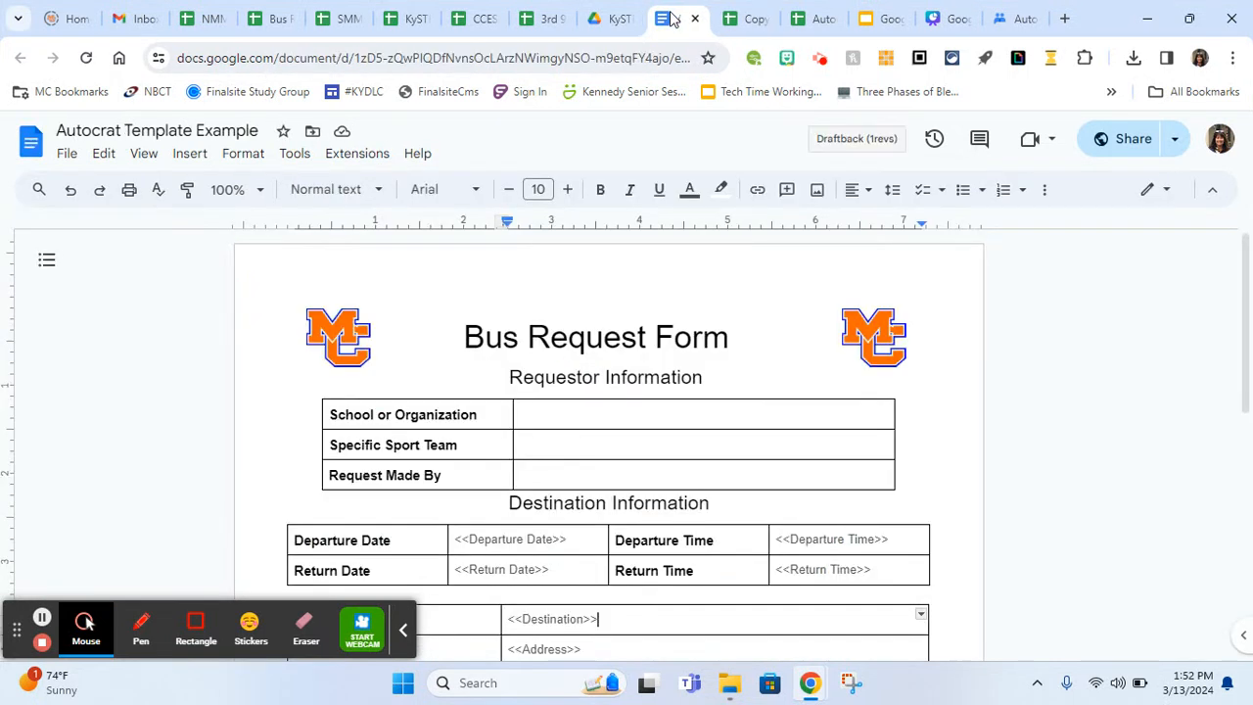
scroll(down, 3)
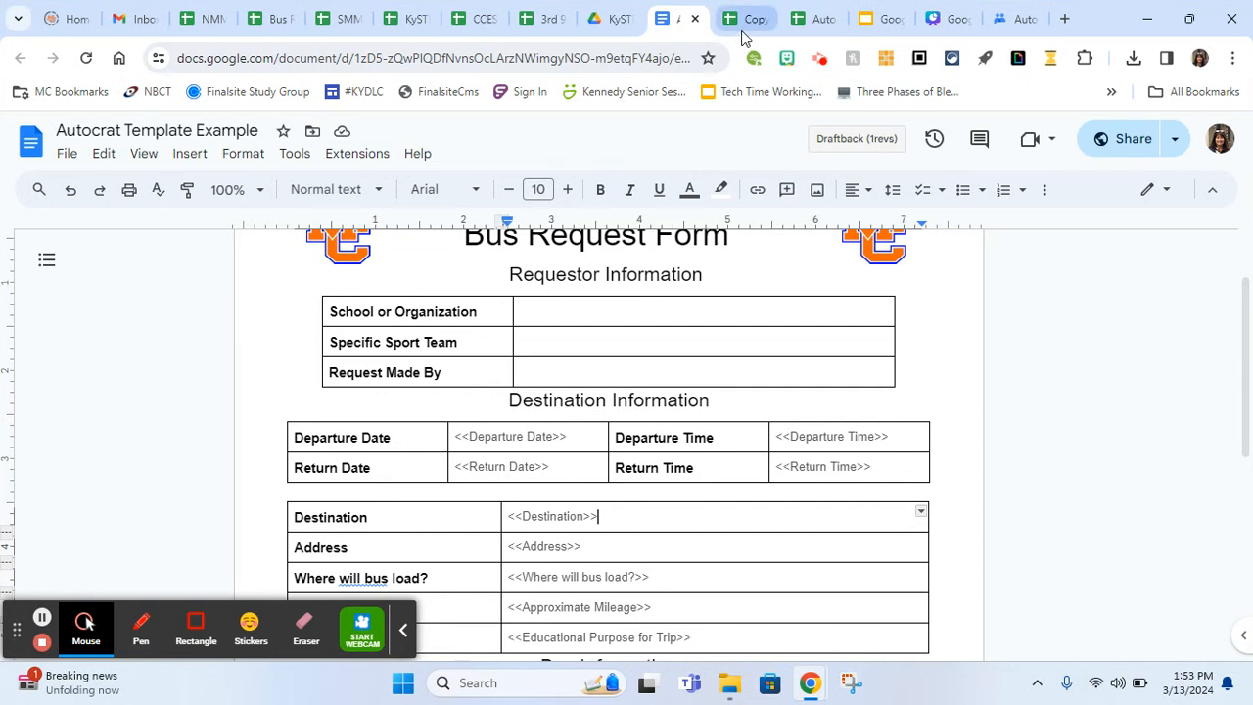
Back in the spreadsheet, keep Form Responses 1 as the mapping step's merge tab
click(748, 18)
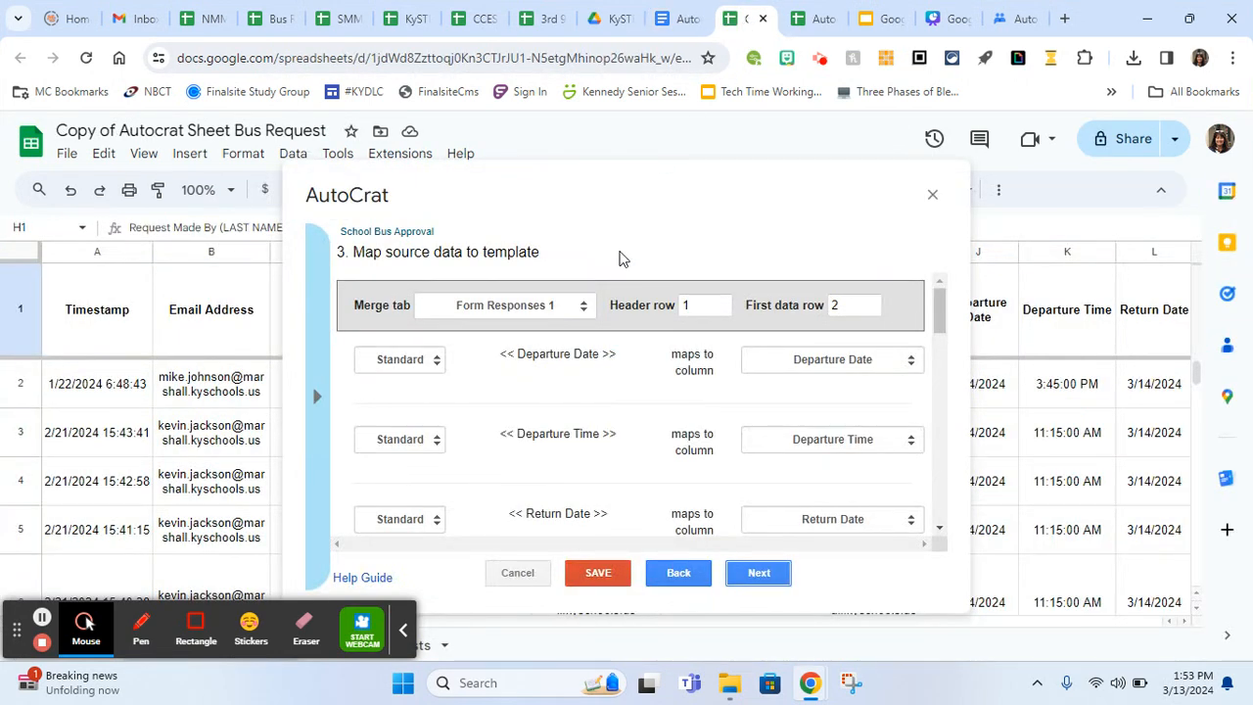
mouse_move(601, 345)
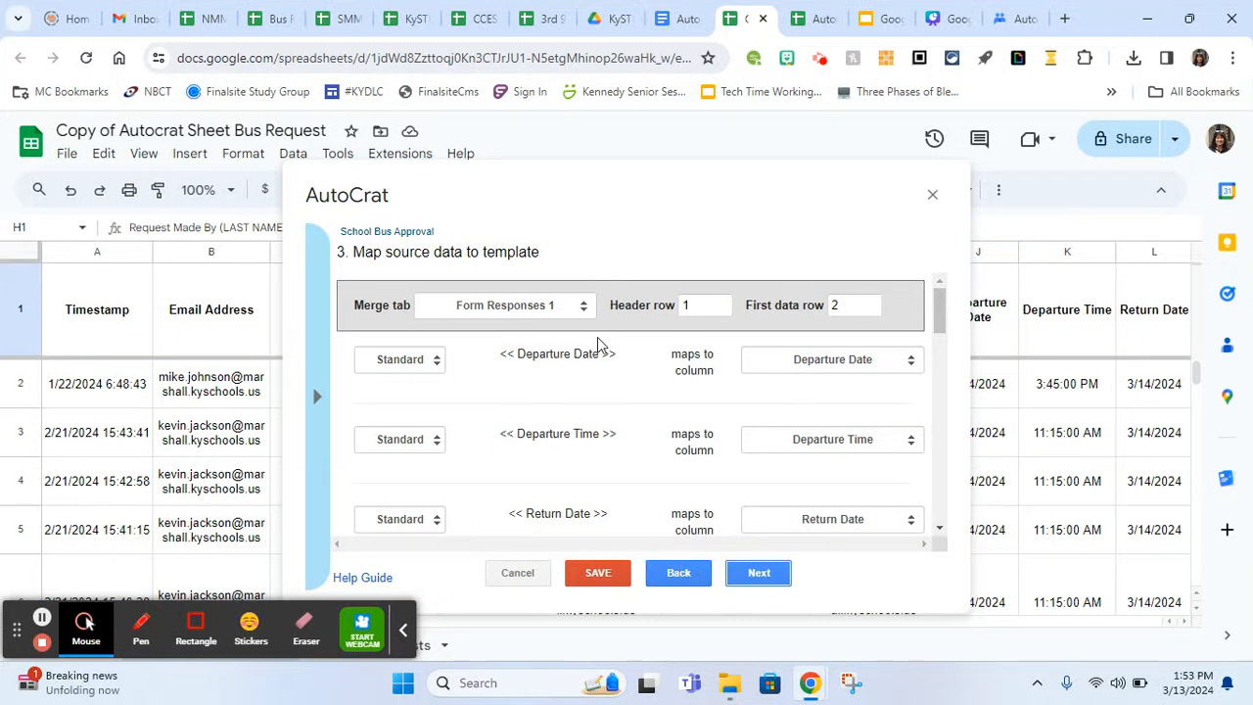
mouse_move(566, 309)
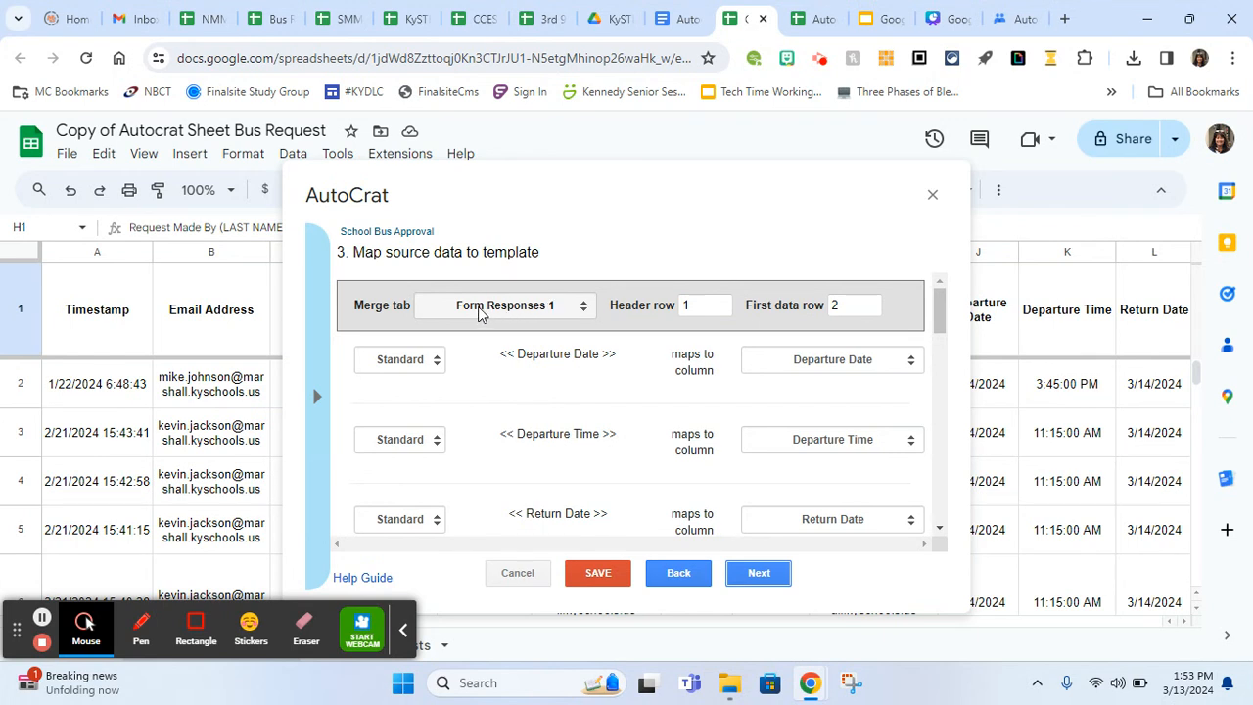
mouse_move(501, 309)
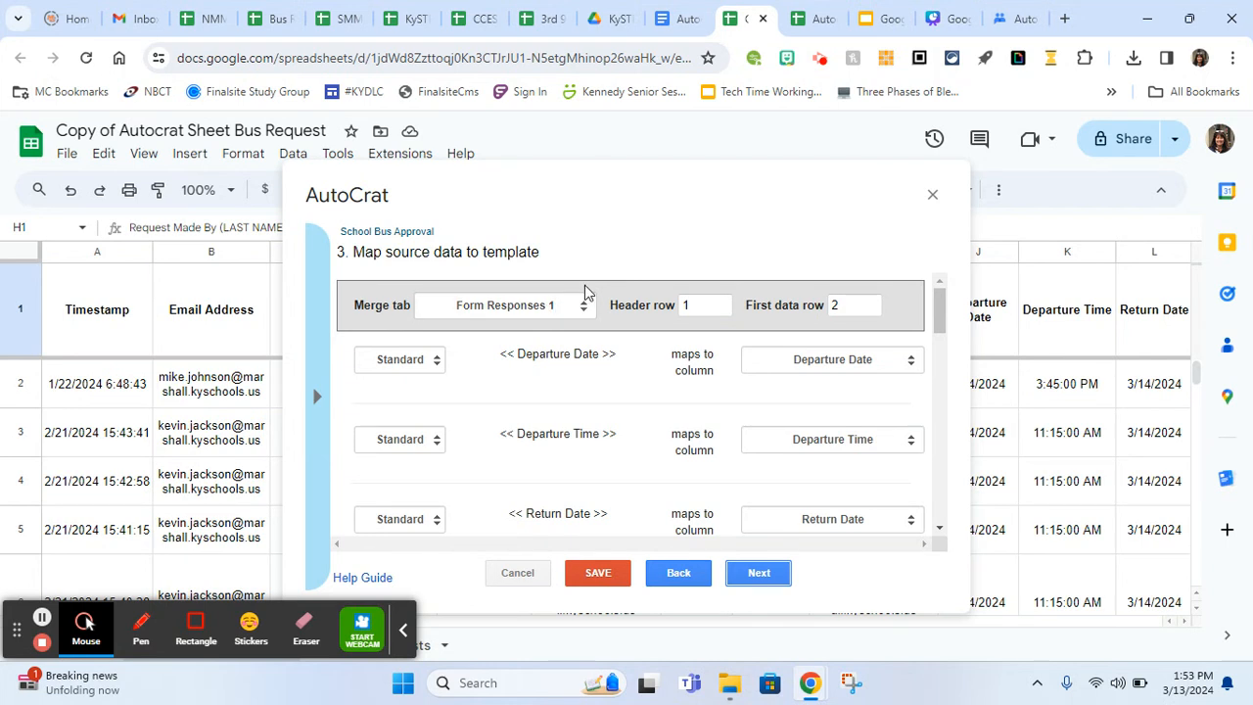
mouse_move(586, 294)
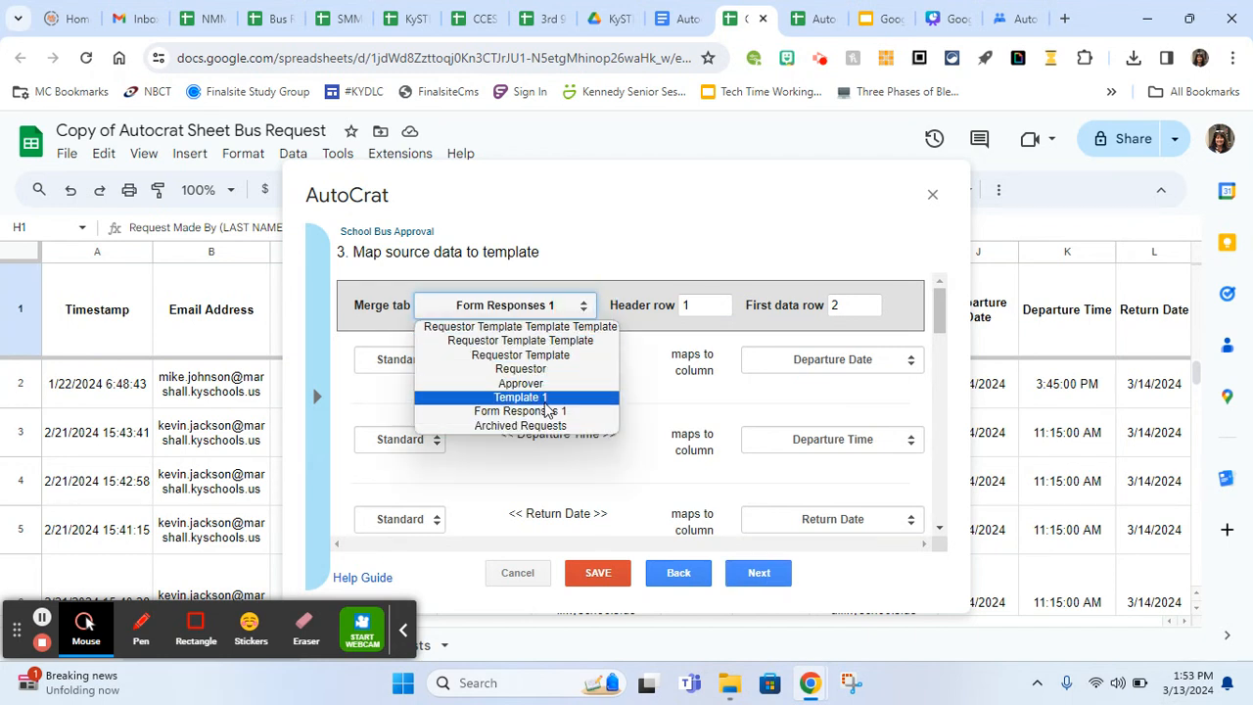
click(520, 410)
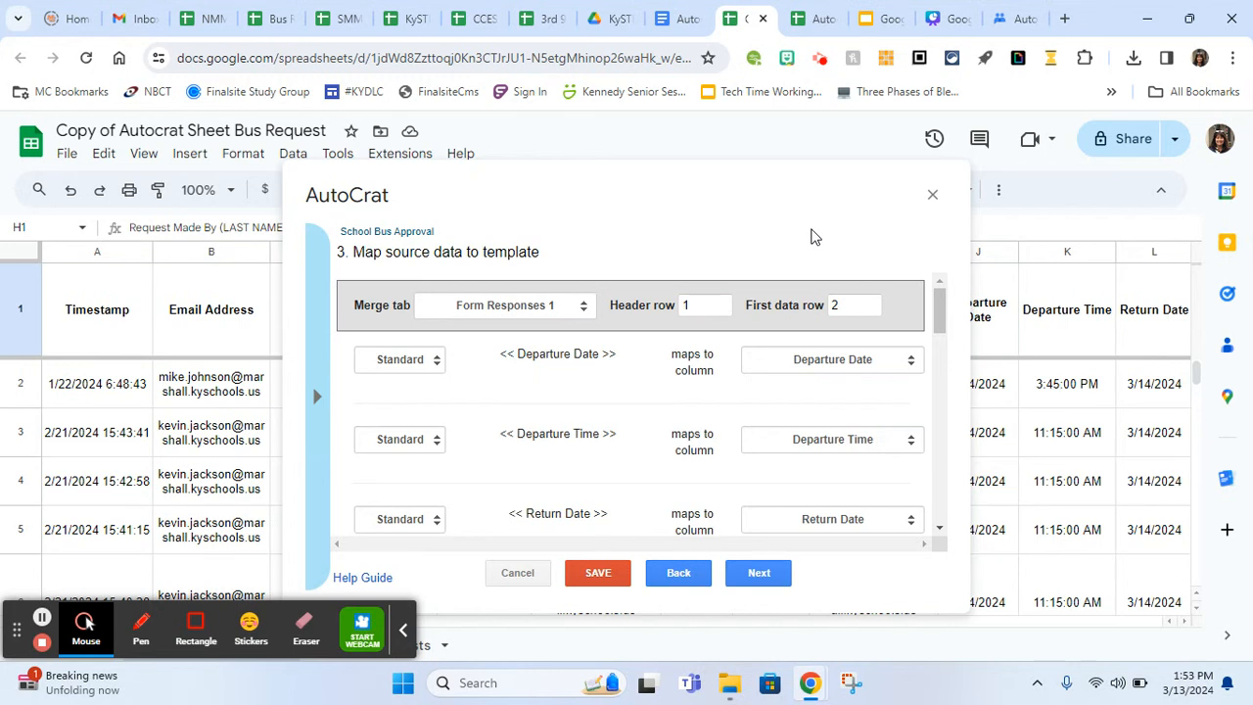
scroll(down, 3)
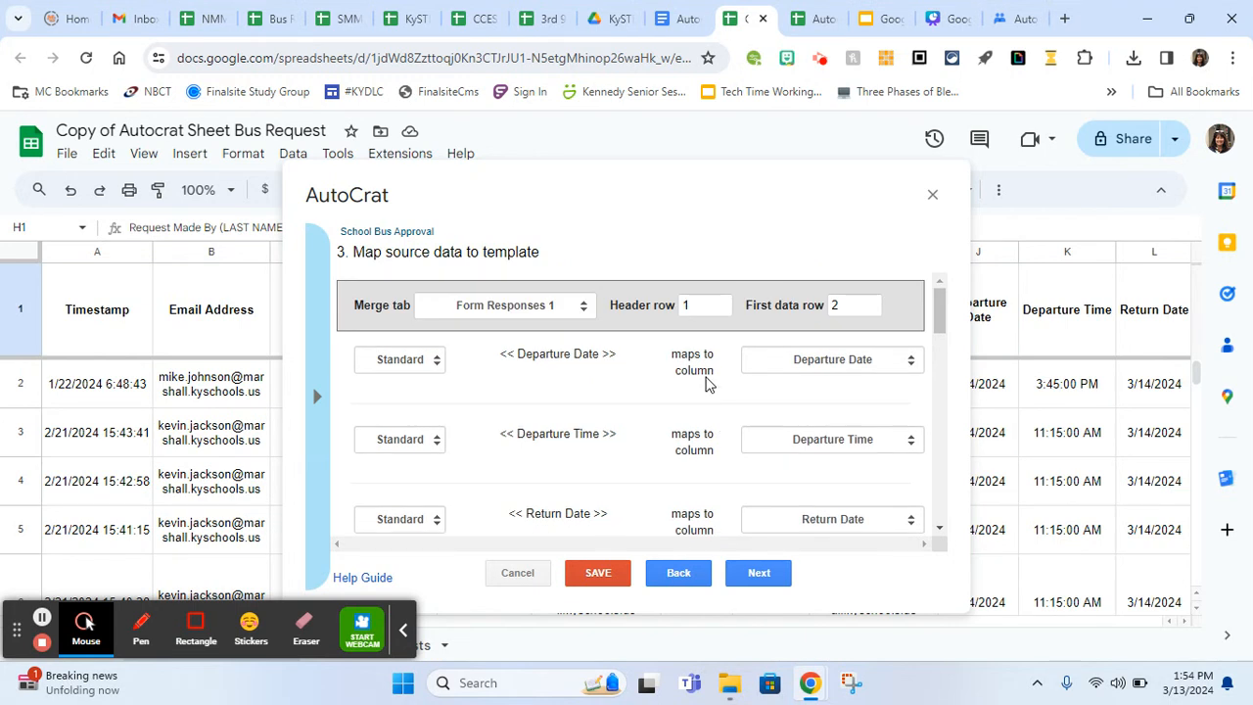
mouse_move(529, 294)
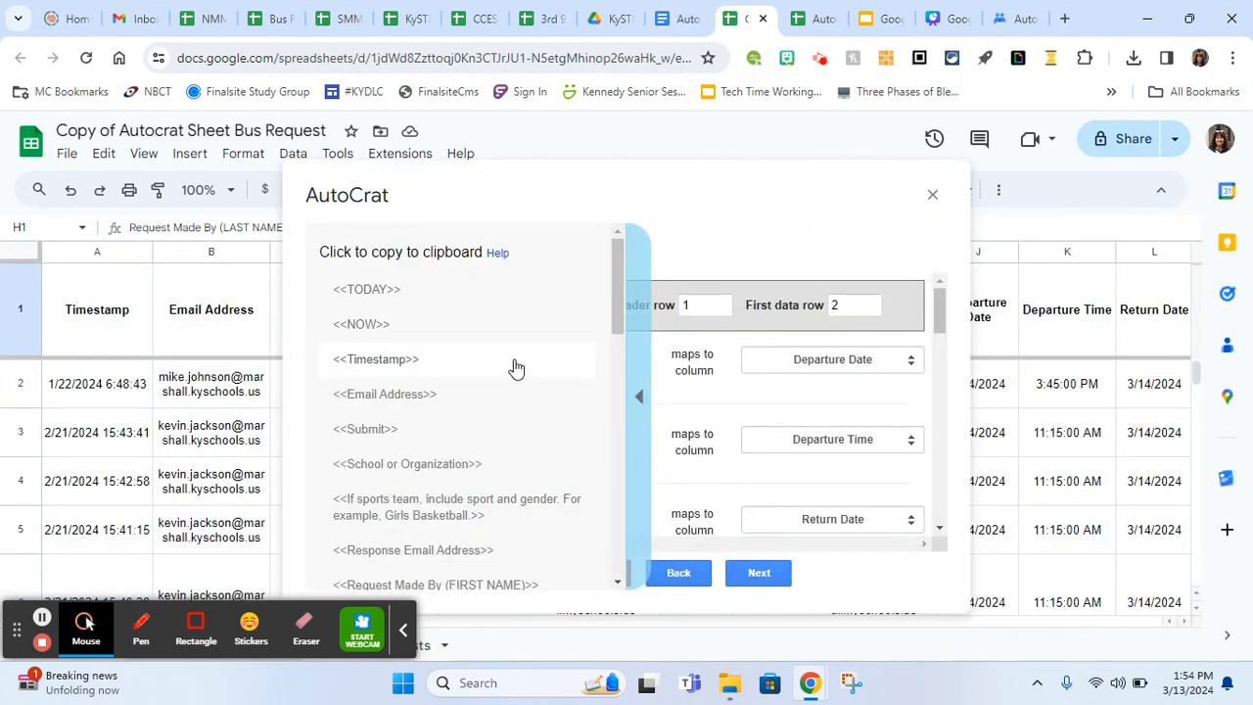
mouse_move(426, 464)
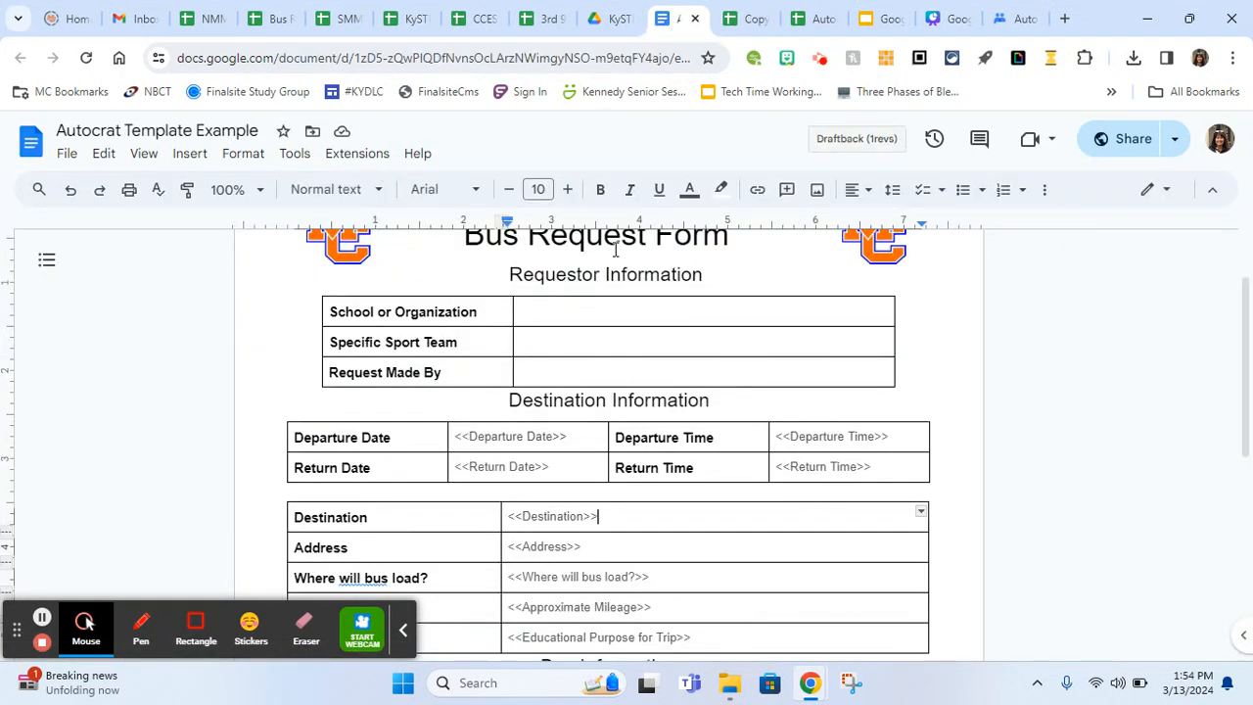
Enter <<School or Organization>> beside School or Organization, then return to the spreadsheet
click(584, 310)
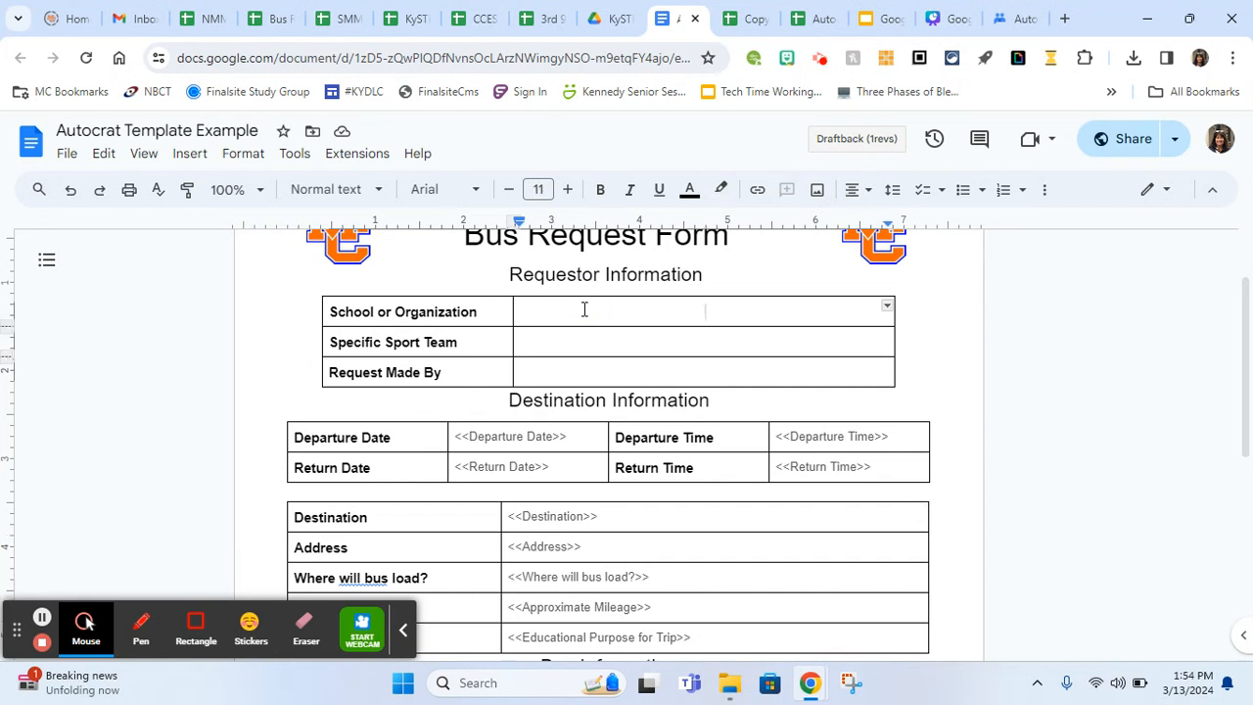
text(<<School or Organization>>)
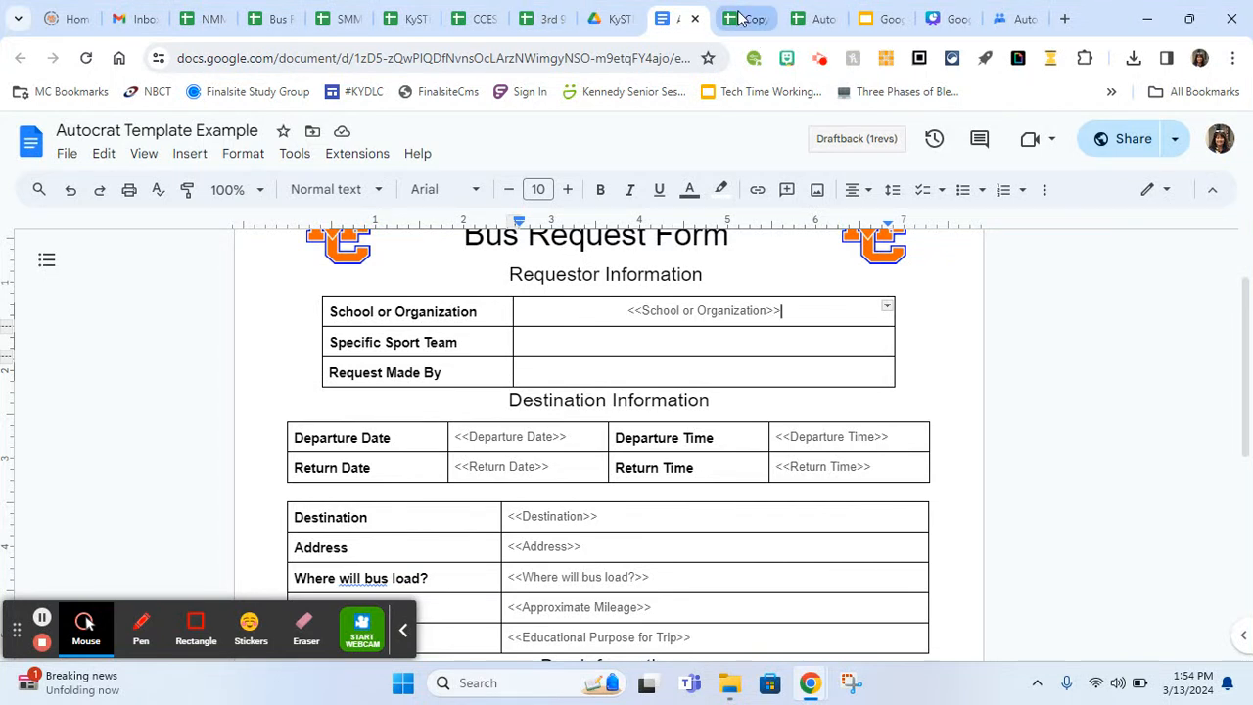
click(729, 17)
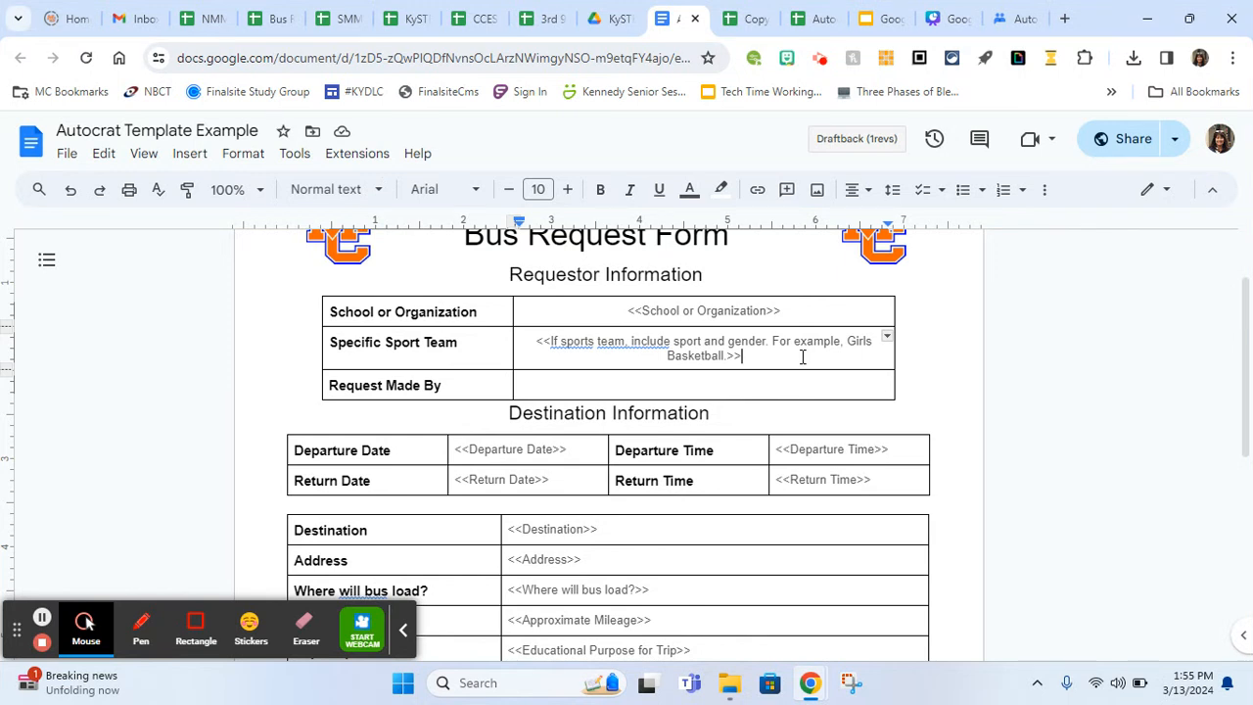
mouse_move(42, 619)
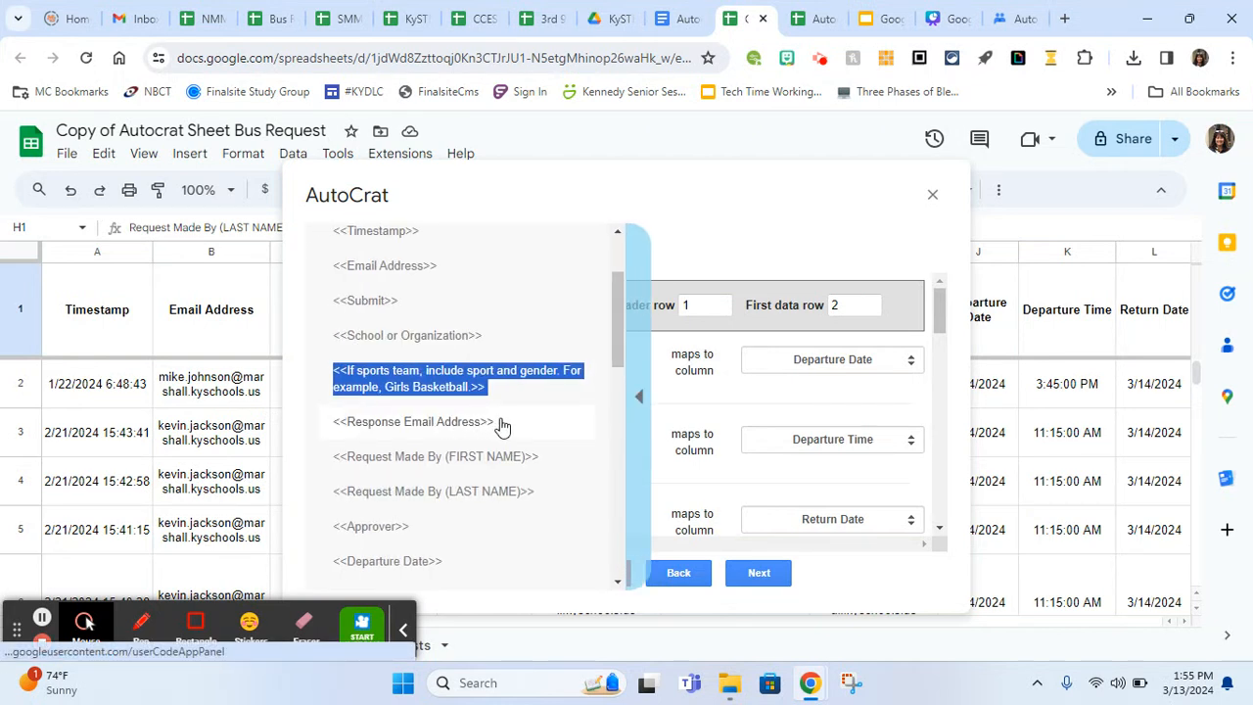
mouse_move(538, 457)
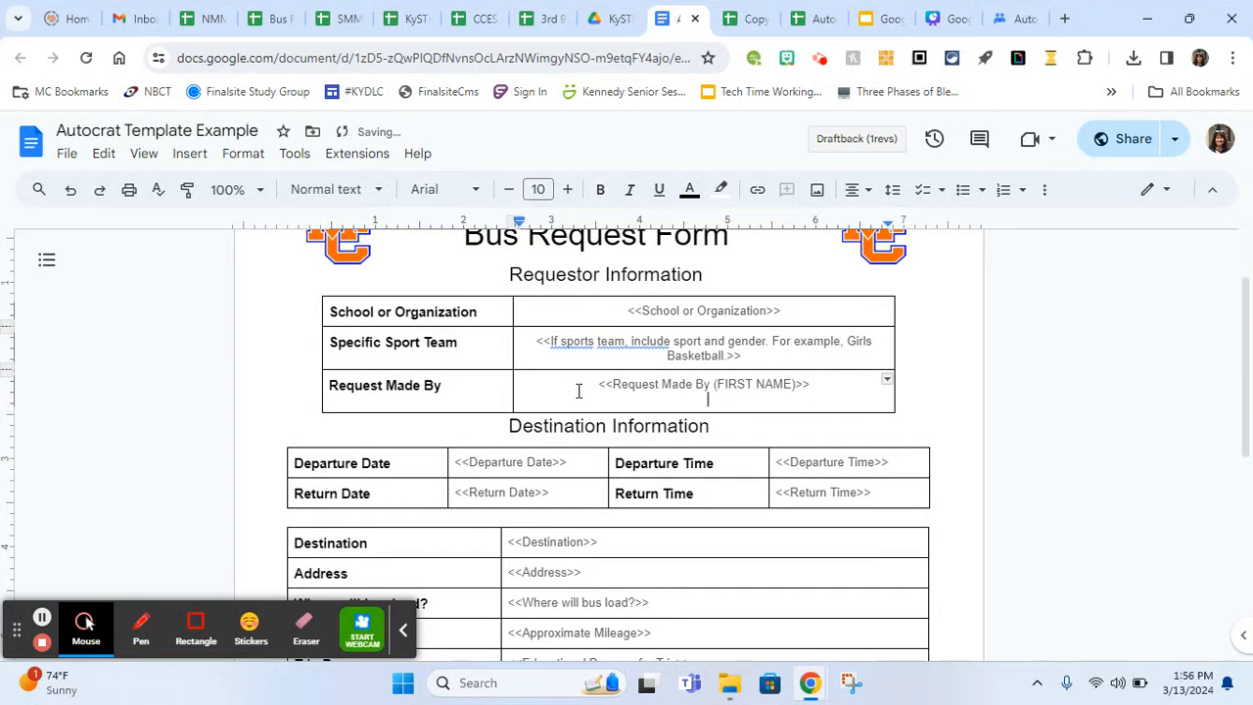
Add the <<Request Made By (LAST NAME)>> tag on a new line below the first-name tag
click(590, 18)
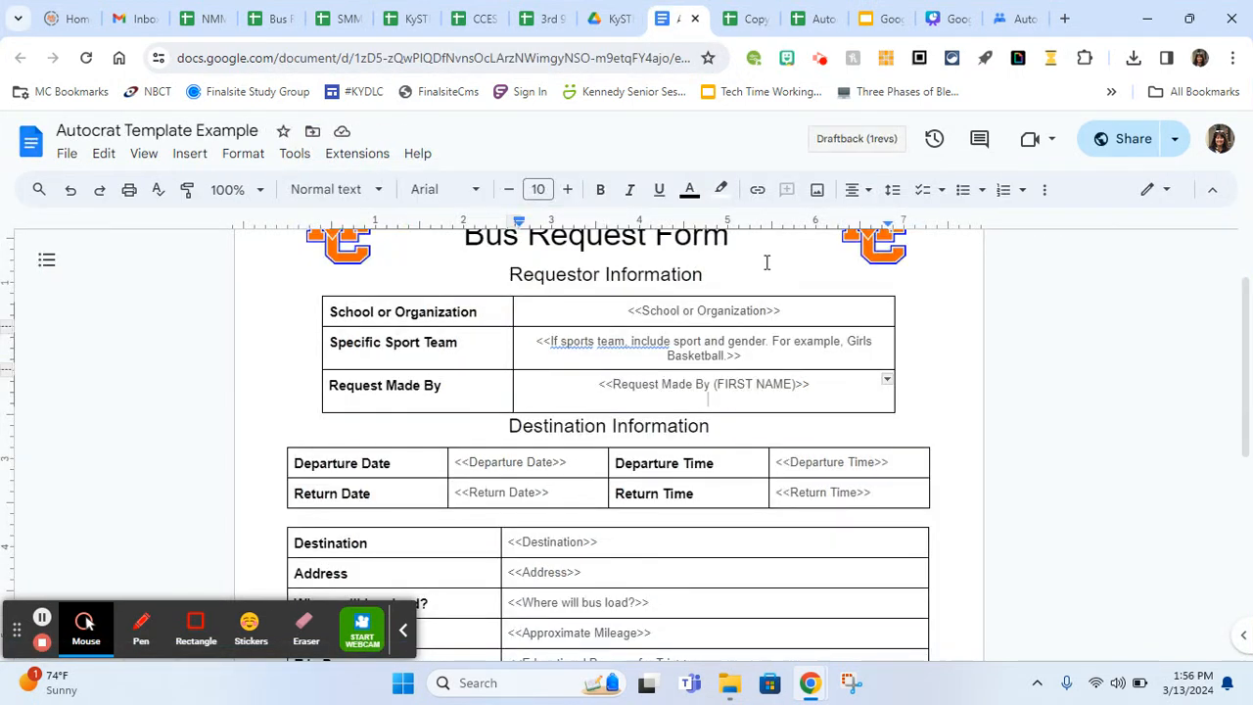
text(<<Request Made By (LAST NAME)>>)
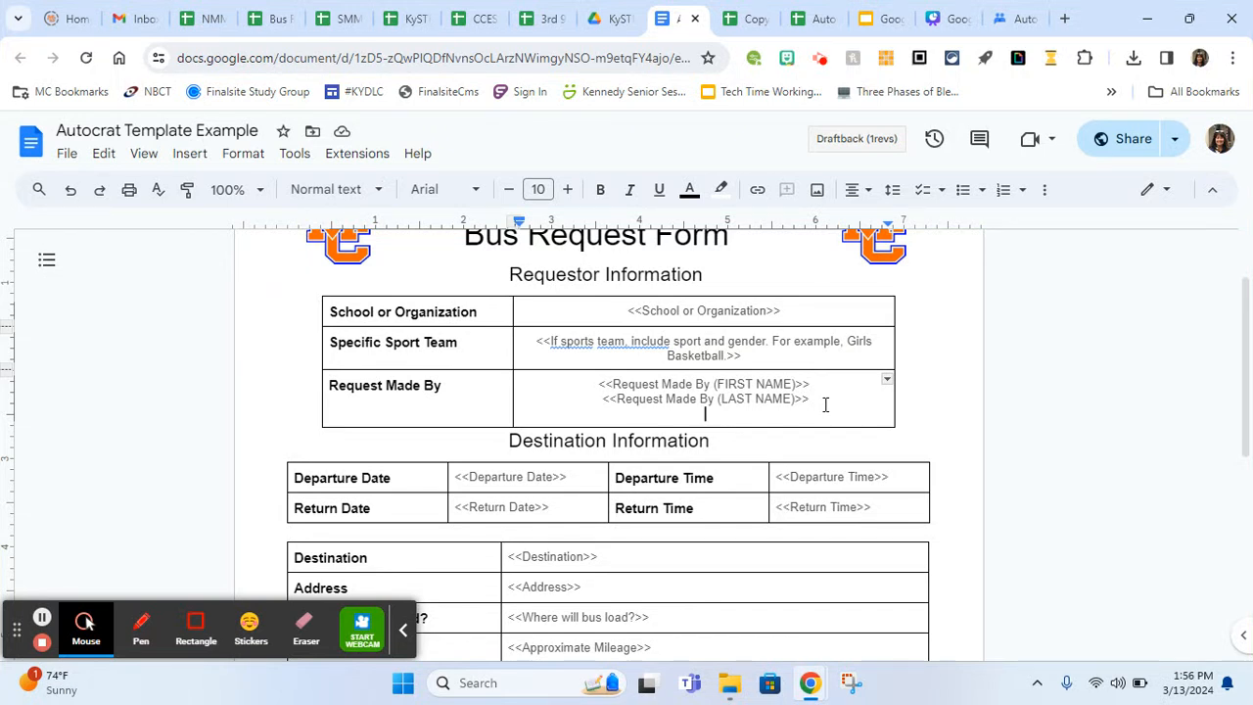
scroll(down, 3)
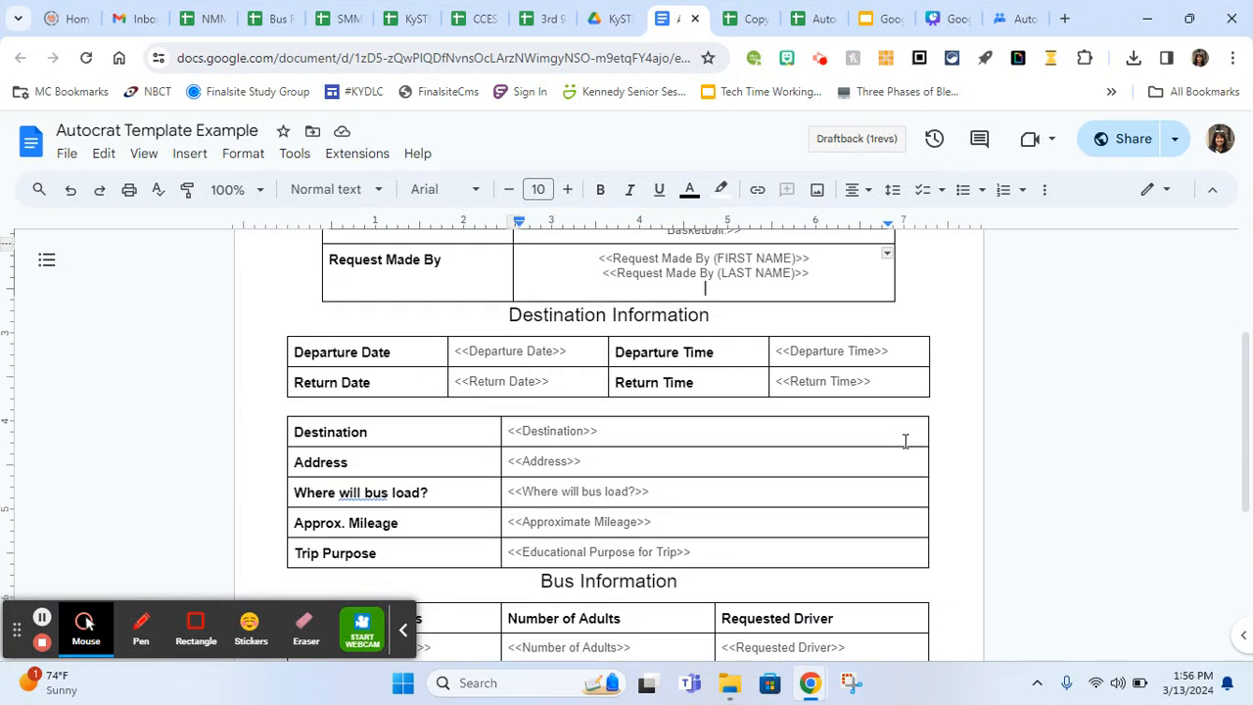
scroll(down, 3)
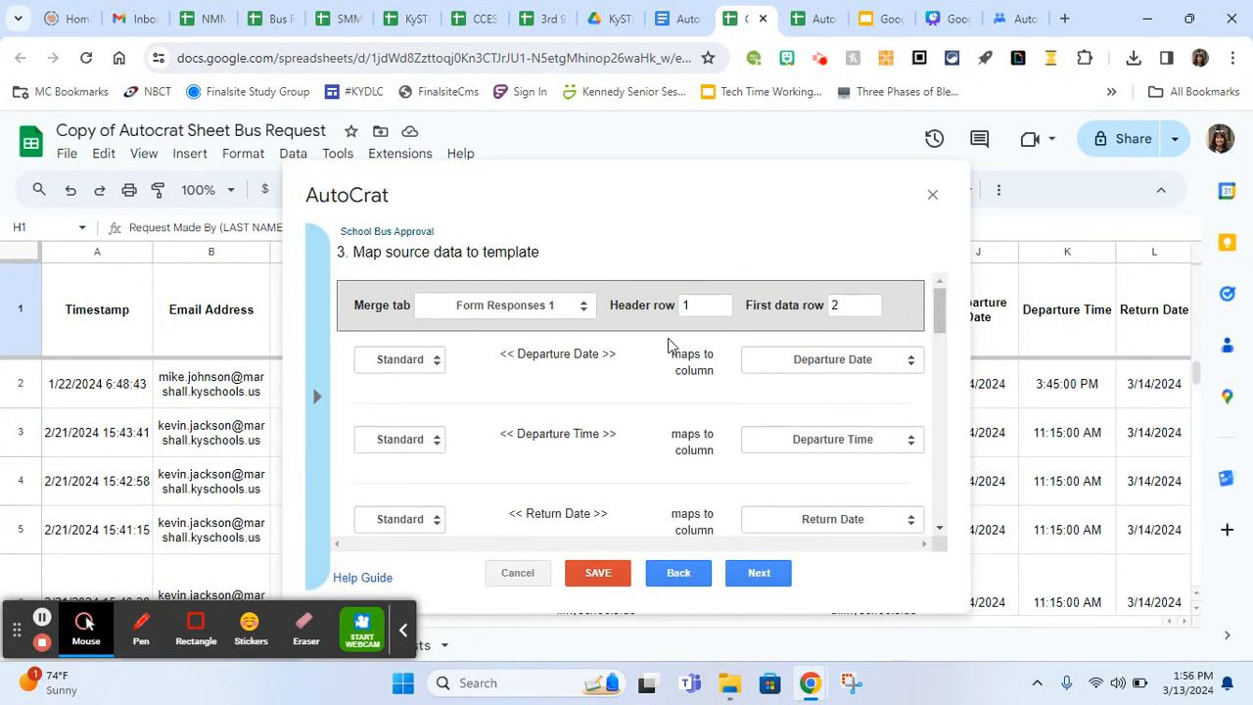
mouse_move(665, 556)
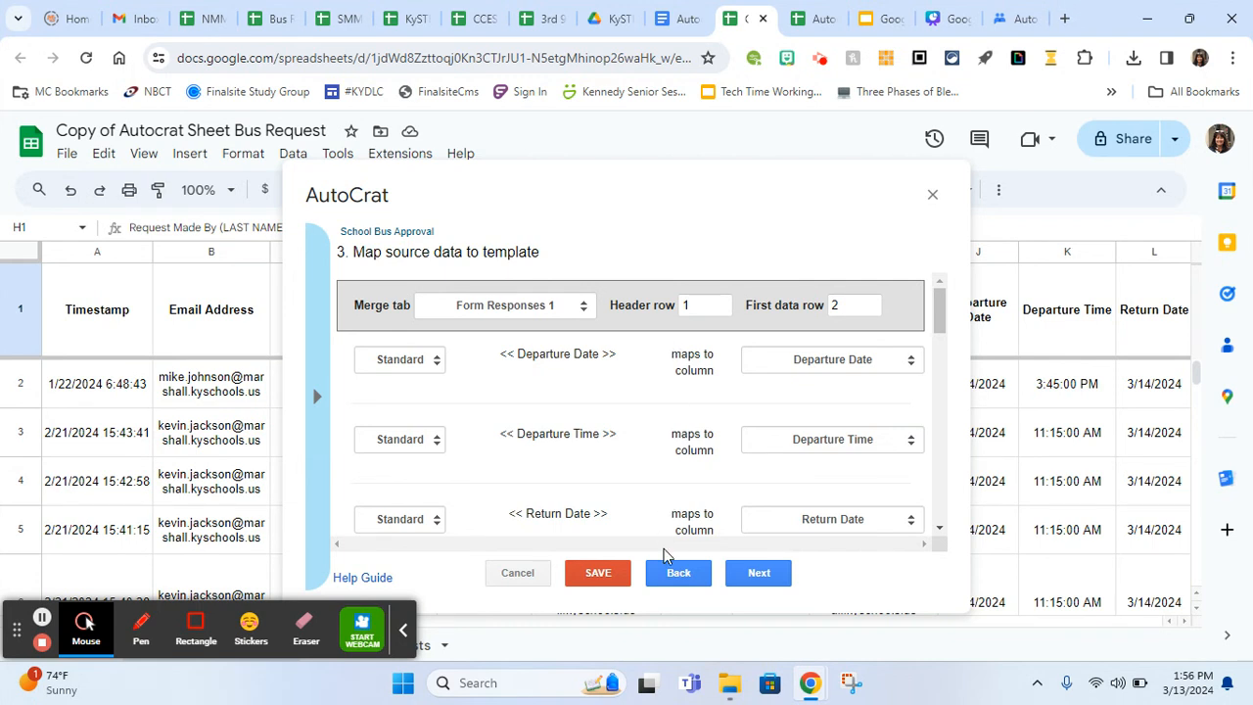
Return to Existing Jobs and reopen School Bus Approval via its unmapped-tags icon
click(597, 572)
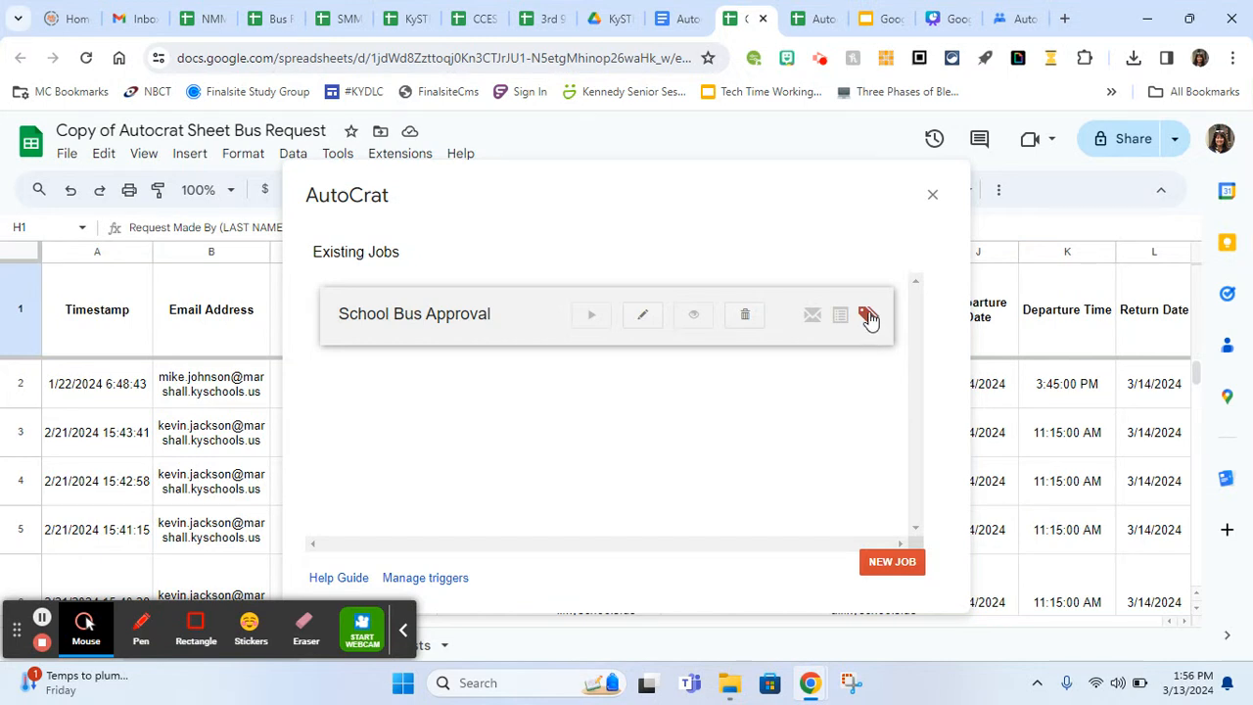
mouse_move(868, 315)
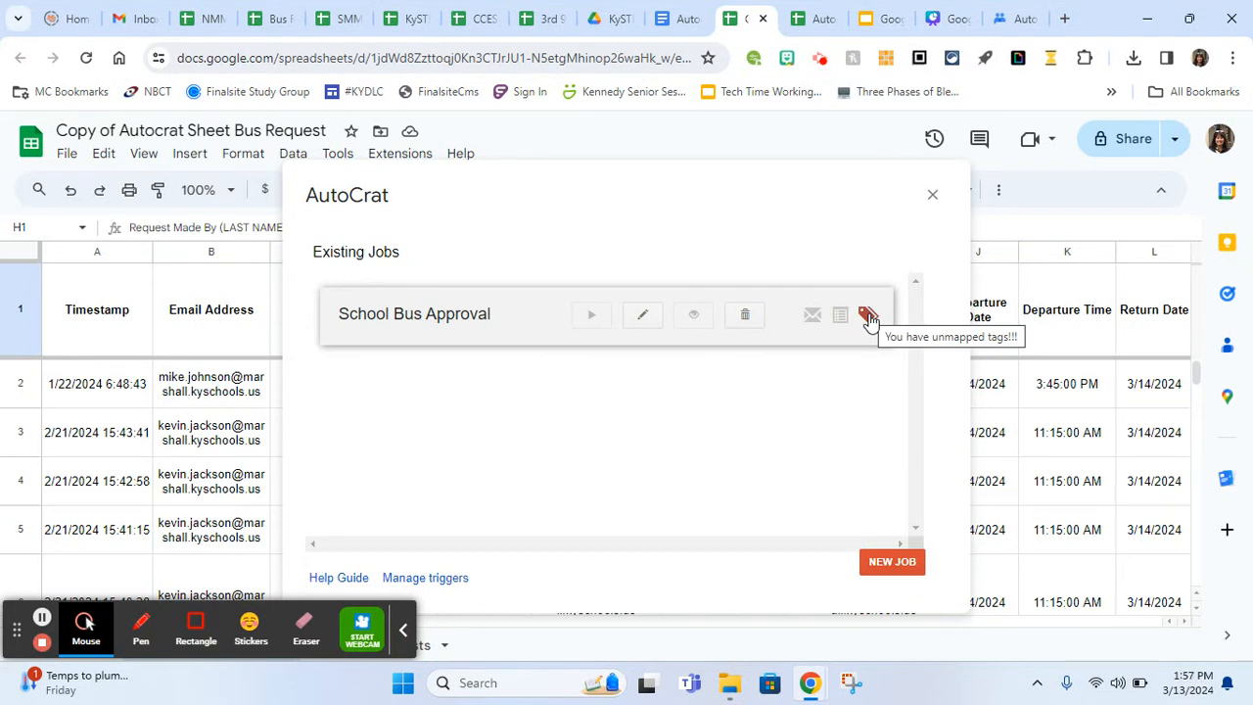
click(869, 315)
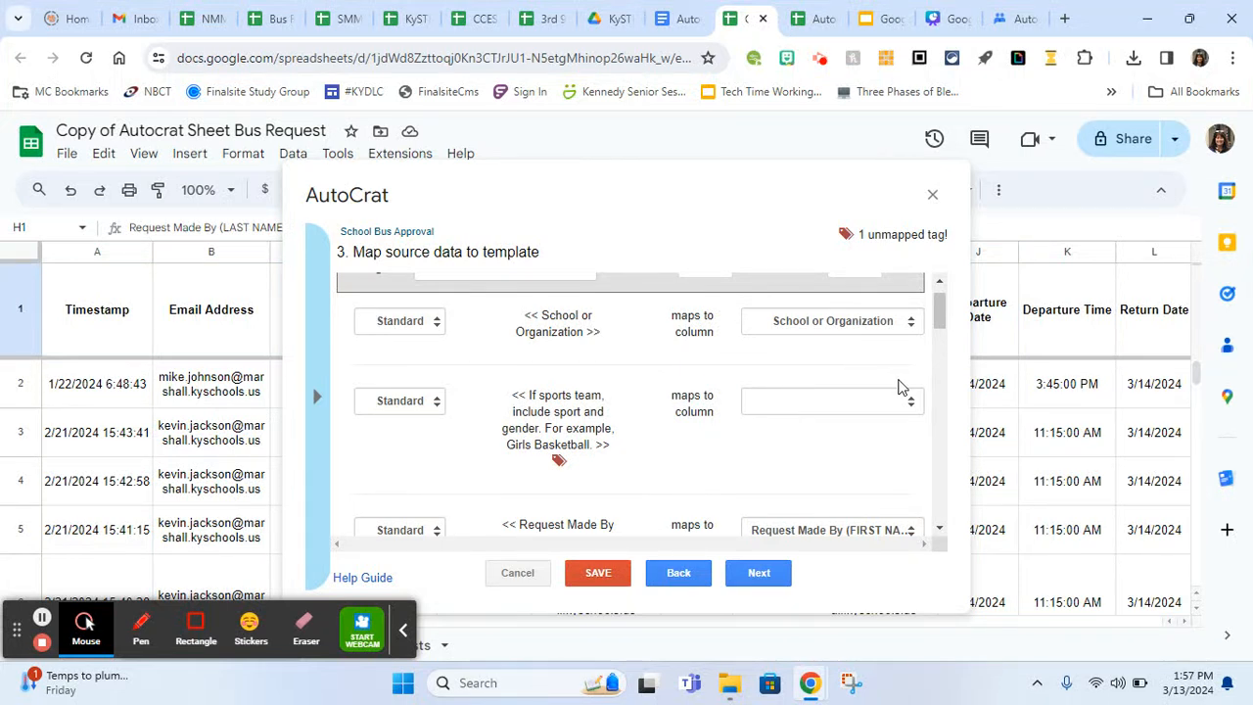
Map the sports team tag to the 'If sports team, include sport and gender' column
click(910, 401)
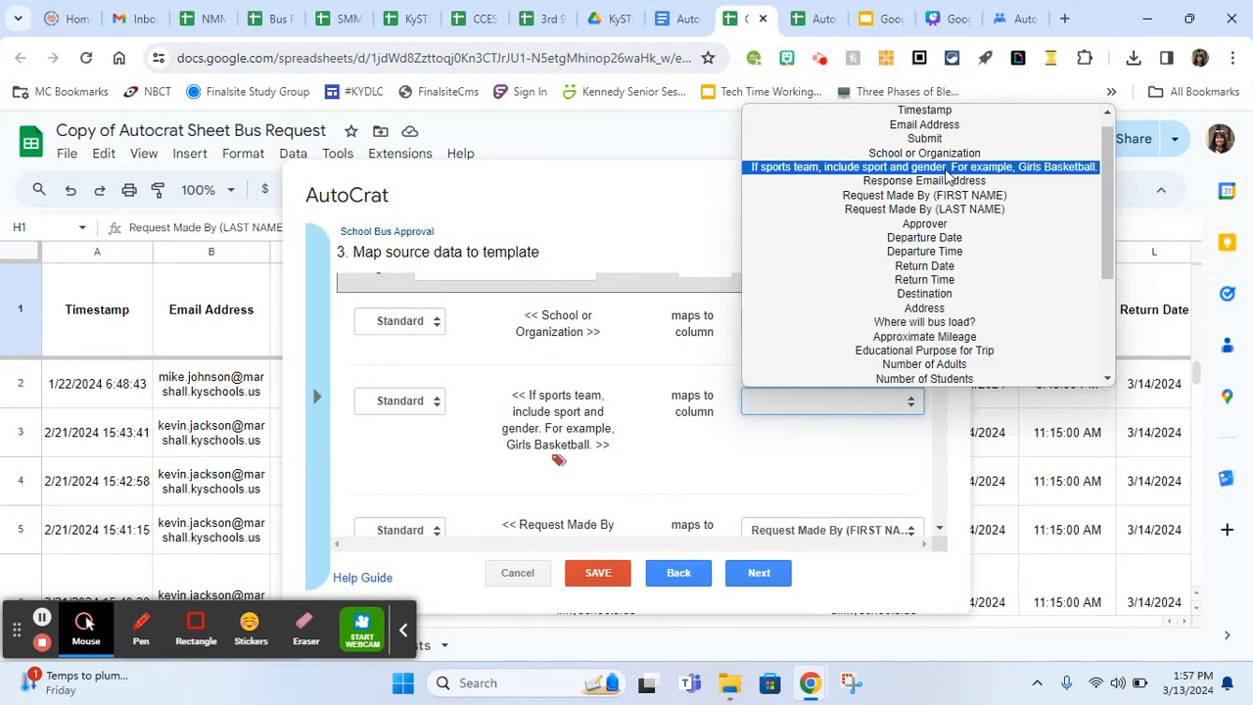
click(923, 166)
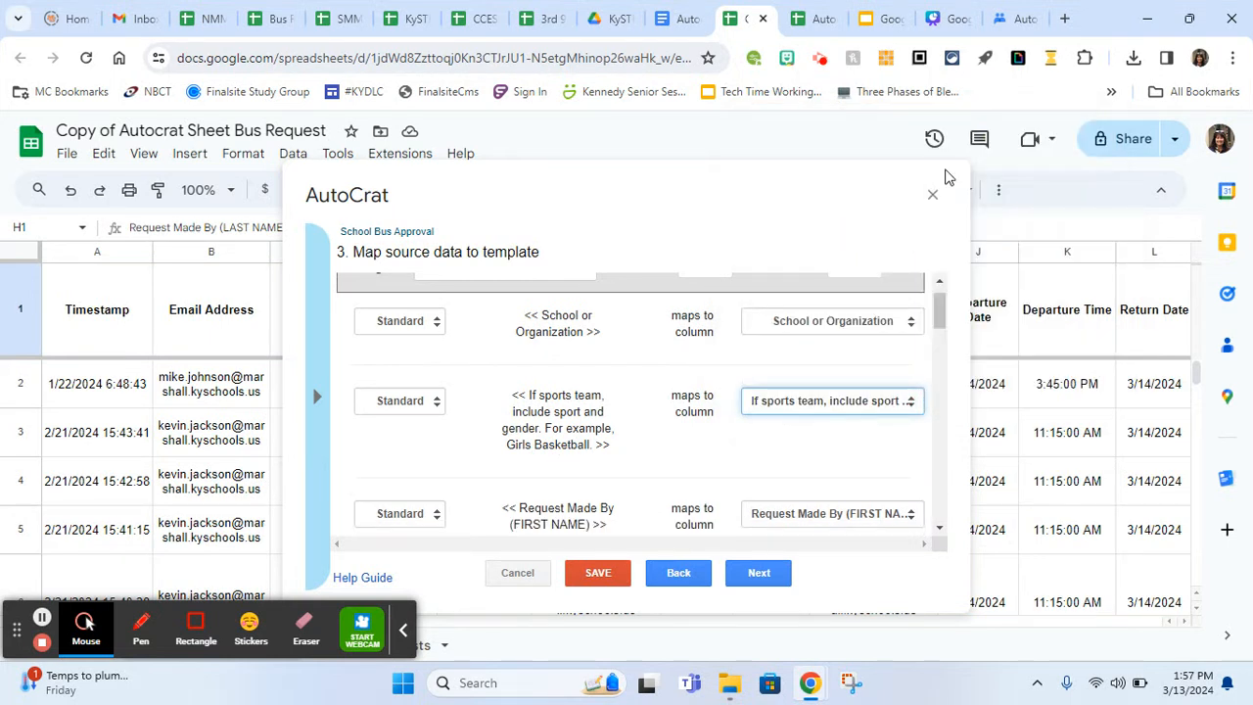
scroll(down, 3)
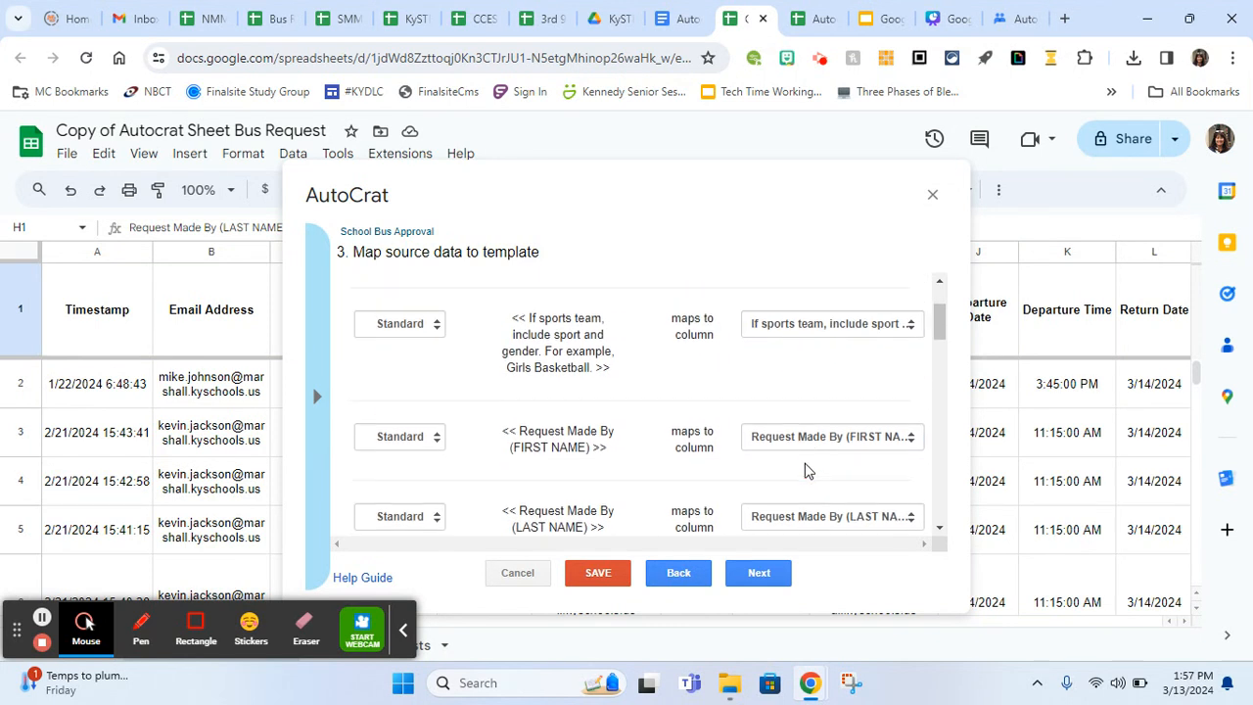
scroll(down, 3)
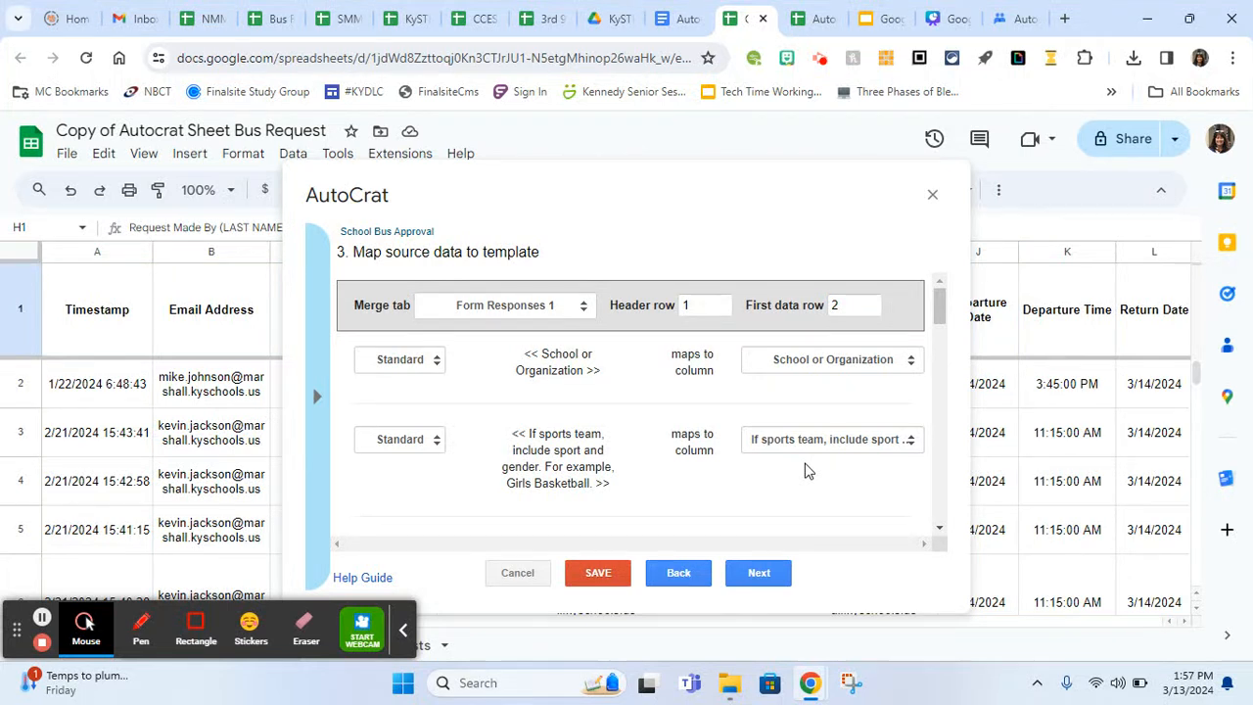
mouse_move(758, 572)
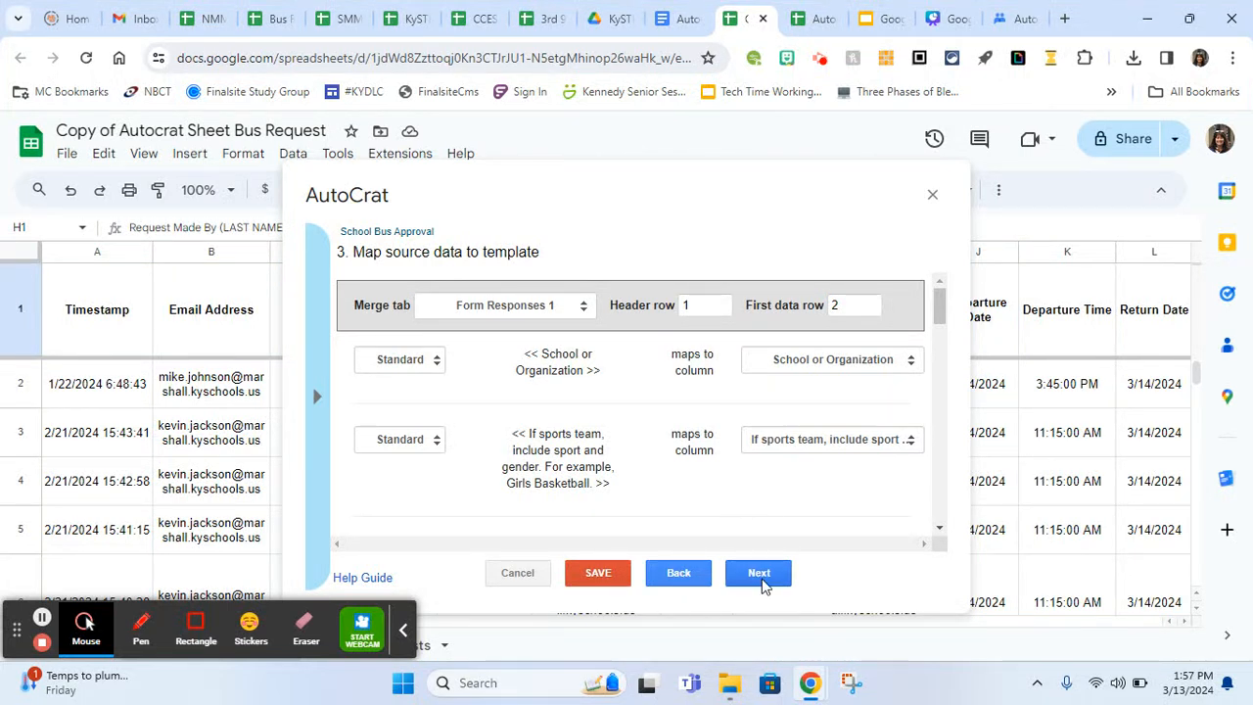
Advance to step 4, file names by Departure Date and School or Organization
click(758, 573)
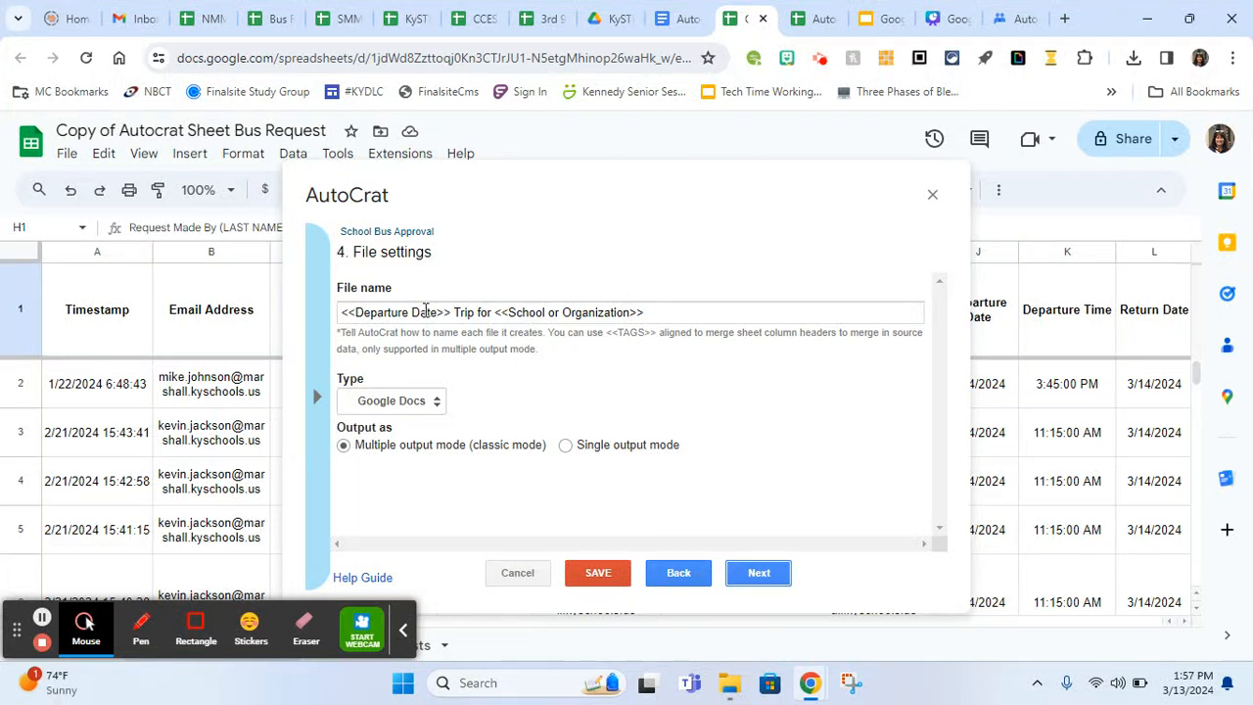
mouse_move(428, 292)
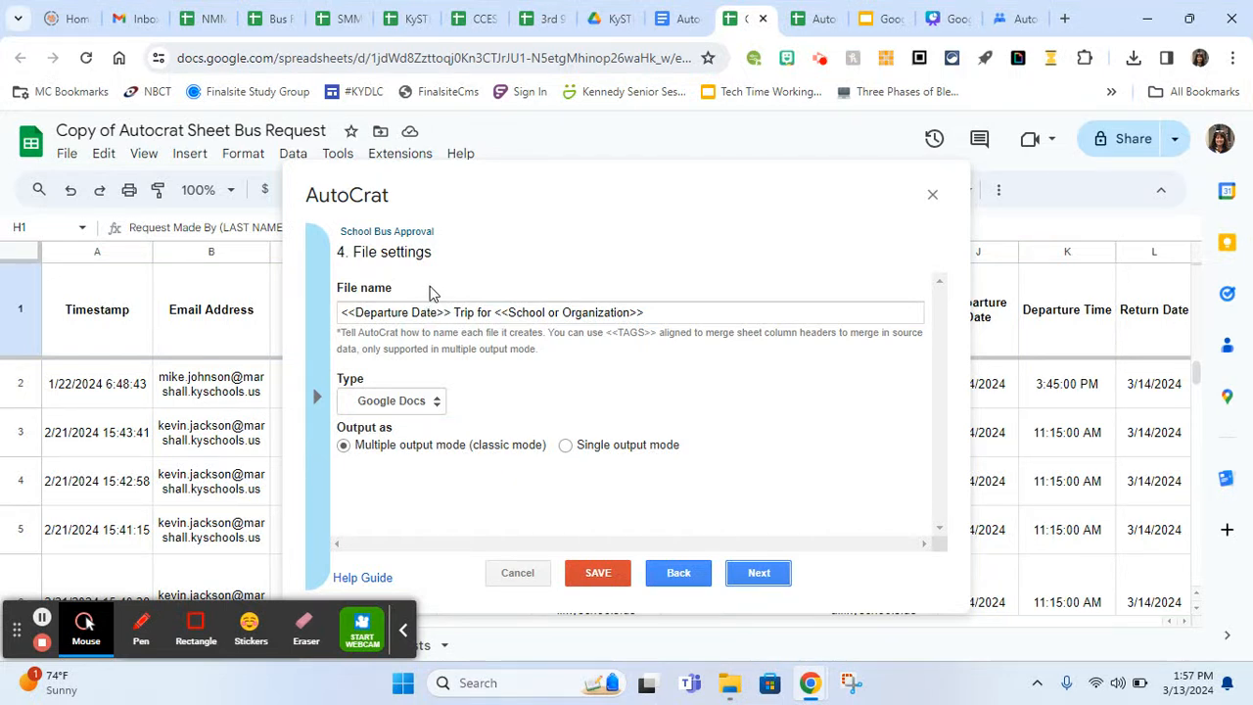
mouse_move(600, 282)
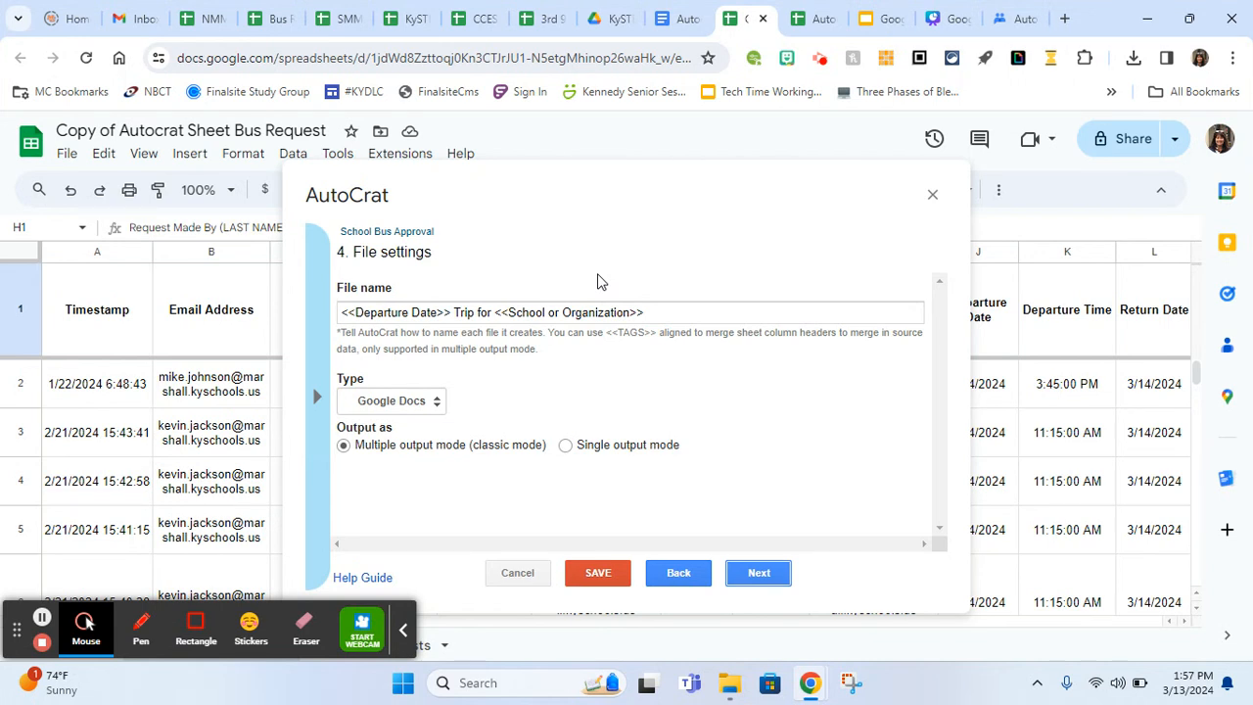
mouse_move(490, 282)
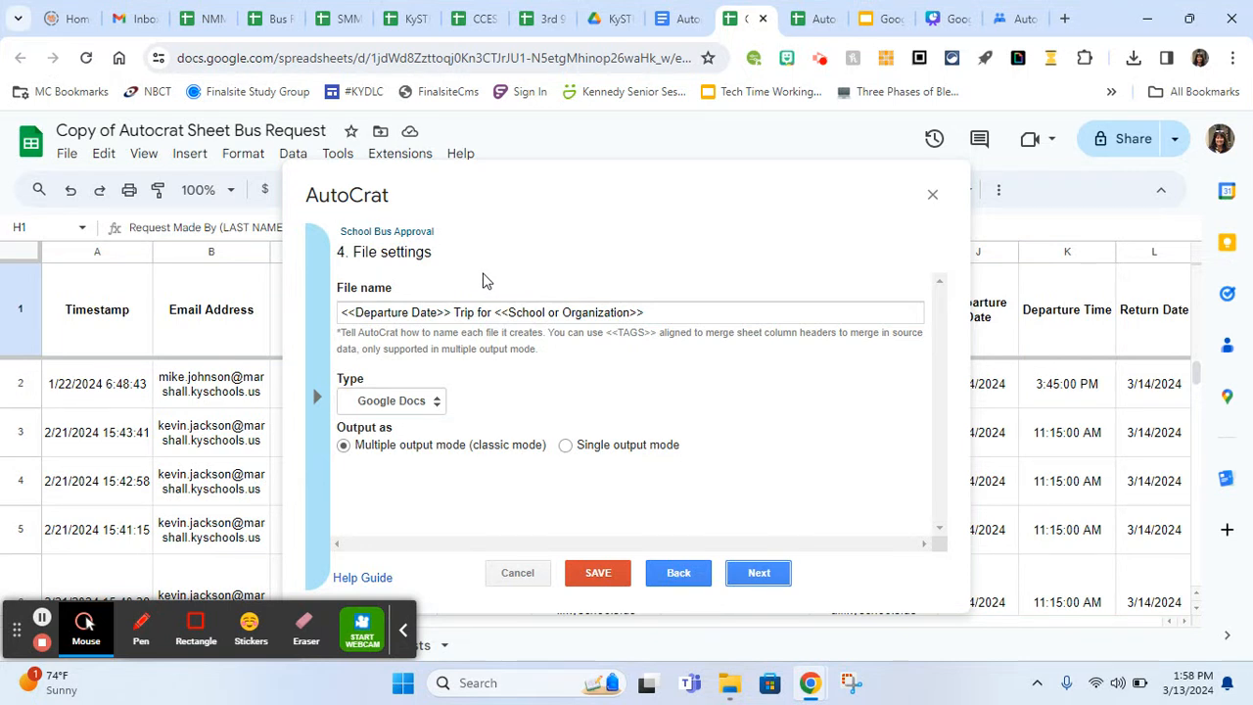
mouse_move(429, 303)
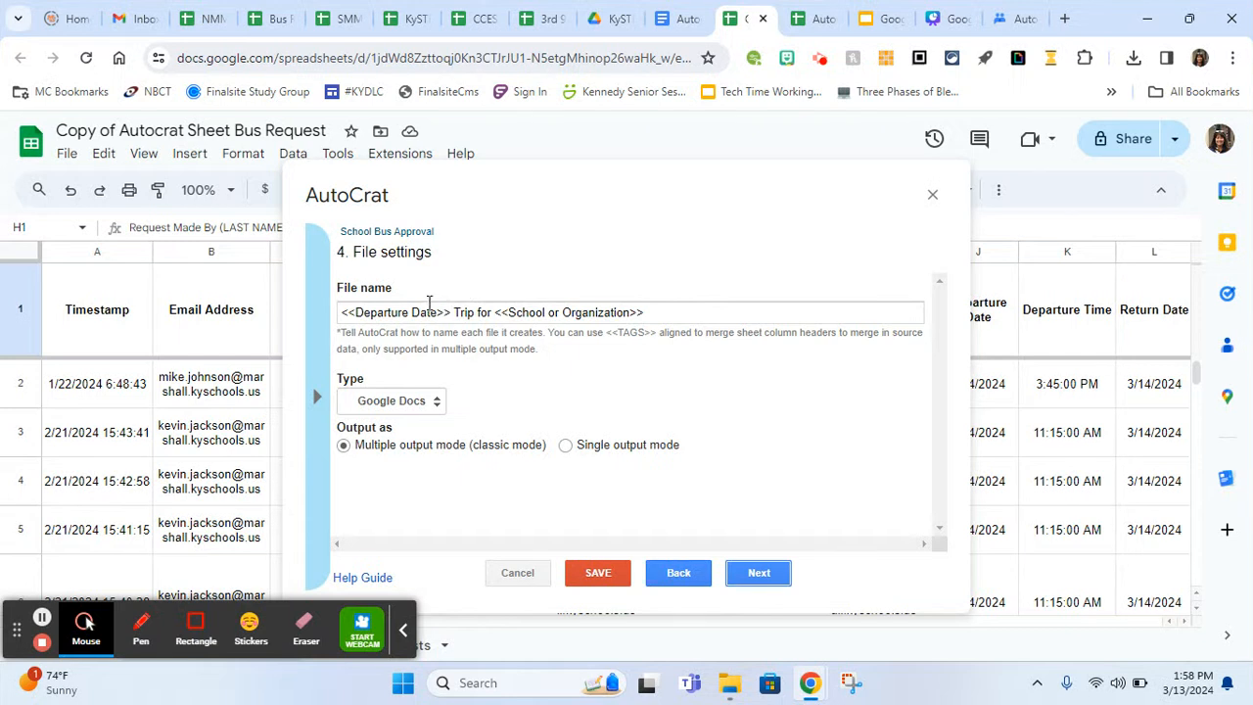
mouse_move(448, 314)
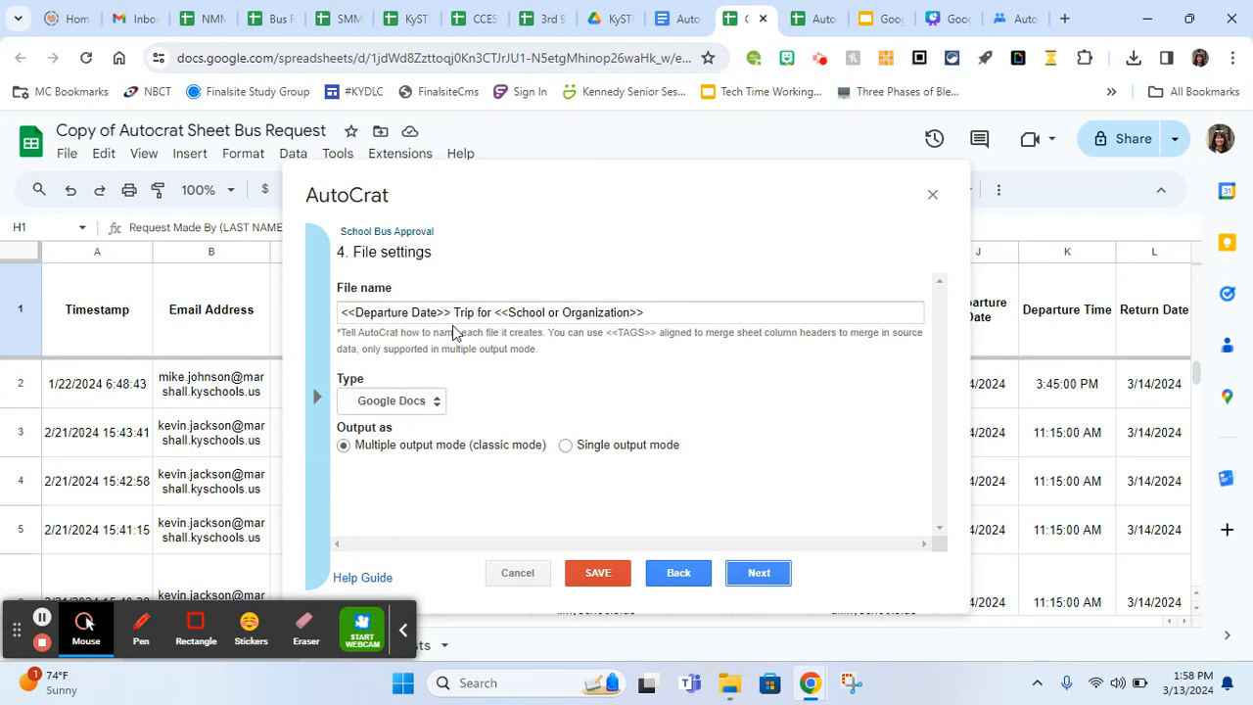
mouse_move(453, 321)
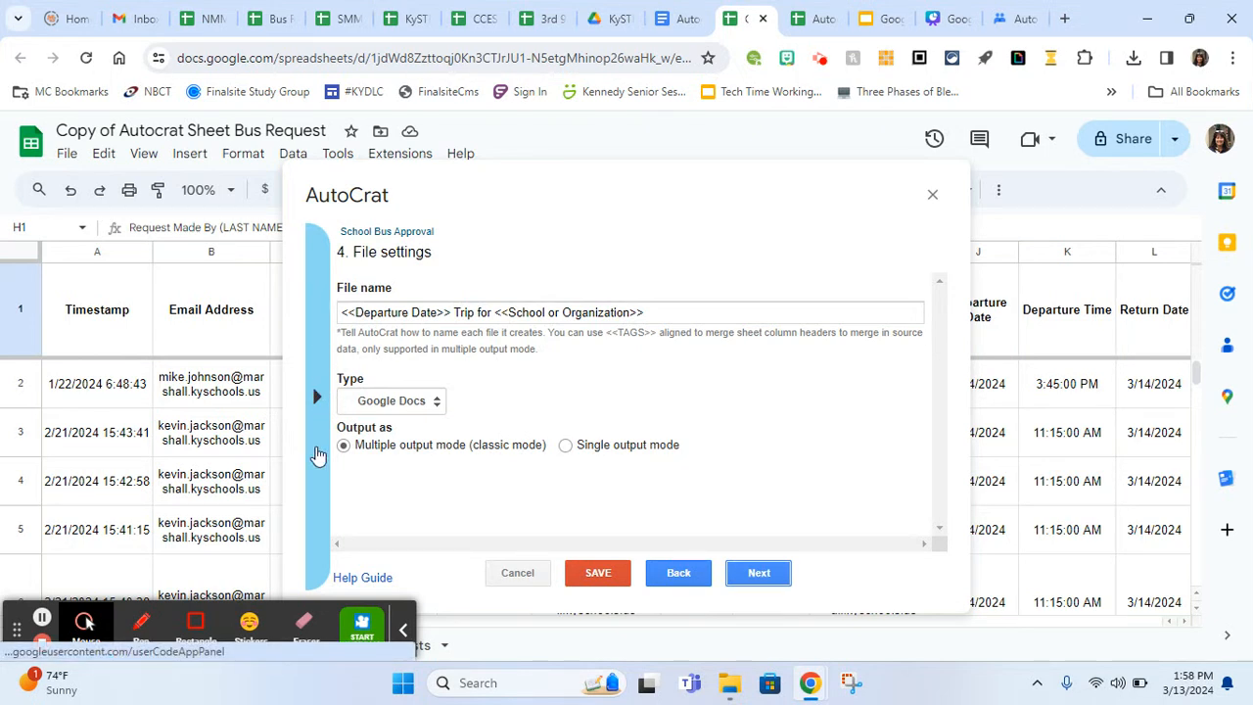
mouse_move(318, 441)
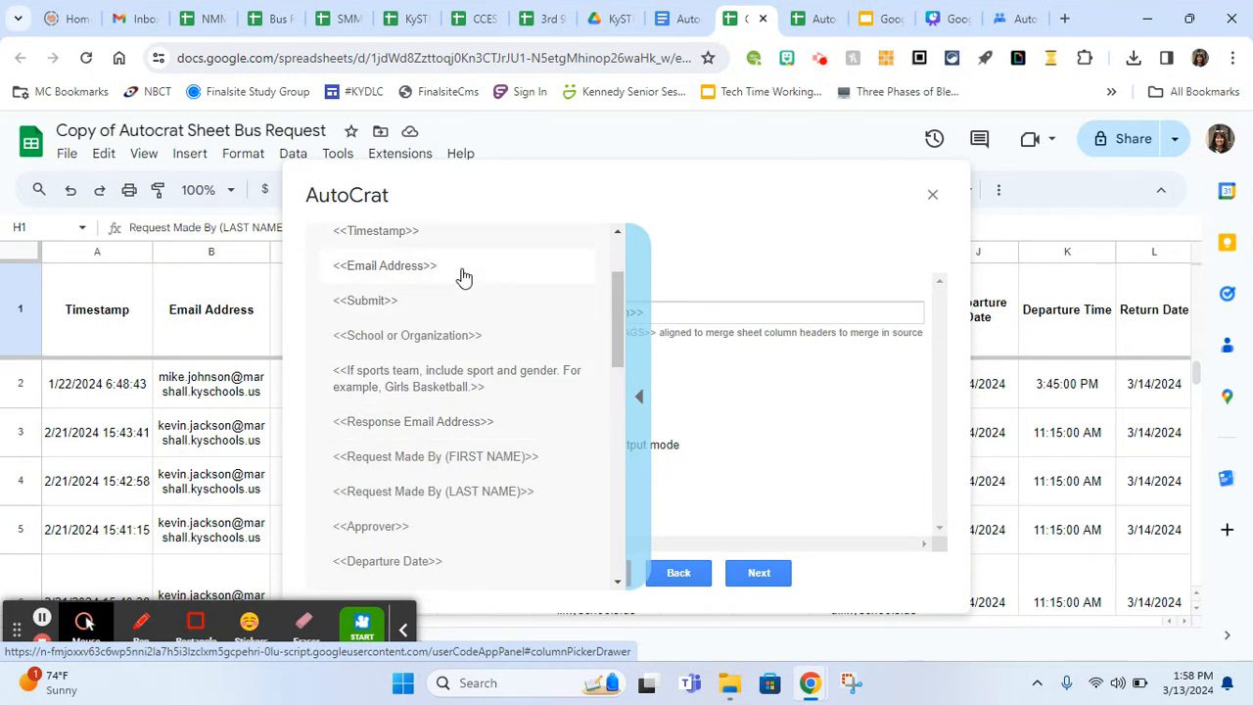
mouse_move(496, 456)
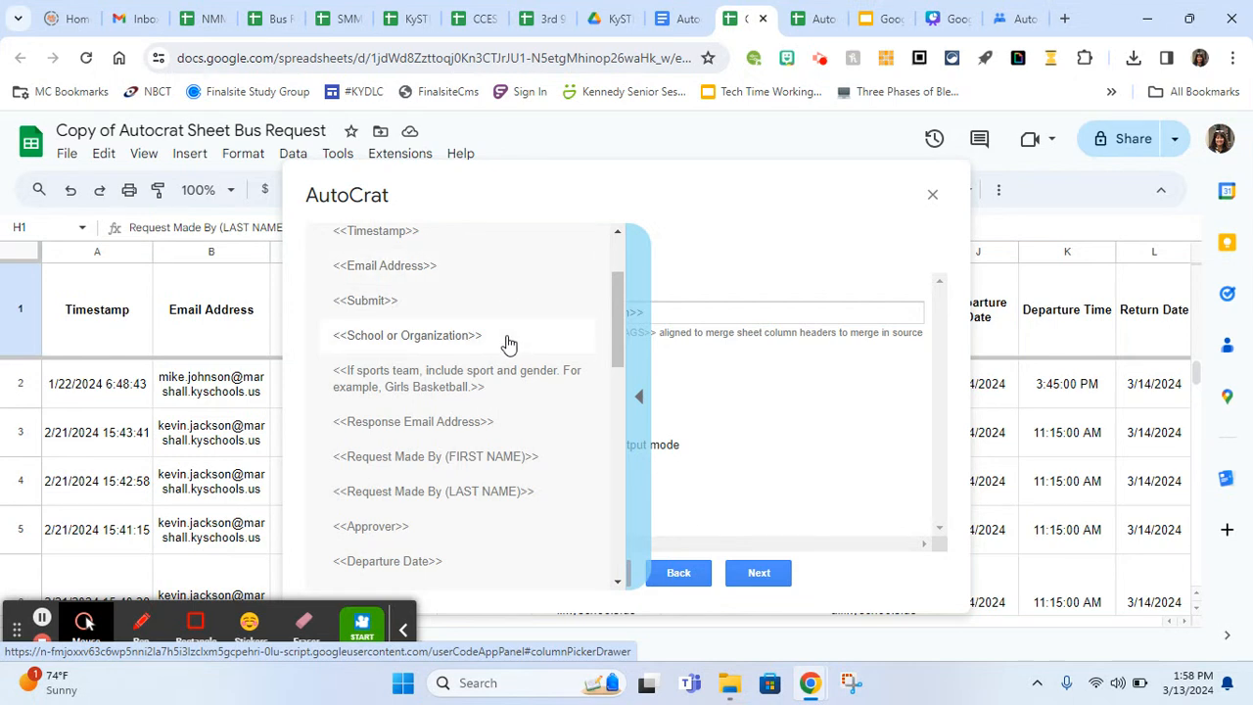
mouse_move(641, 400)
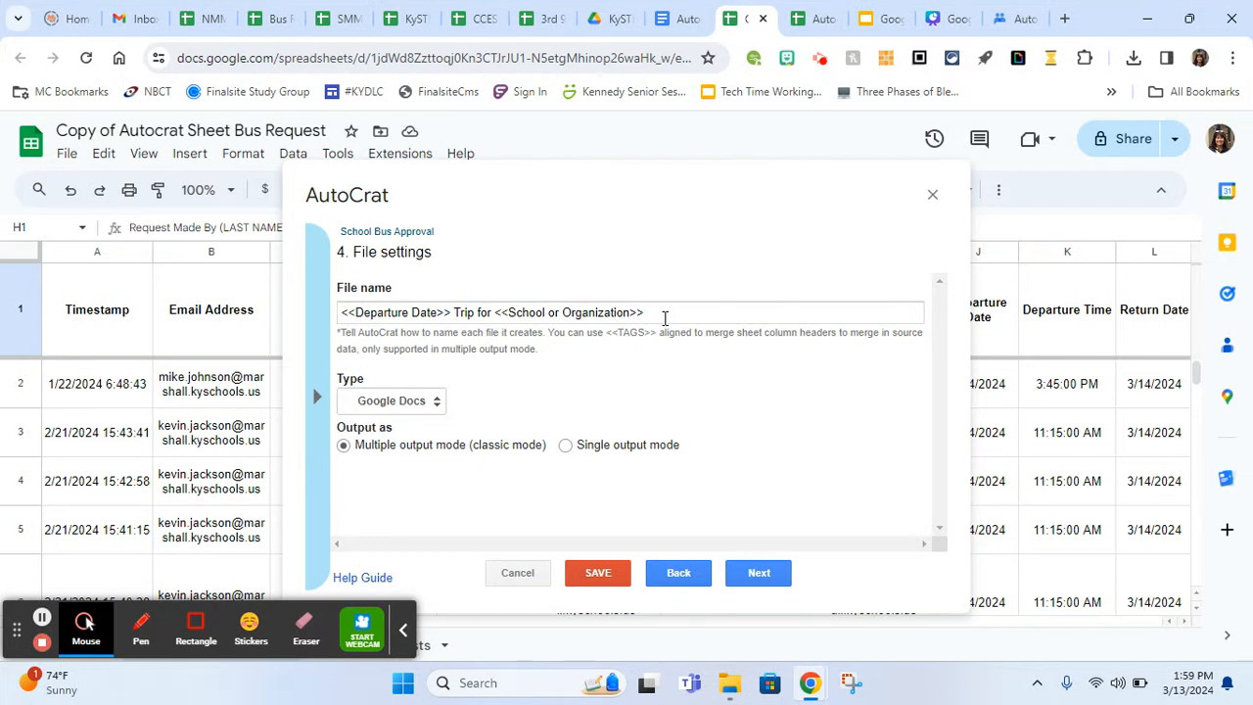
mouse_move(545, 358)
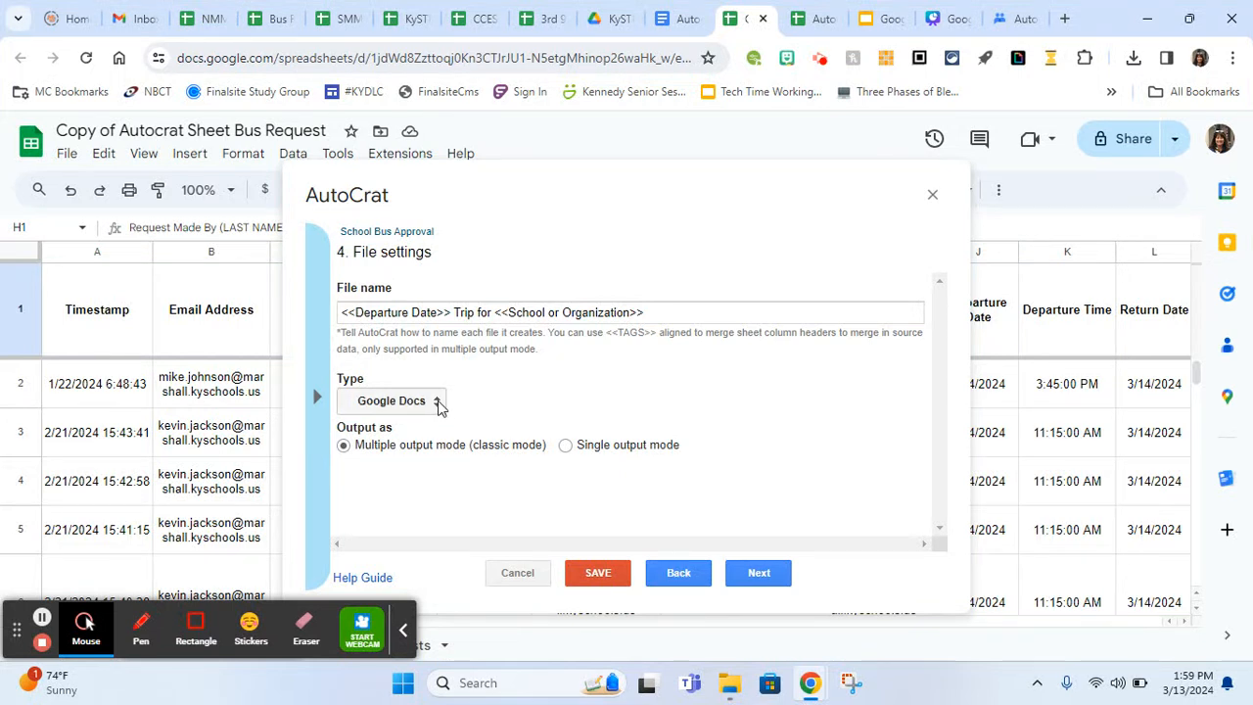
Confirm the output type stays Google Docs with Multiple output mode
click(392, 400)
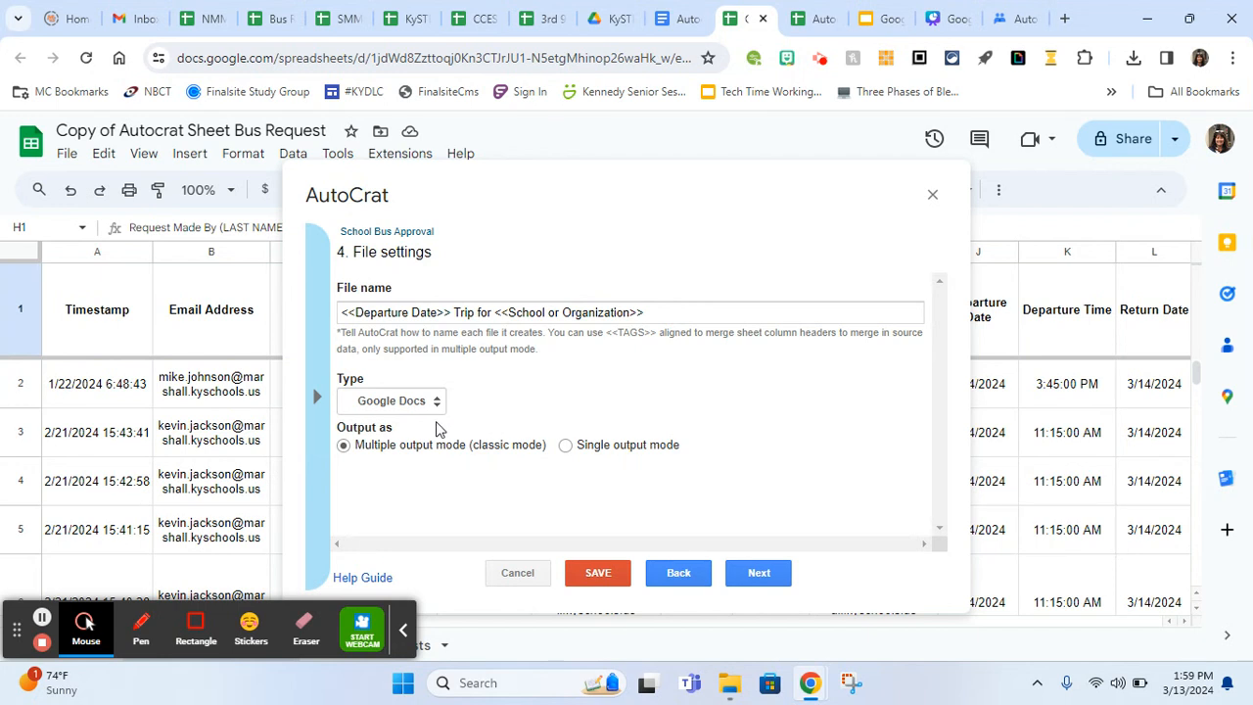
mouse_move(400, 458)
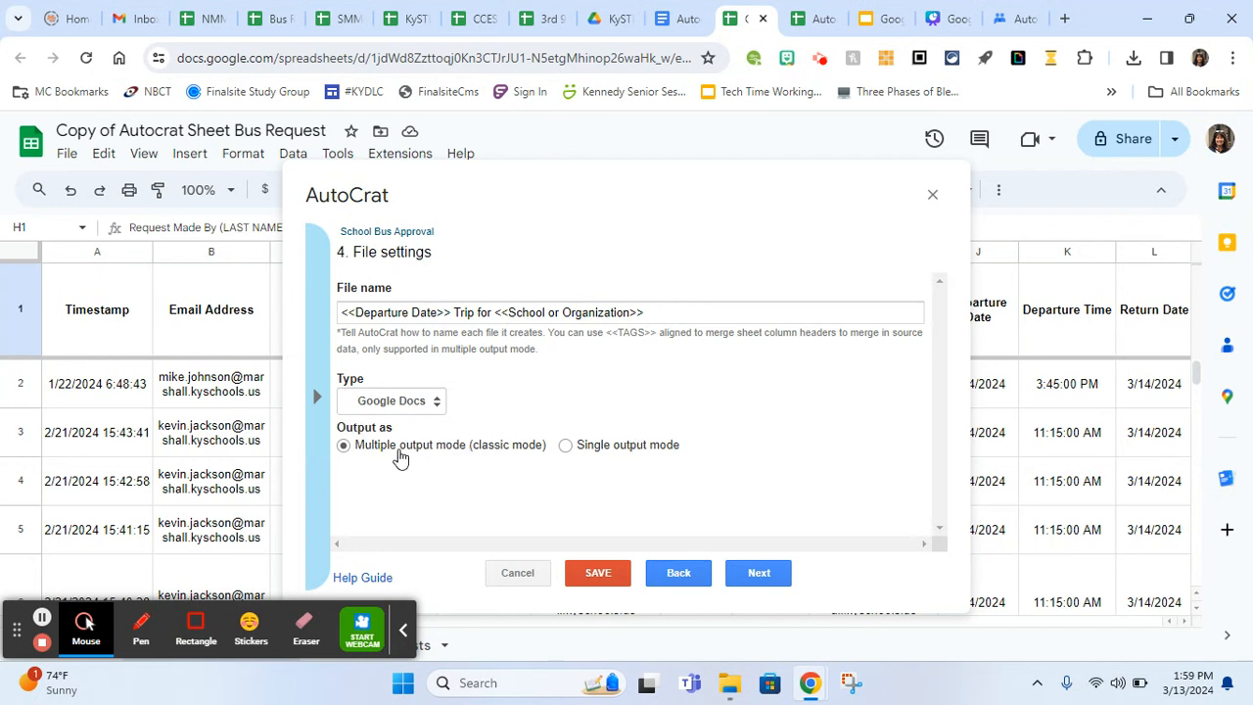
mouse_move(556, 454)
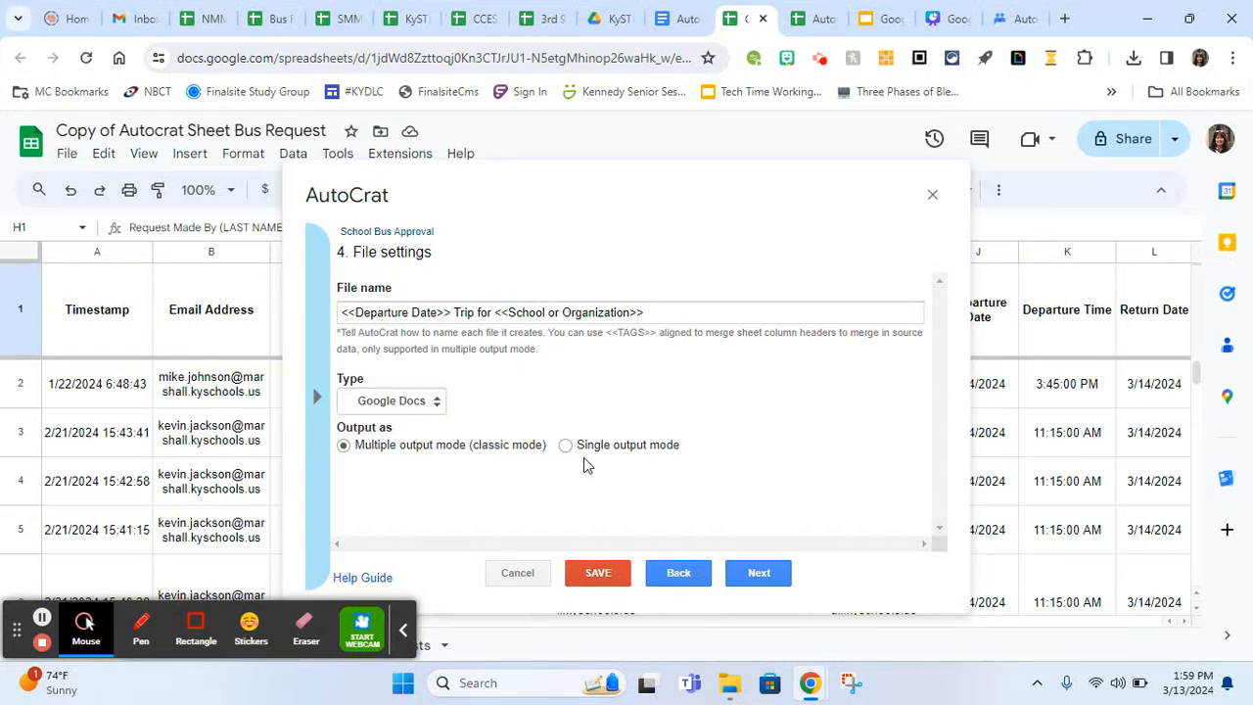
mouse_move(590, 465)
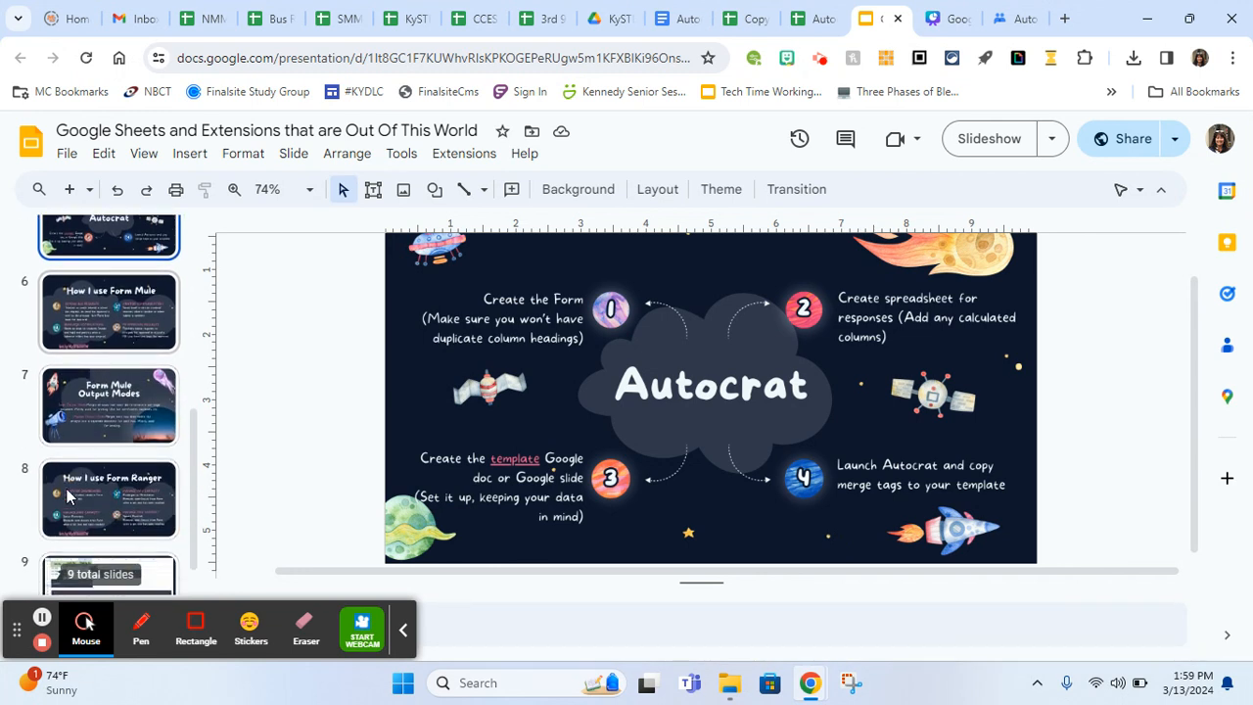
View slide 7, Form Mule Output Modes, zoomed in on the single versus multiple descriptions
scroll(down, 3)
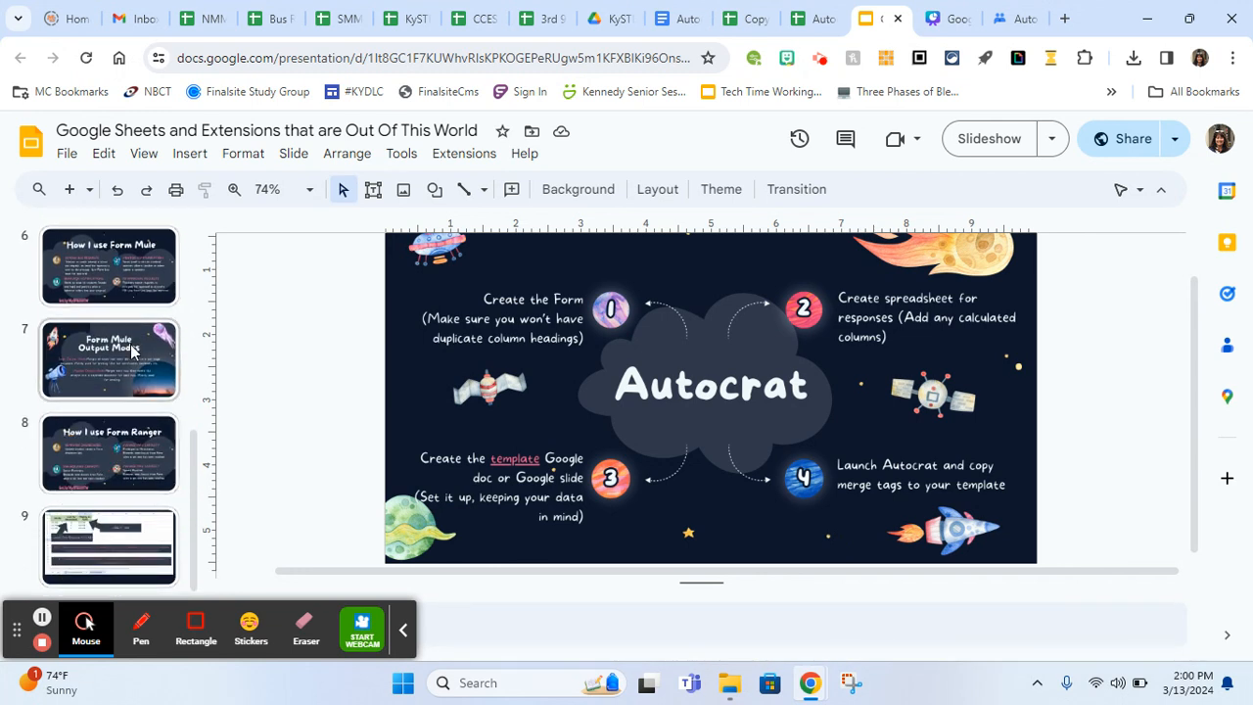
click(109, 359)
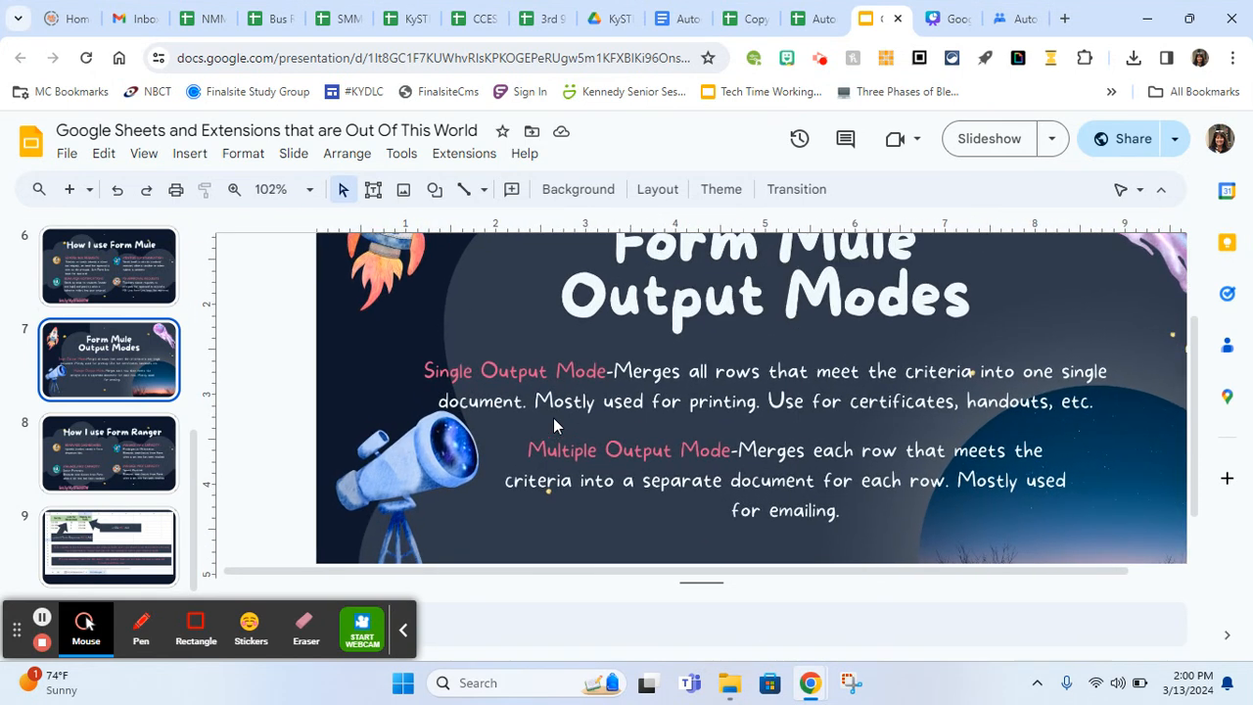
click(234, 189)
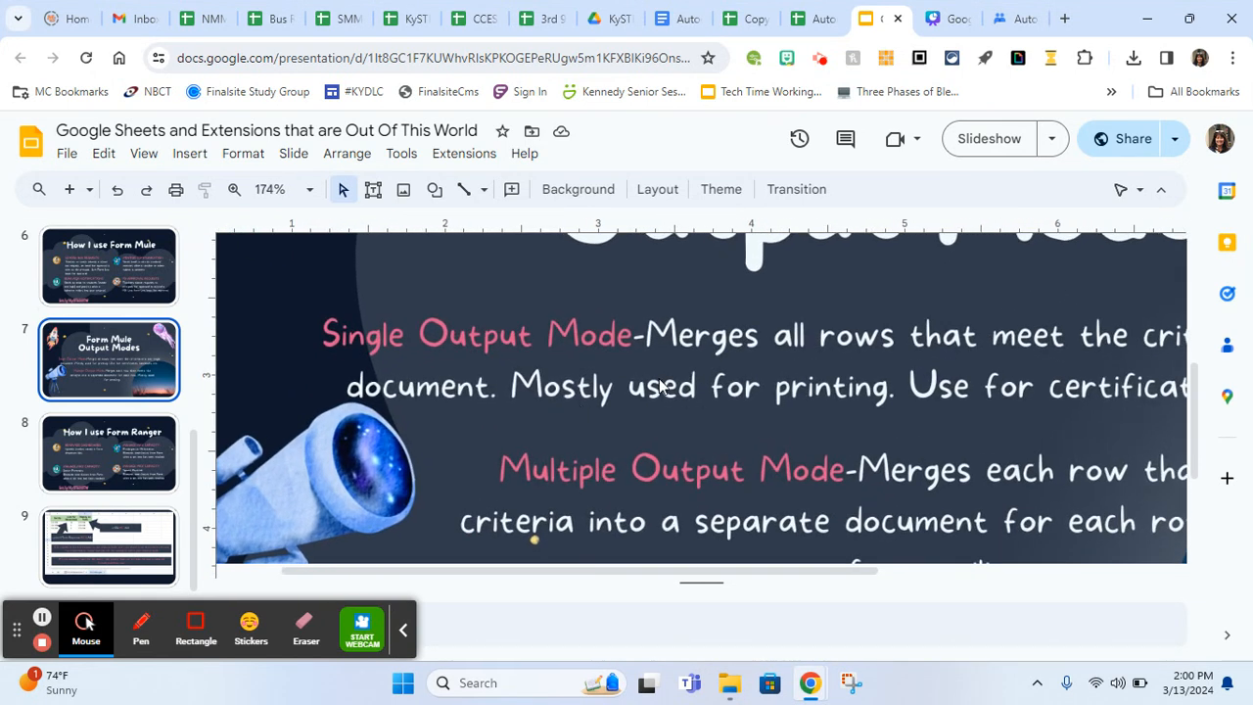
mouse_move(823, 380)
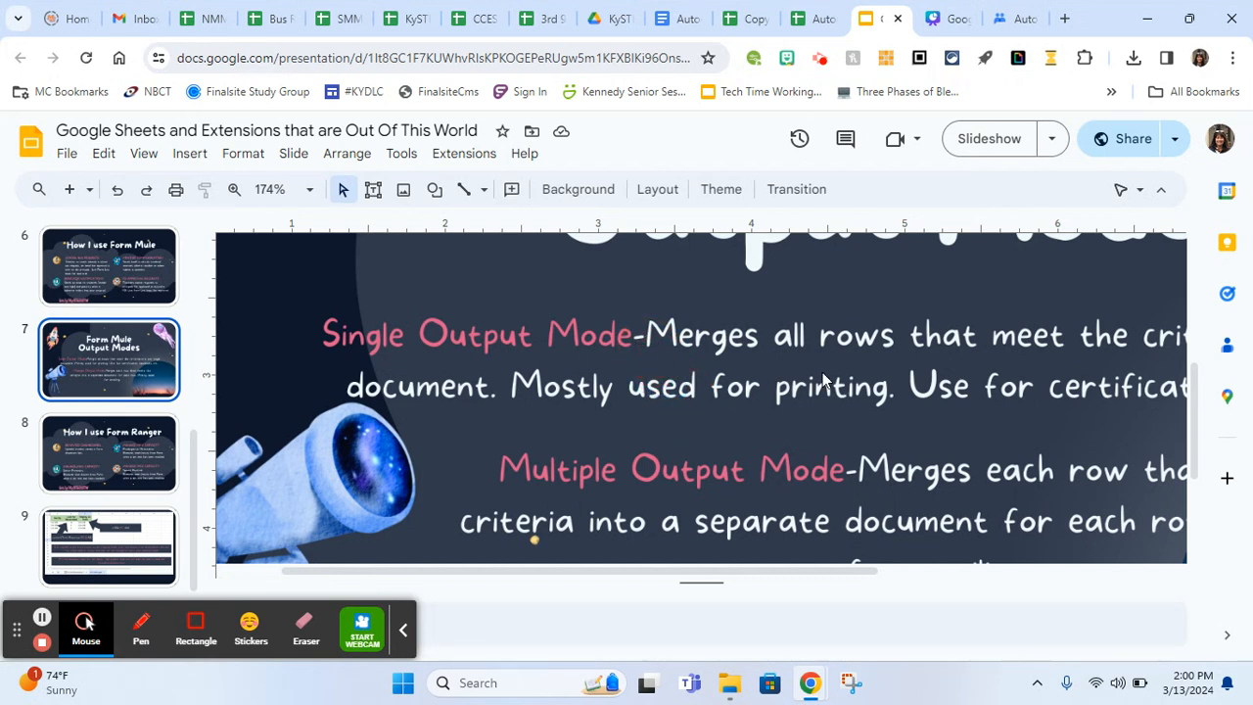
scroll(right, 3)
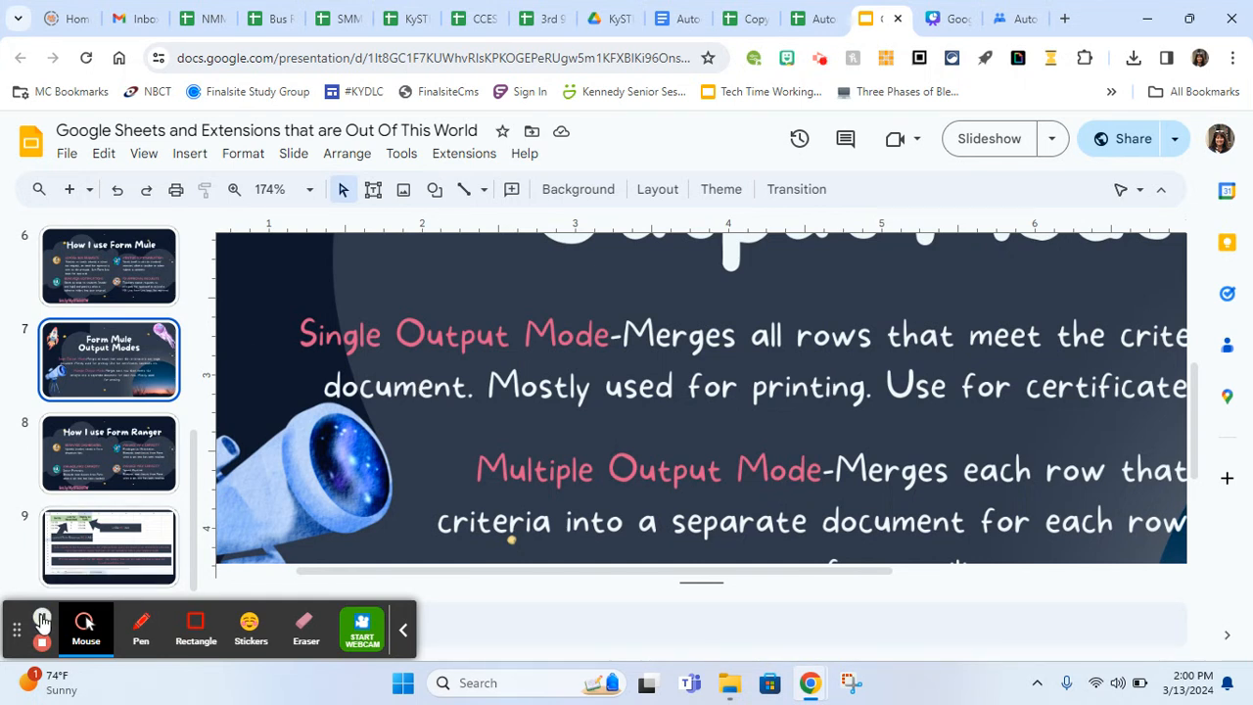
mouse_move(42, 619)
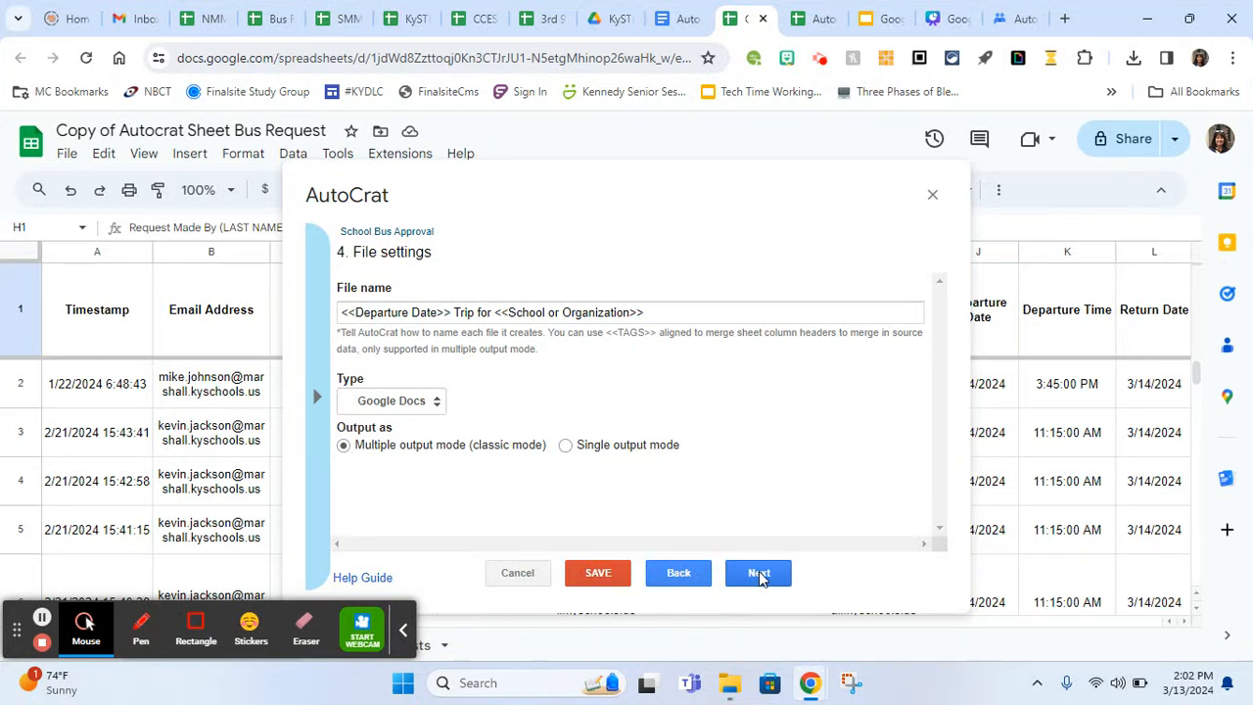
Pass step 5 with Bus Request Approval Docs as the folder and reach dynamic folder reference
click(759, 573)
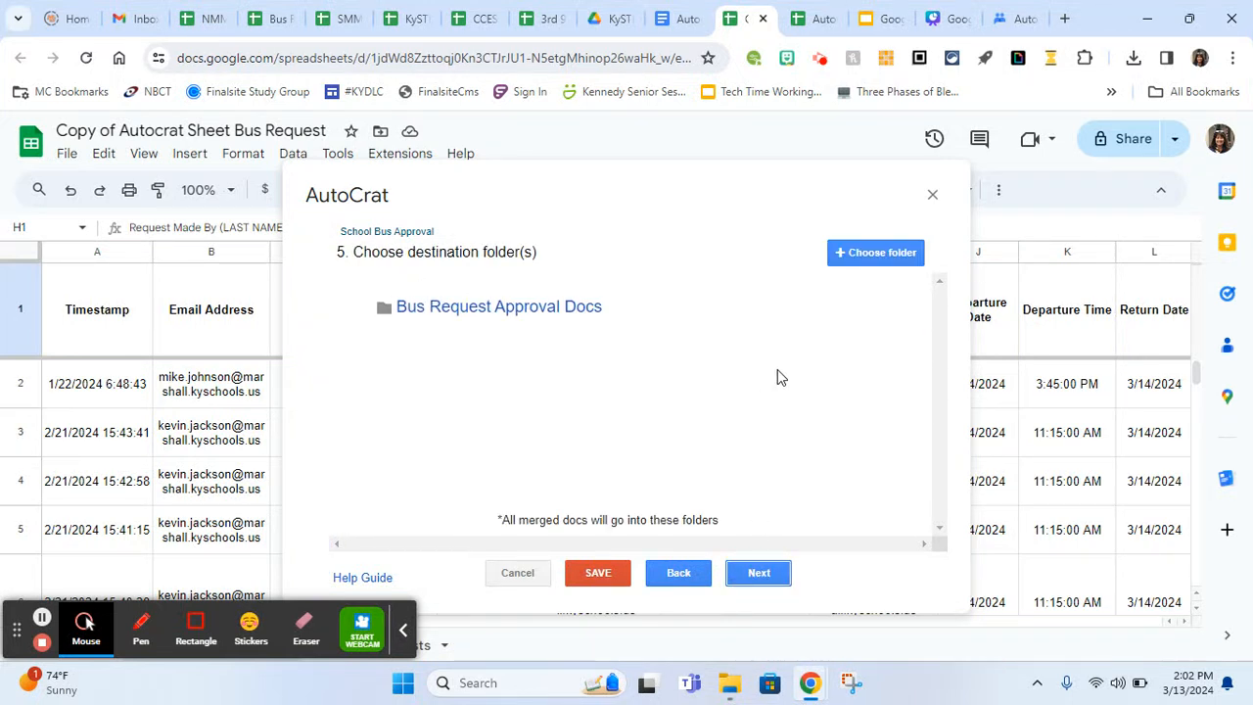
mouse_move(691, 284)
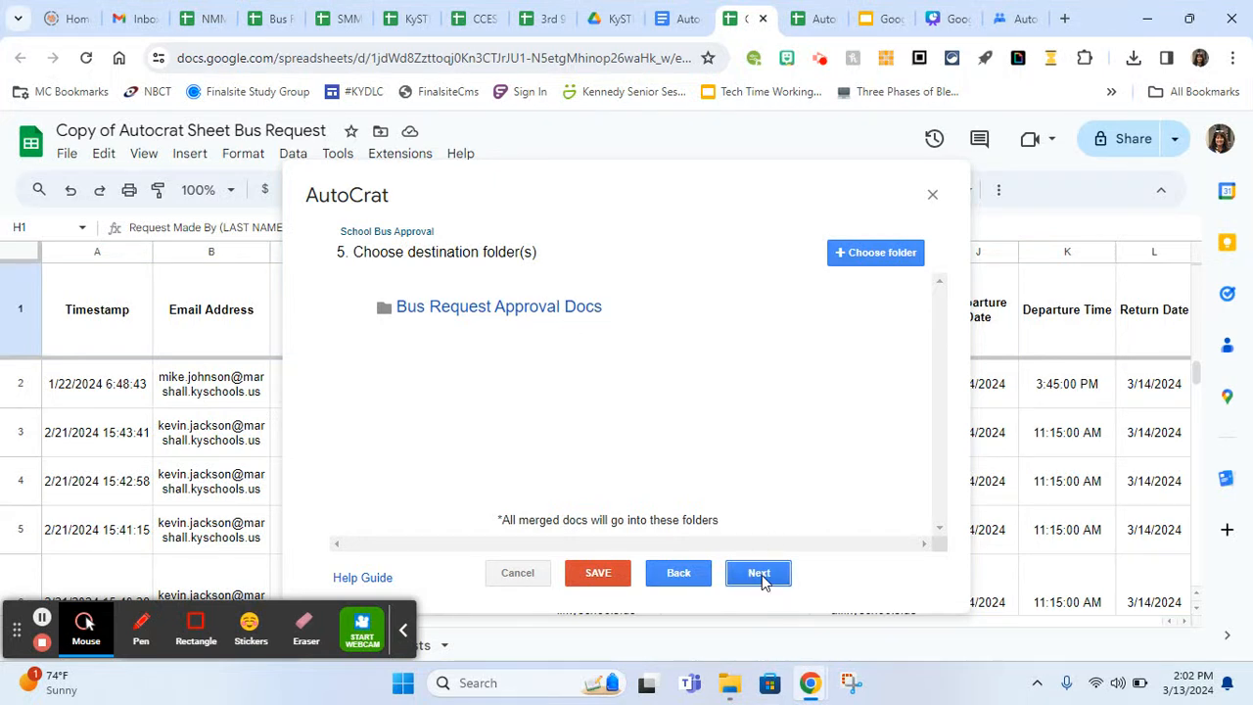
click(759, 573)
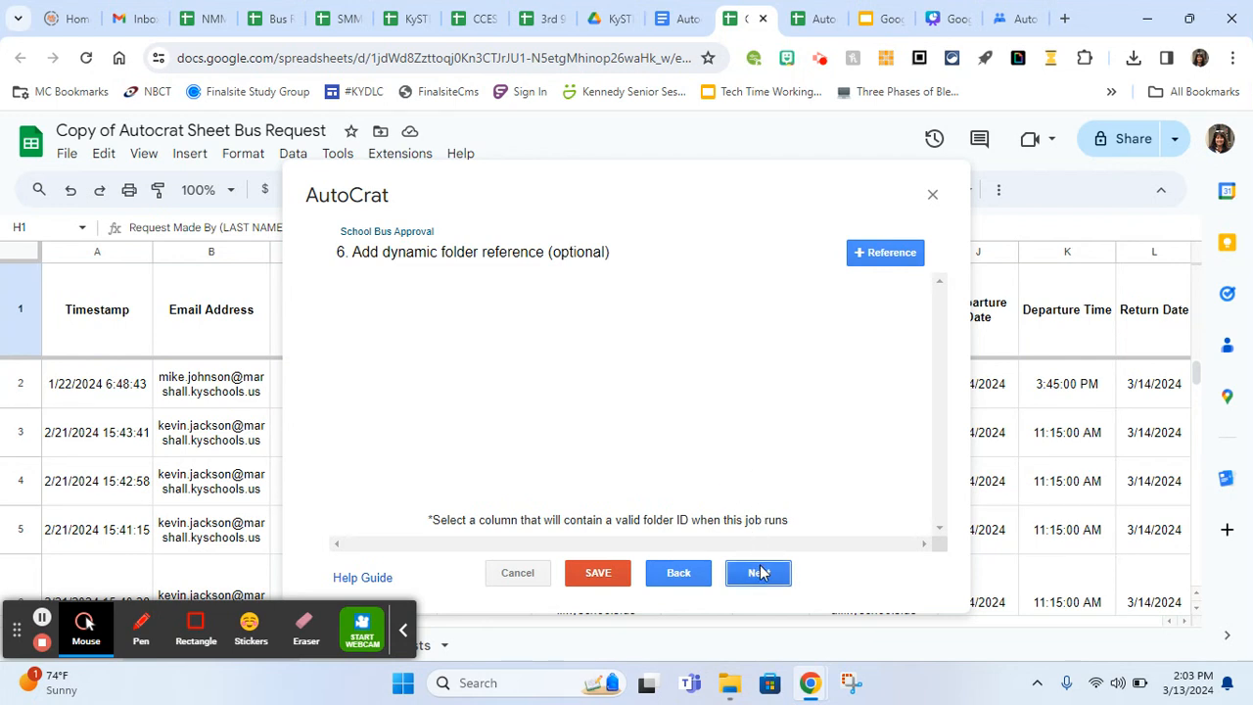
Skip dynamic folder reference and keep condition Approved? equals Yes, reaching sharing and email
click(758, 572)
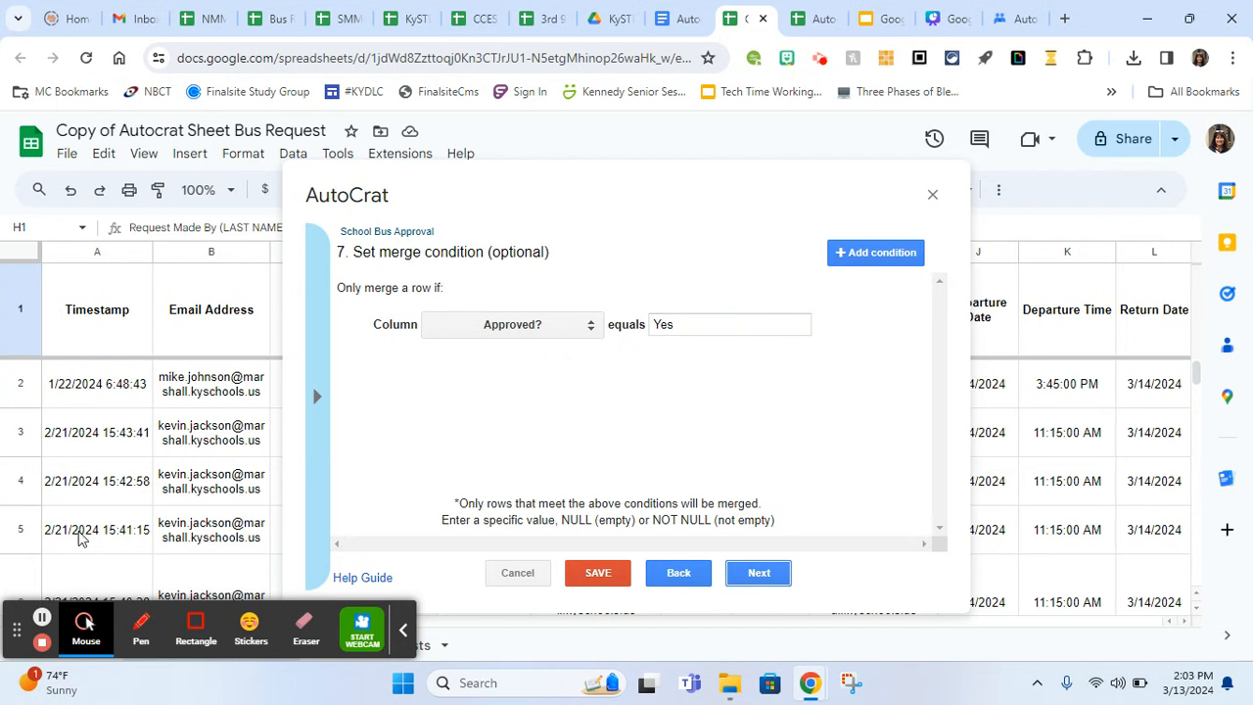
mouse_move(690, 380)
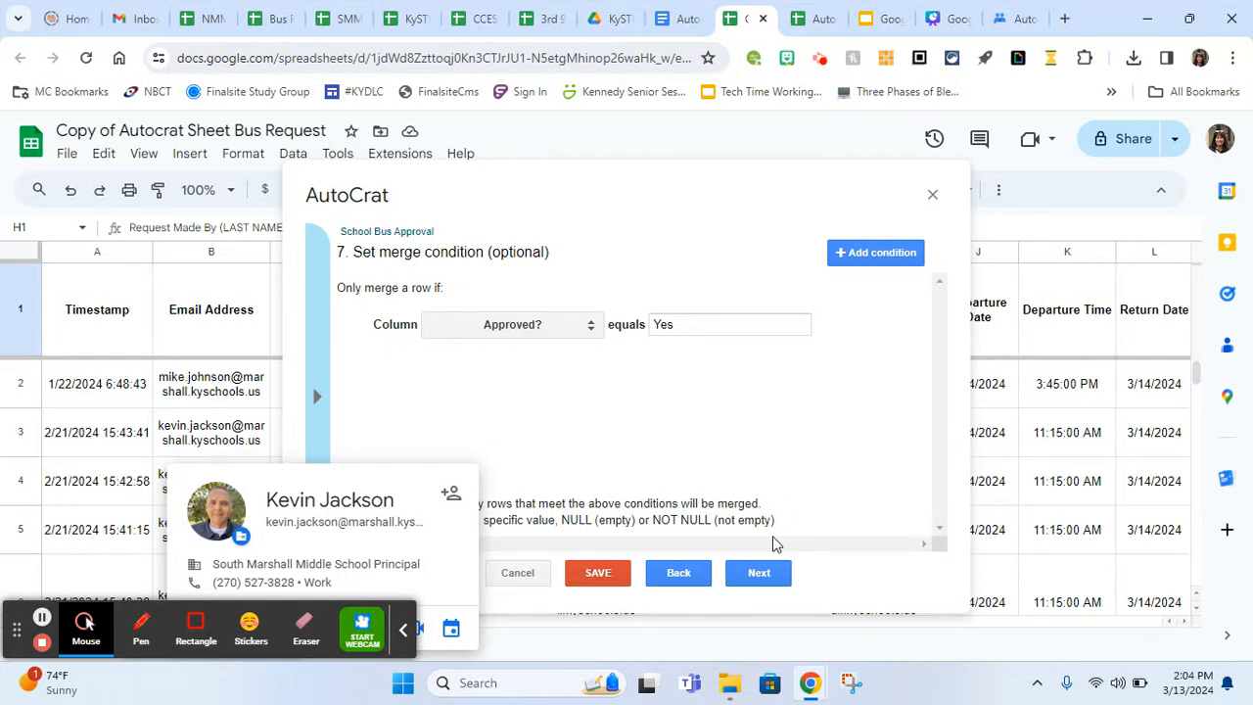
mouse_move(727, 417)
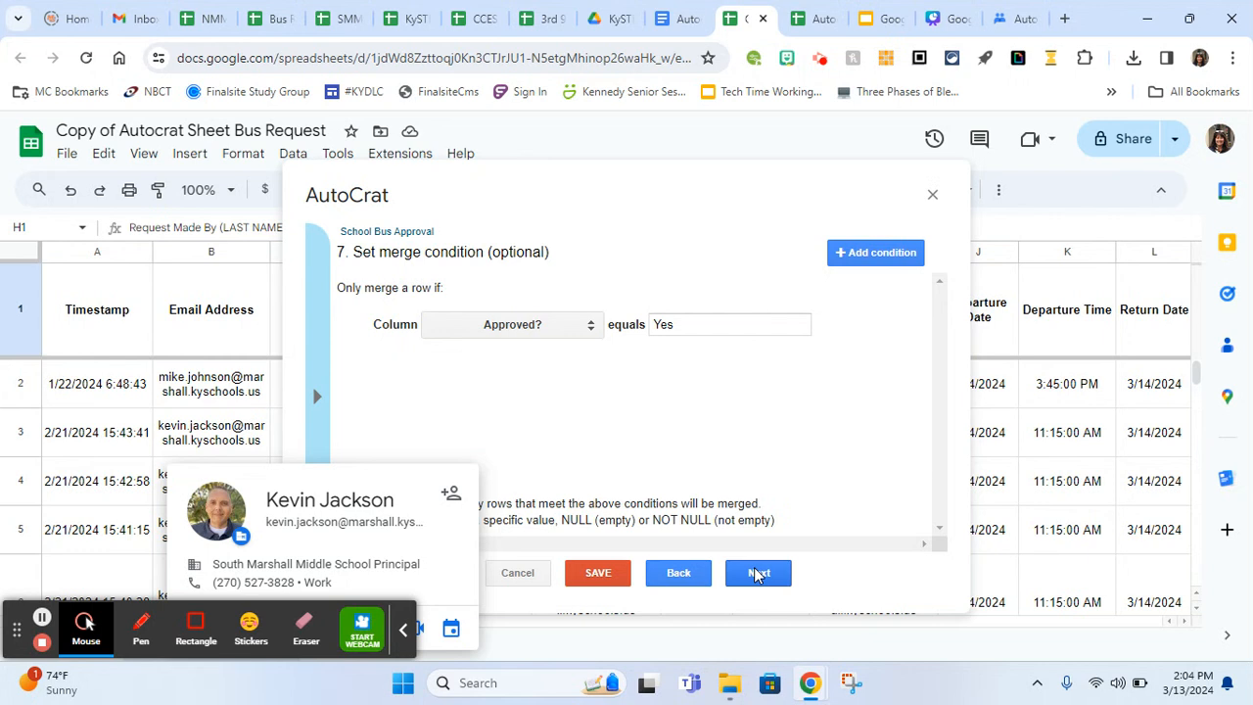
click(759, 573)
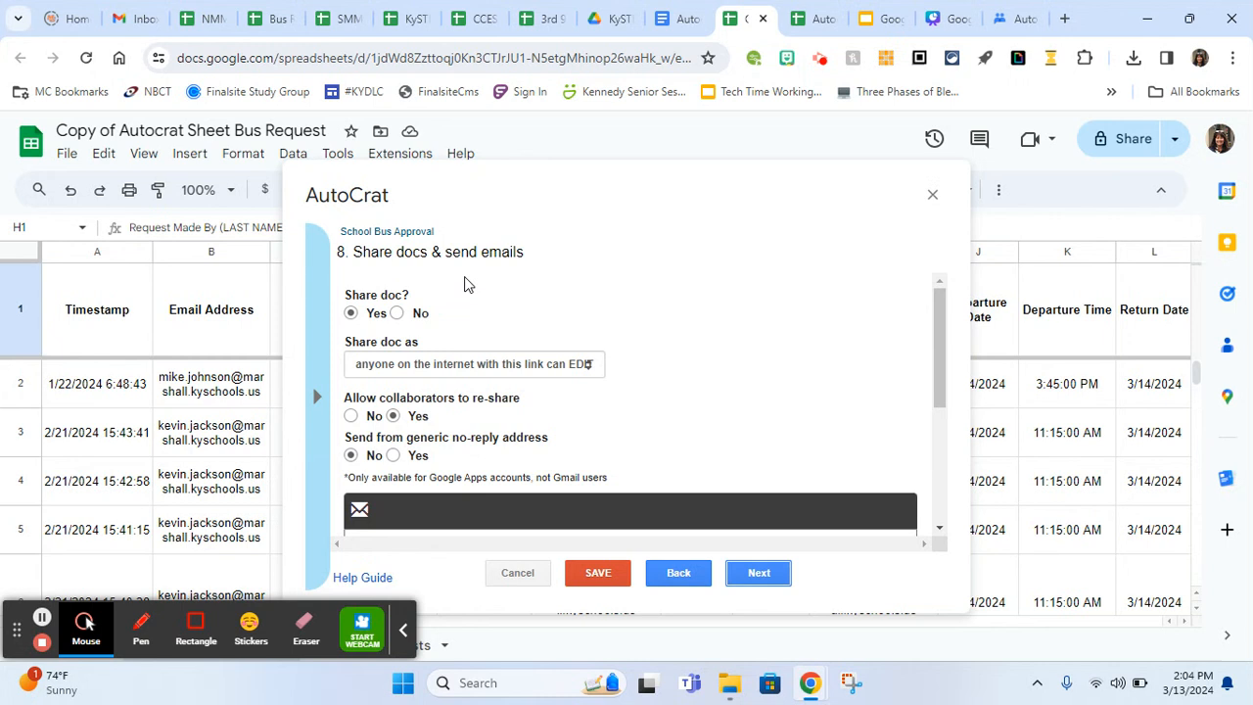
mouse_move(576, 280)
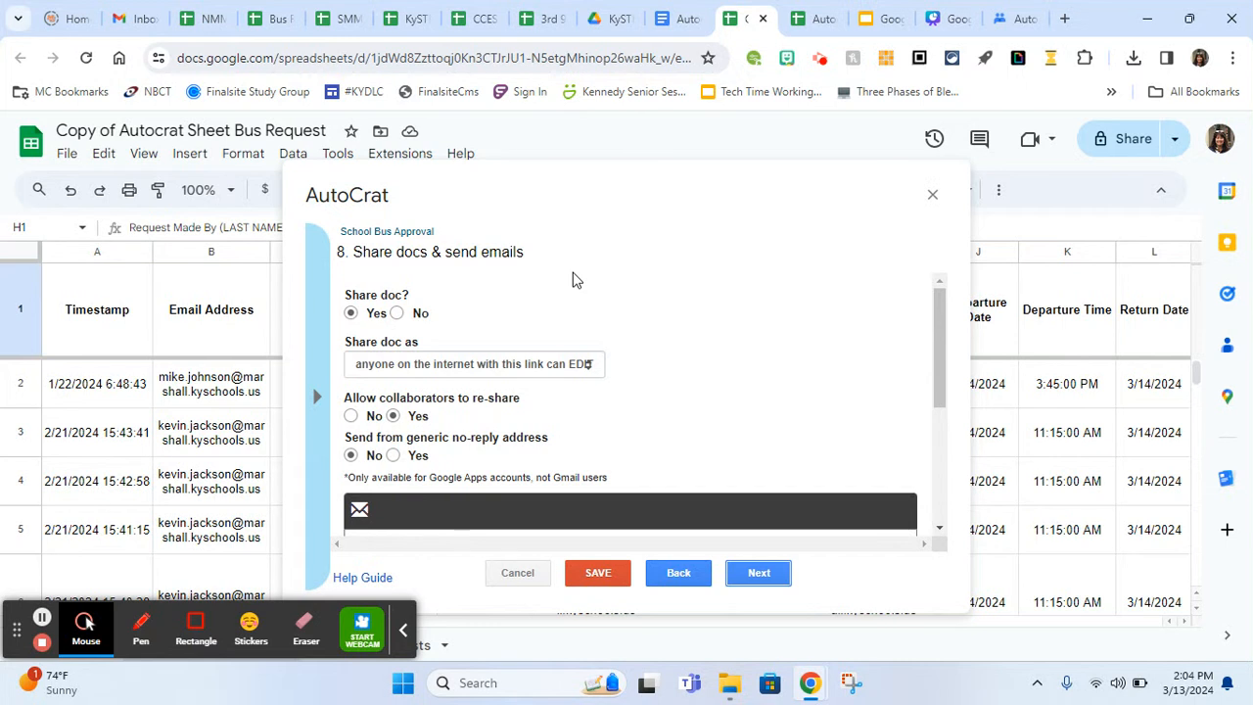
mouse_move(625, 297)
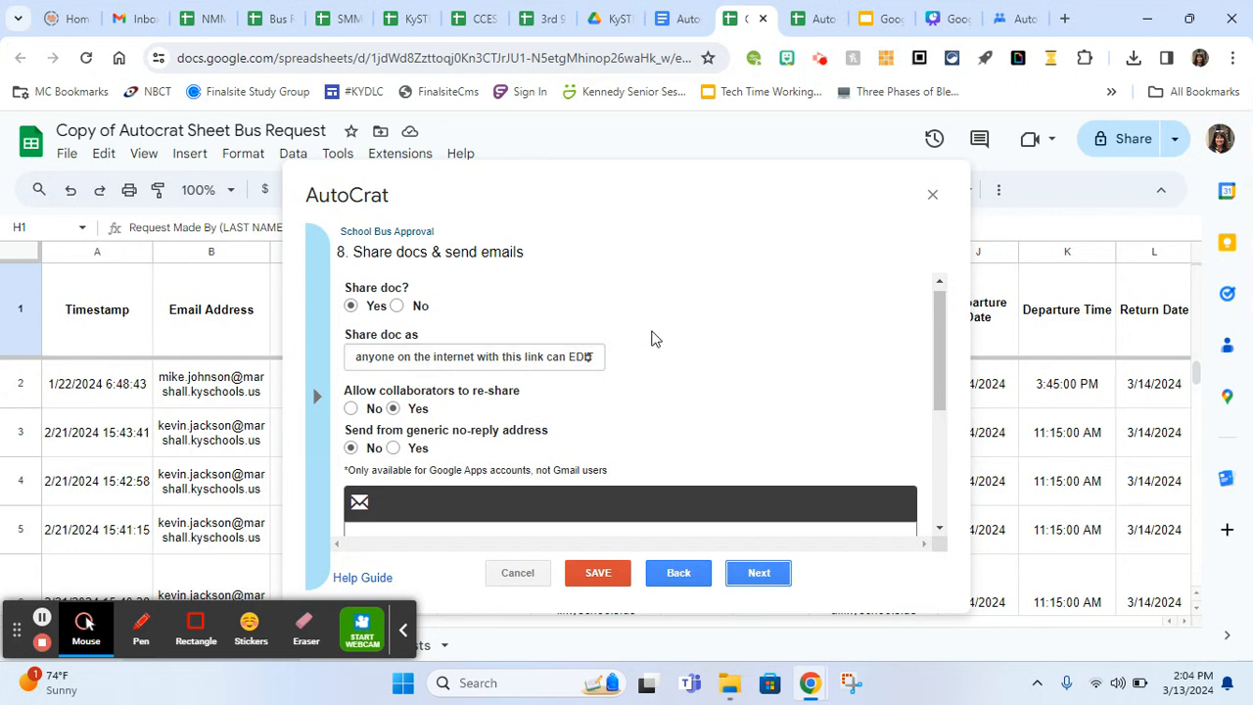
mouse_move(678, 346)
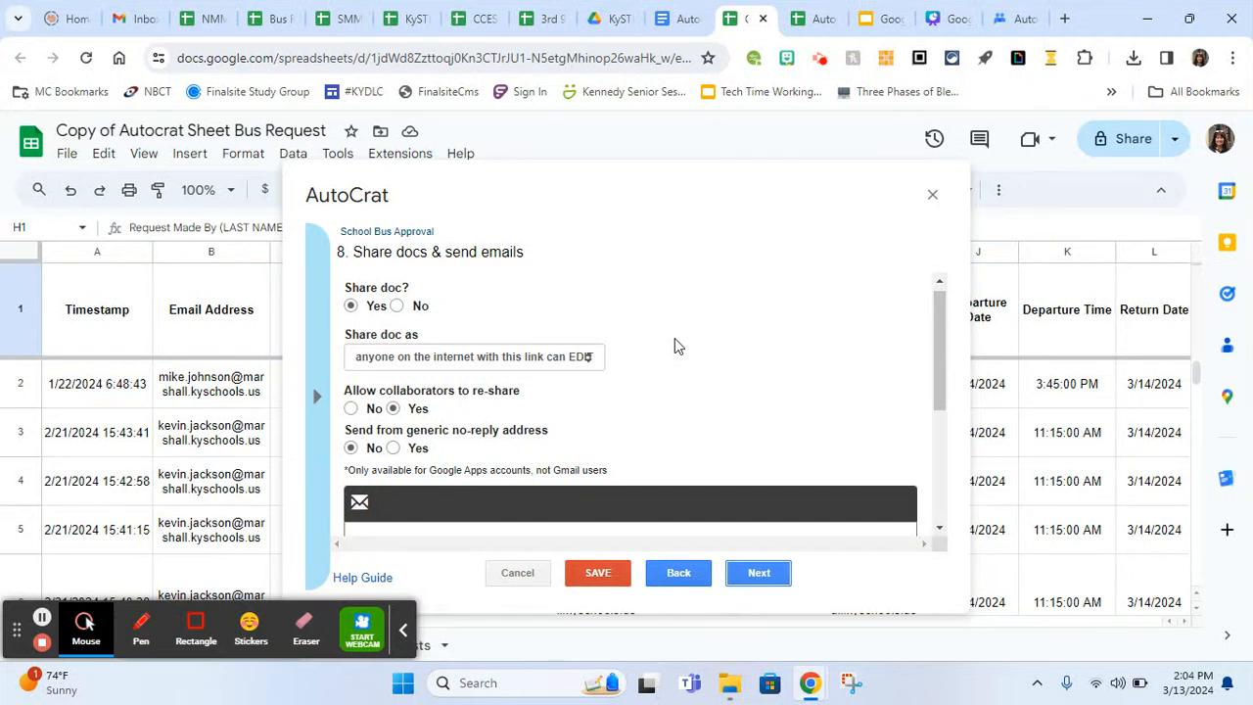
scroll(down, 3)
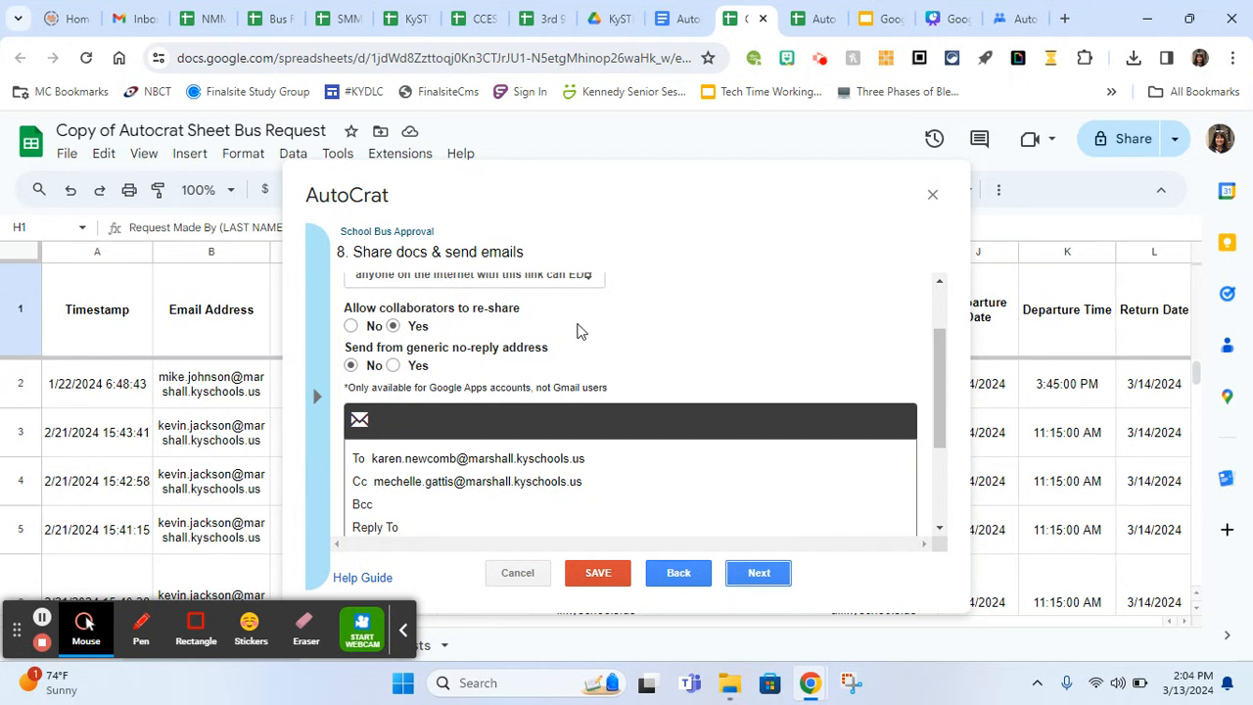
mouse_move(551, 325)
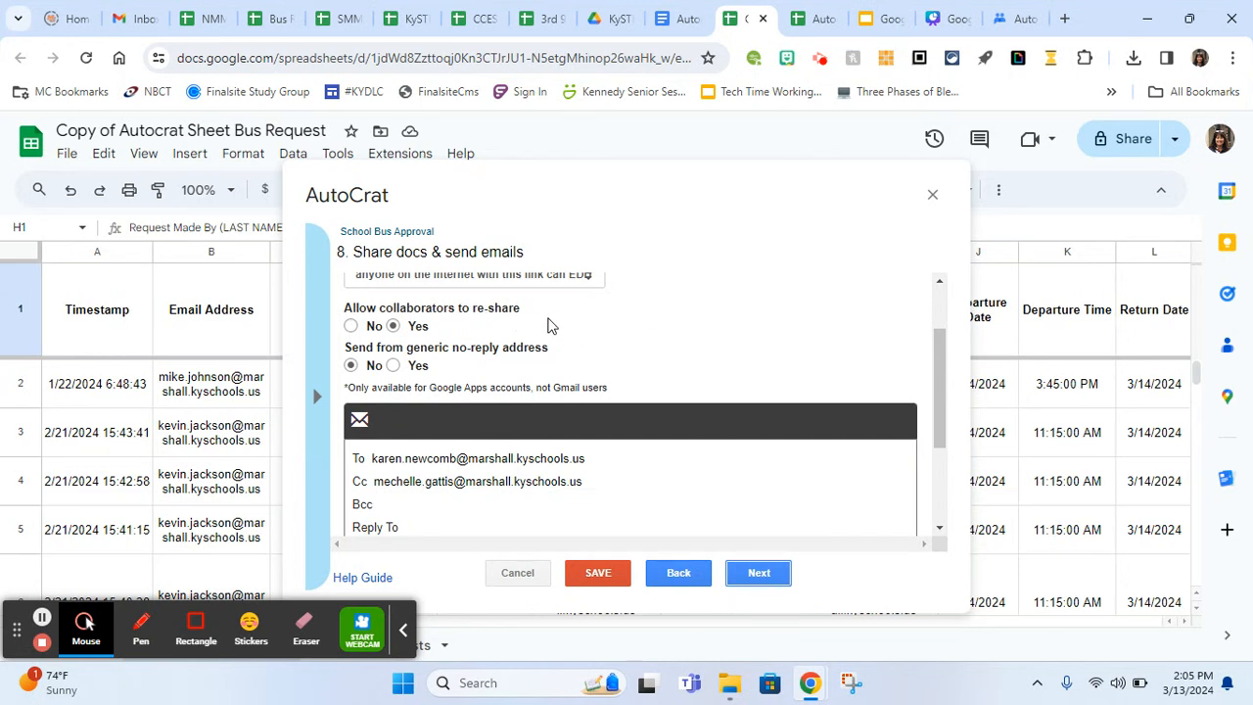
mouse_move(683, 309)
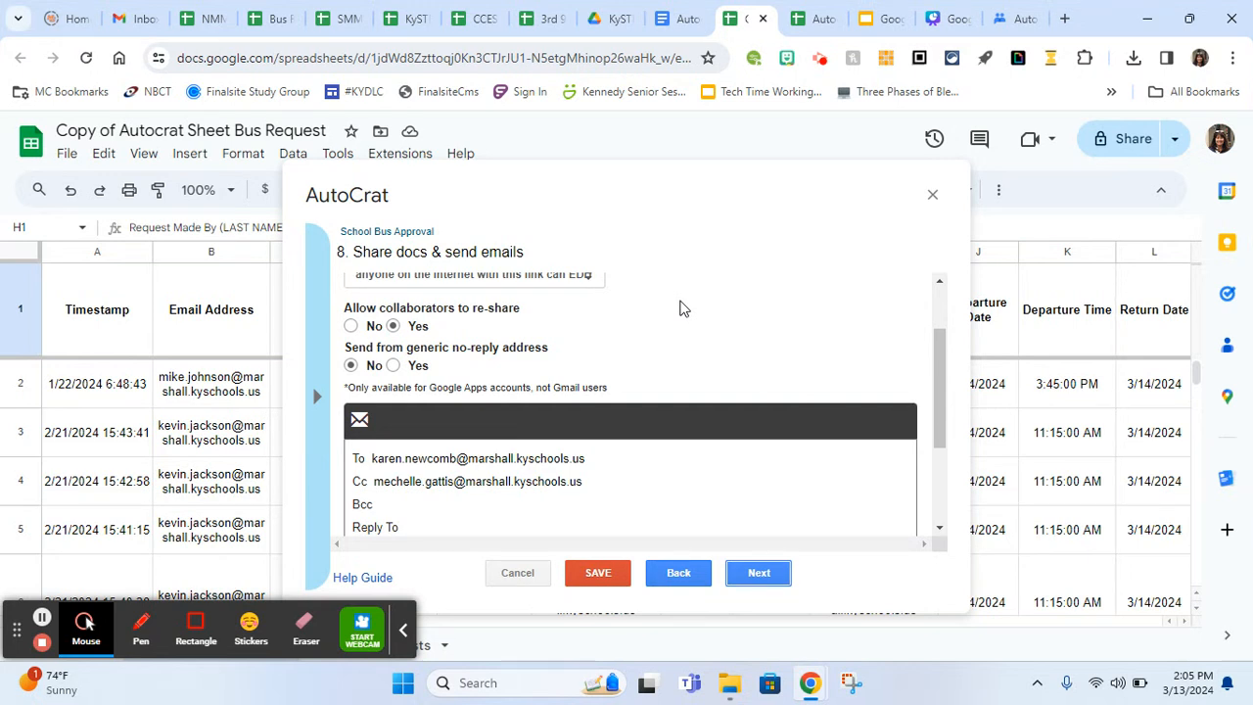
scroll(down, 3)
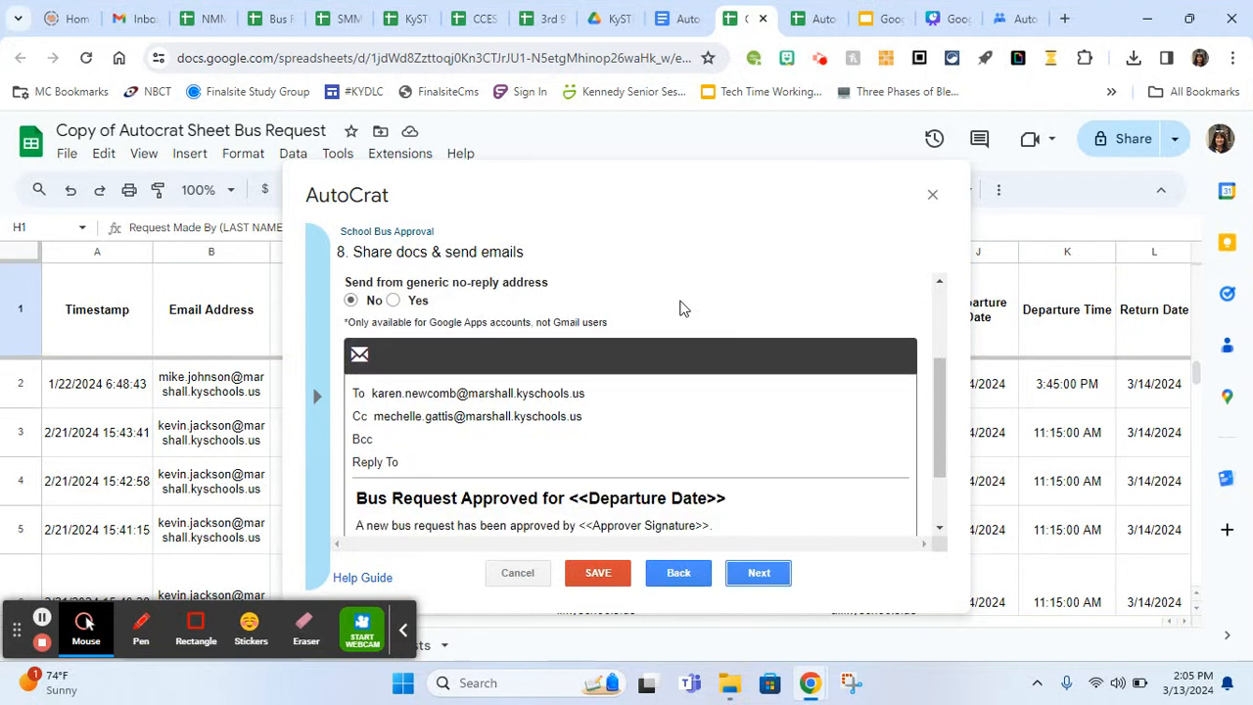
scroll(down, 3)
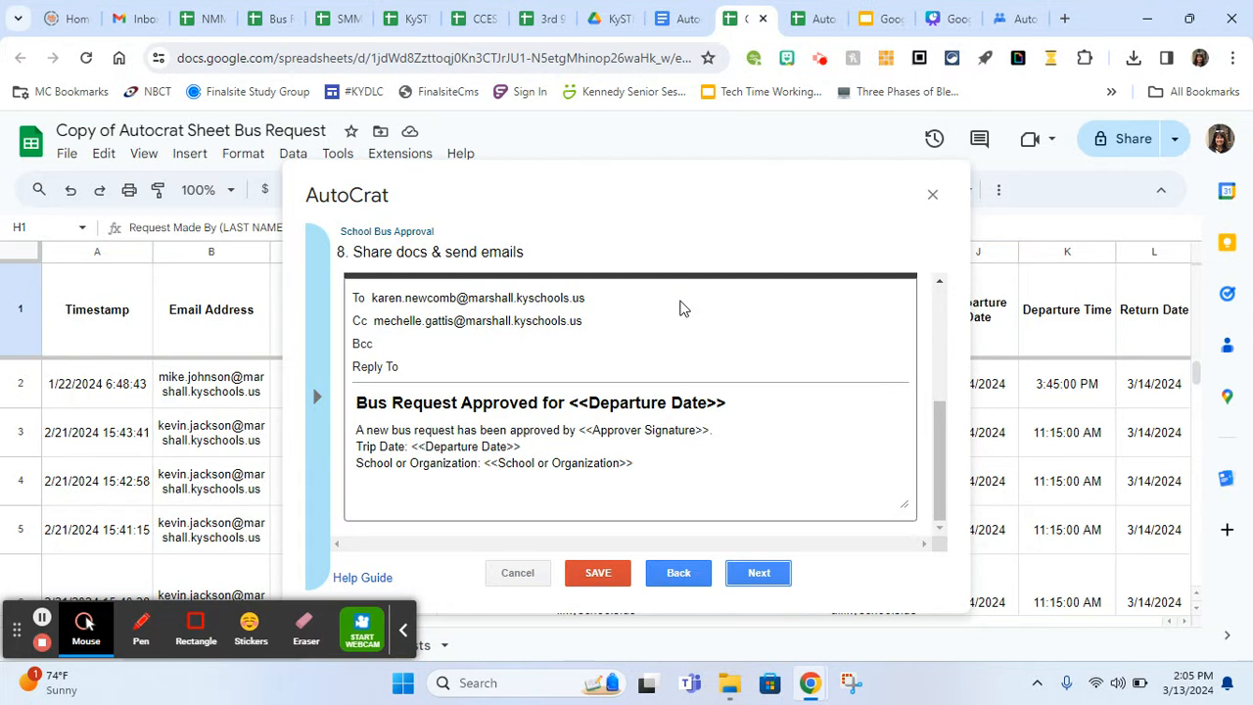
mouse_move(589, 289)
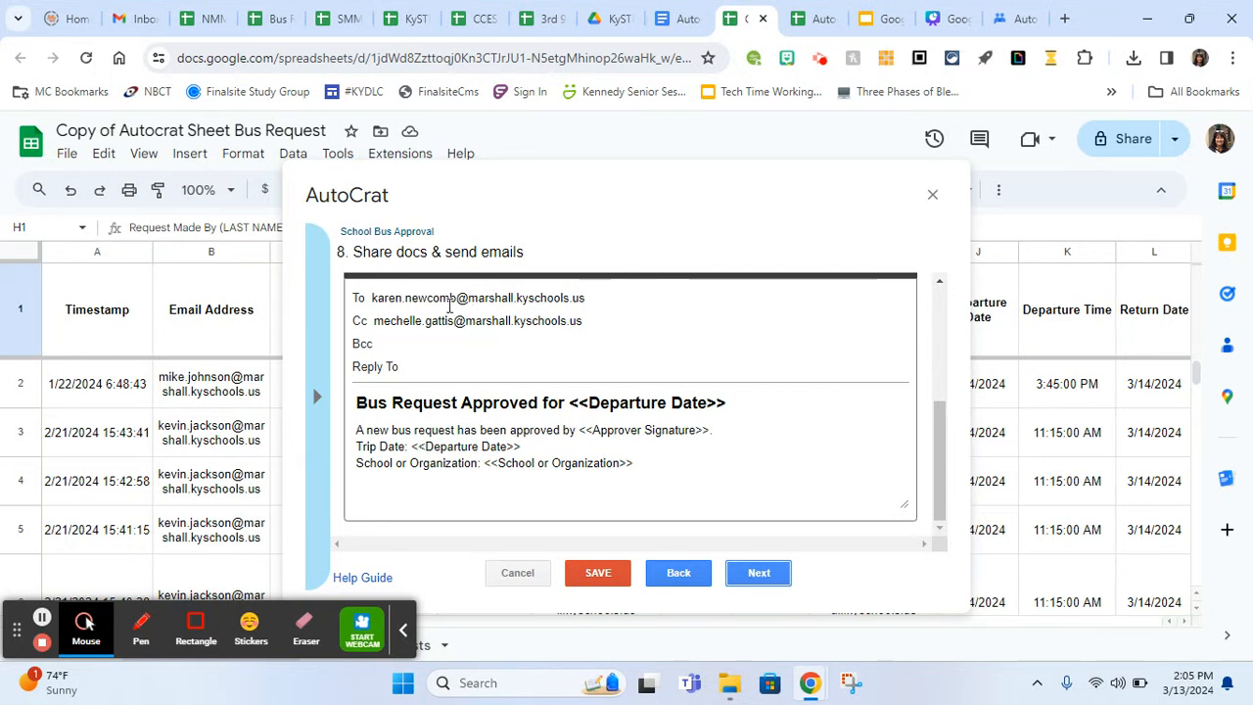
mouse_move(631, 314)
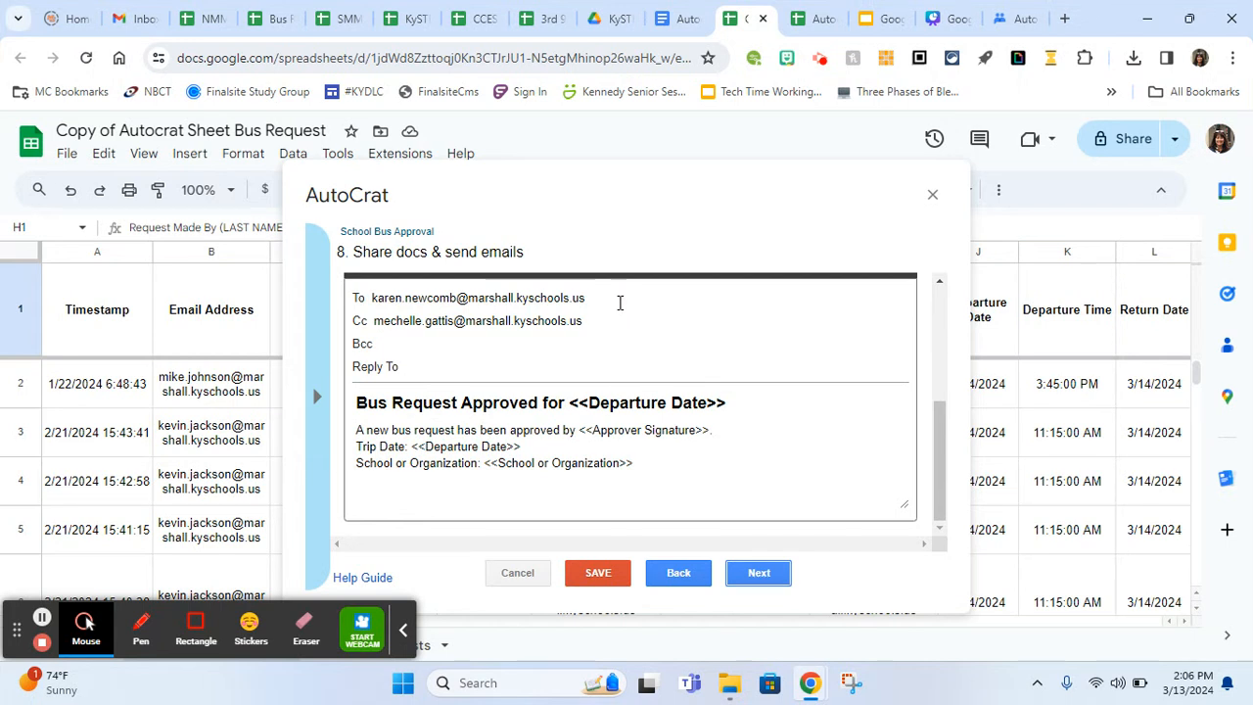
Open the column merge-tag drawer from the approval email field
click(587, 297)
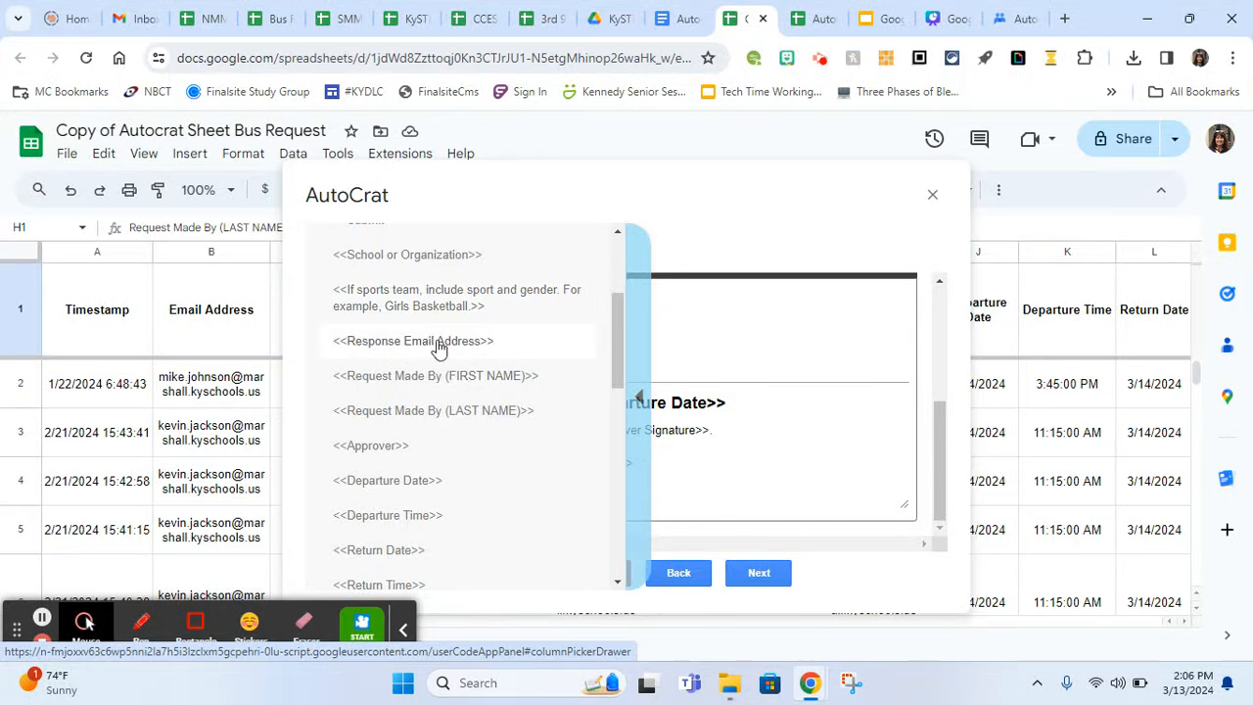
mouse_move(479, 350)
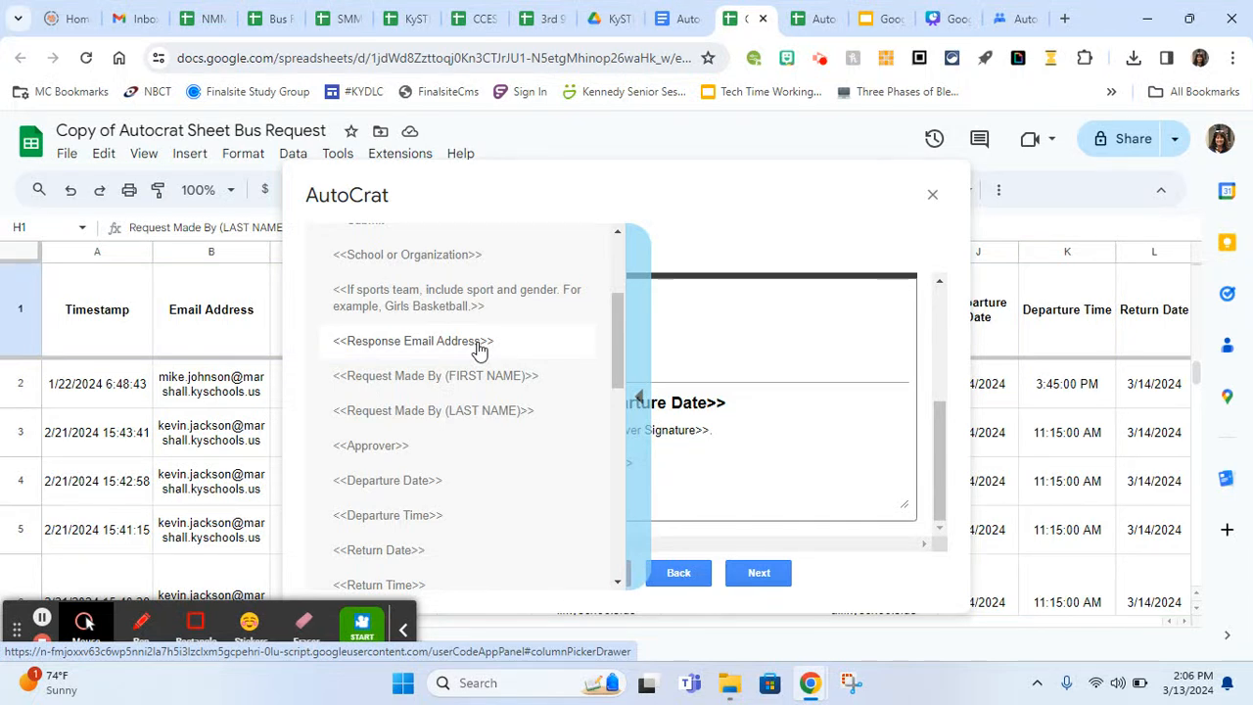
mouse_move(741, 255)
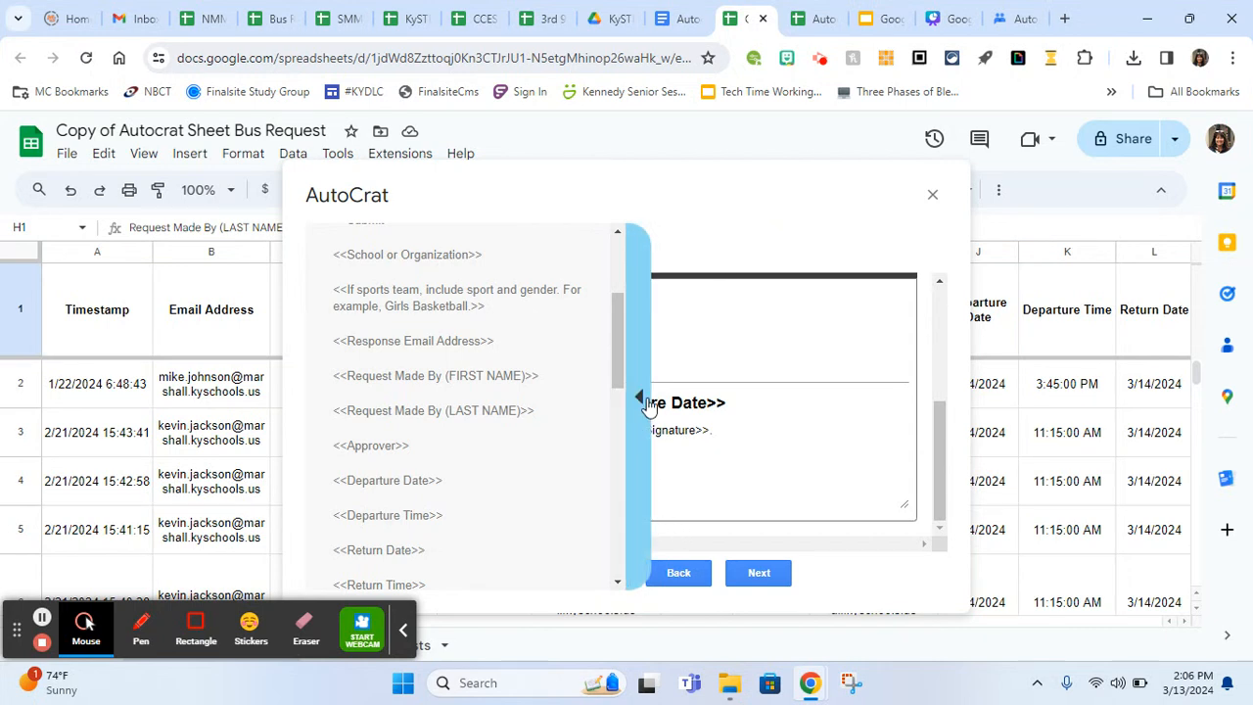
Collapse the merge-tag drawer to reveal the Bus Request Approved email draft
click(637, 396)
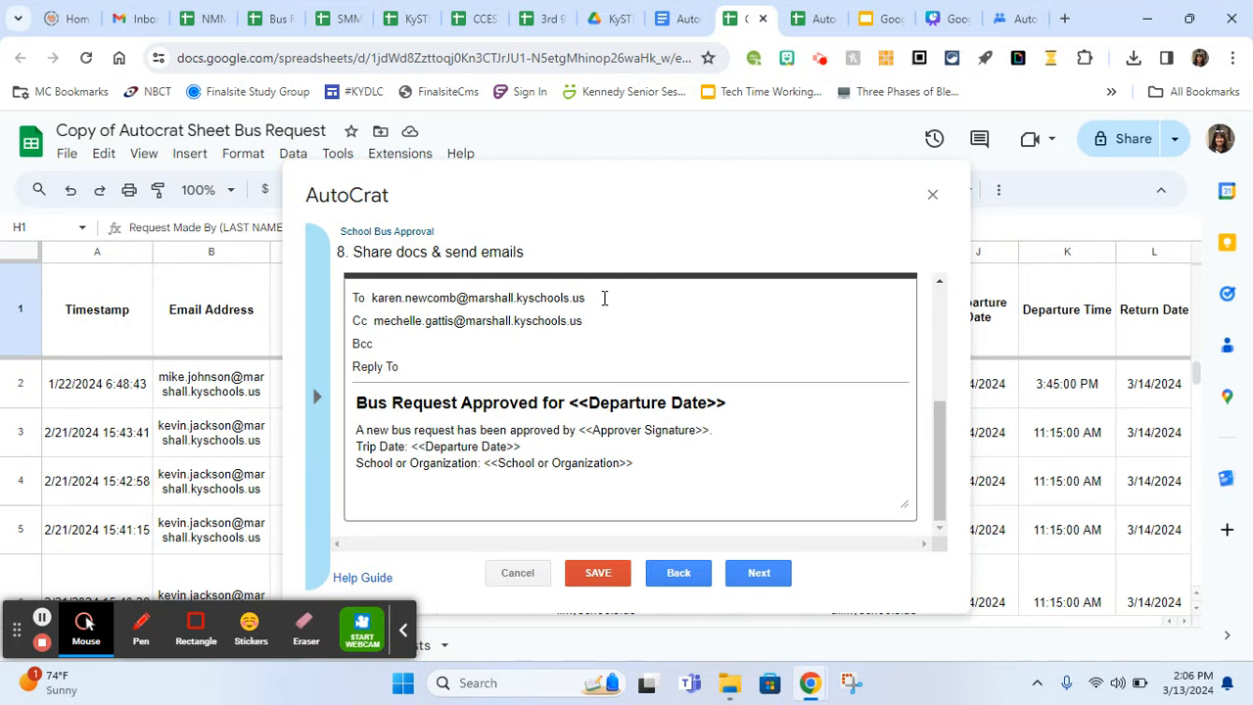
mouse_move(645, 391)
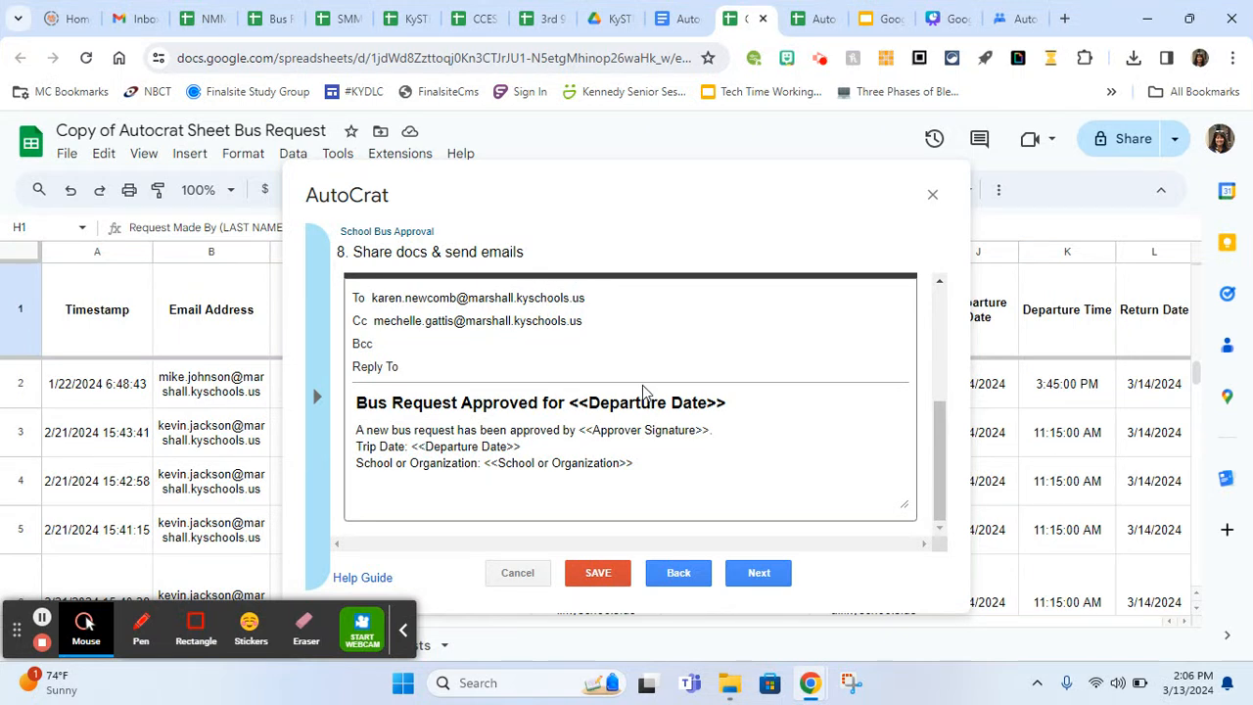
mouse_move(457, 393)
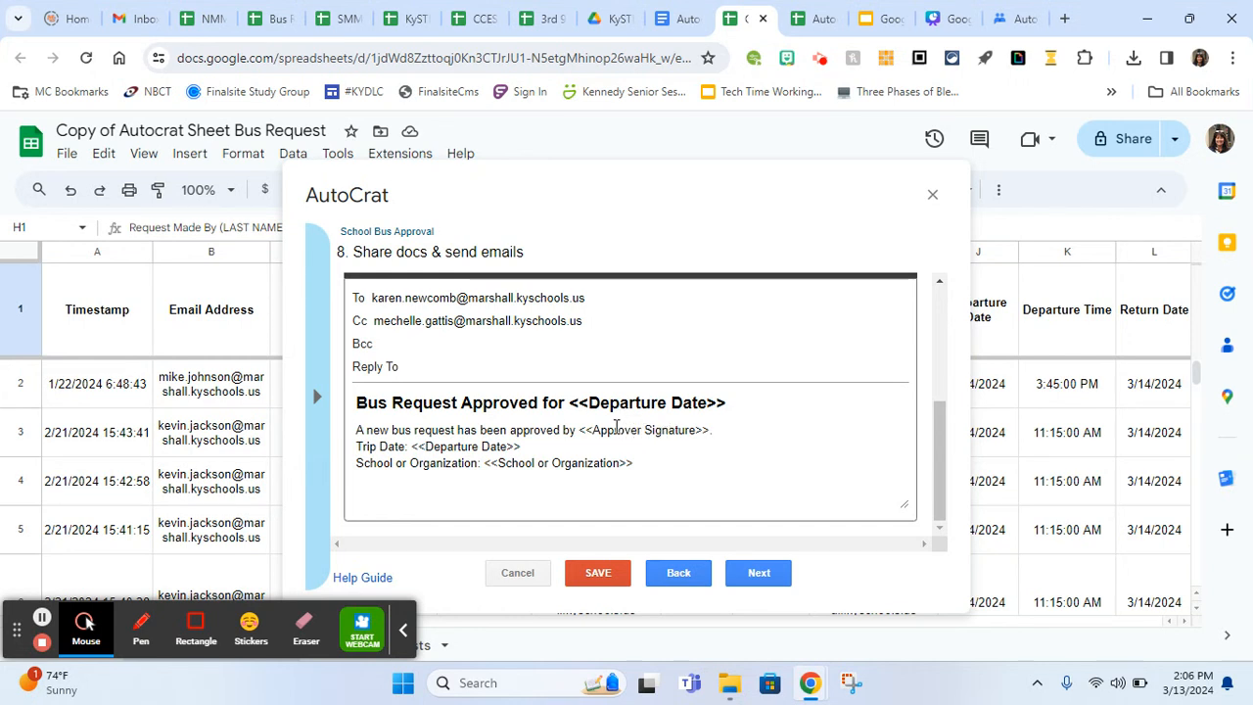
mouse_move(531, 435)
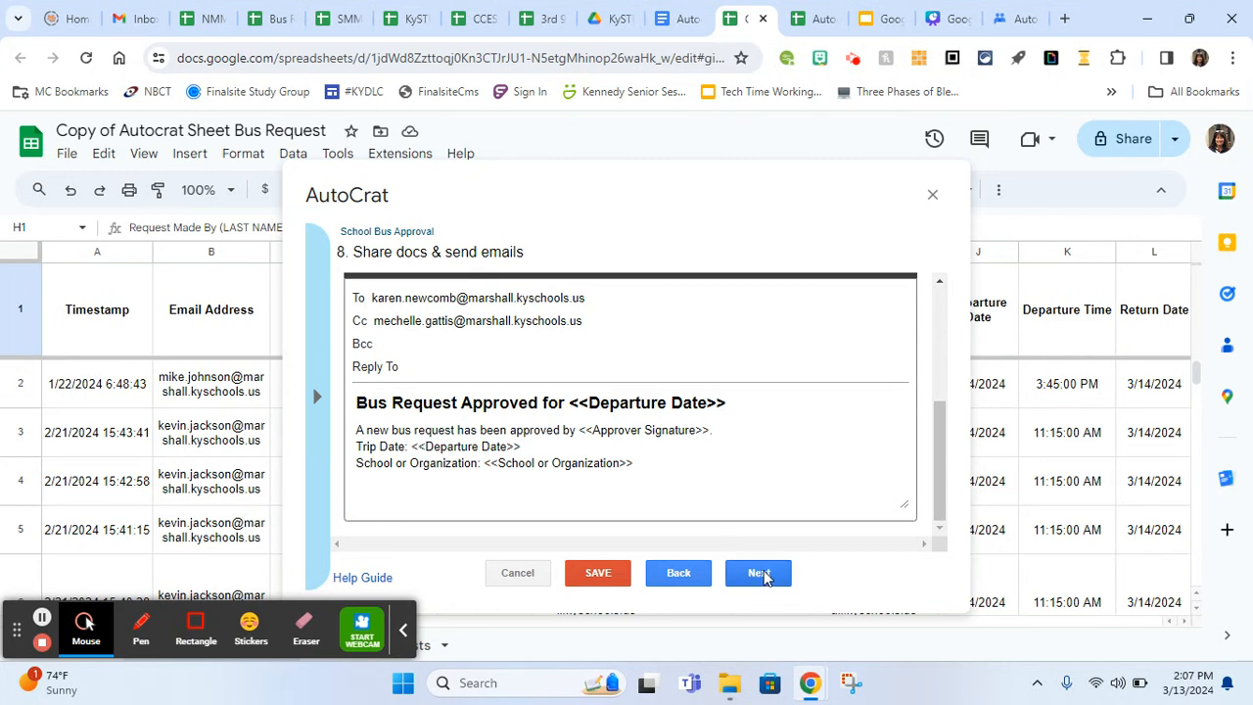
Save the School Bus Approval job with form trigger Yes and time trigger No
click(758, 573)
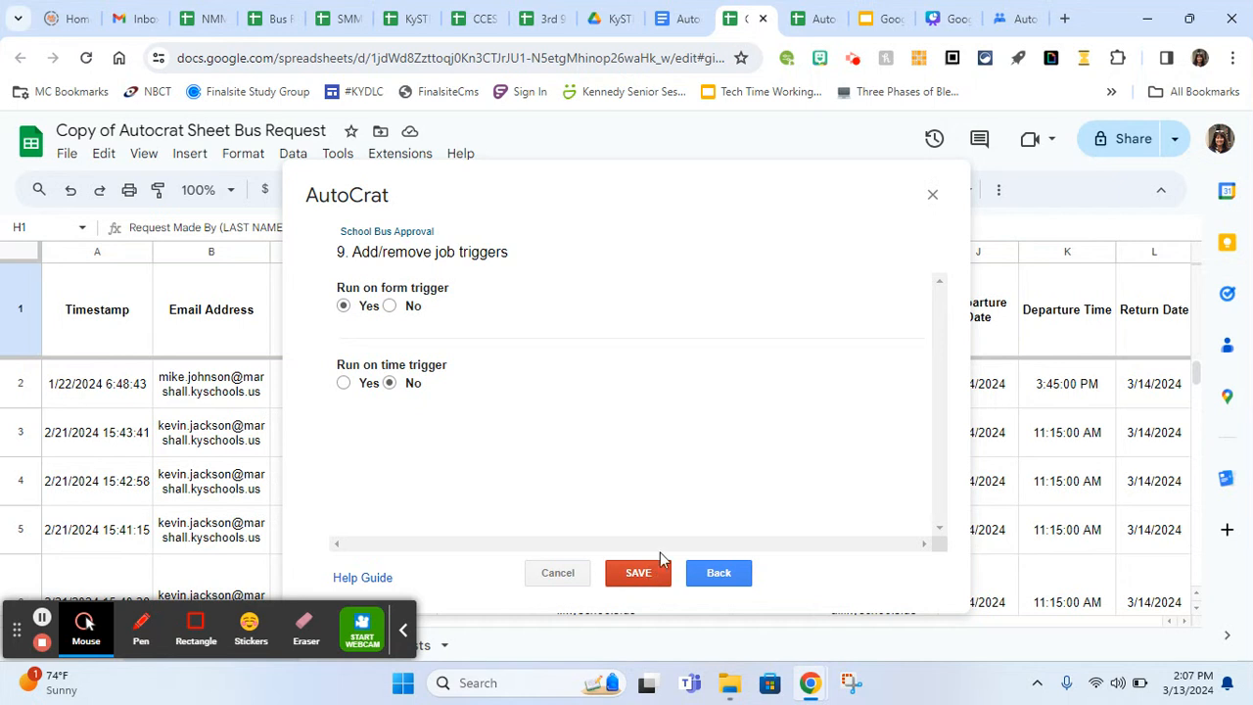
mouse_move(648, 512)
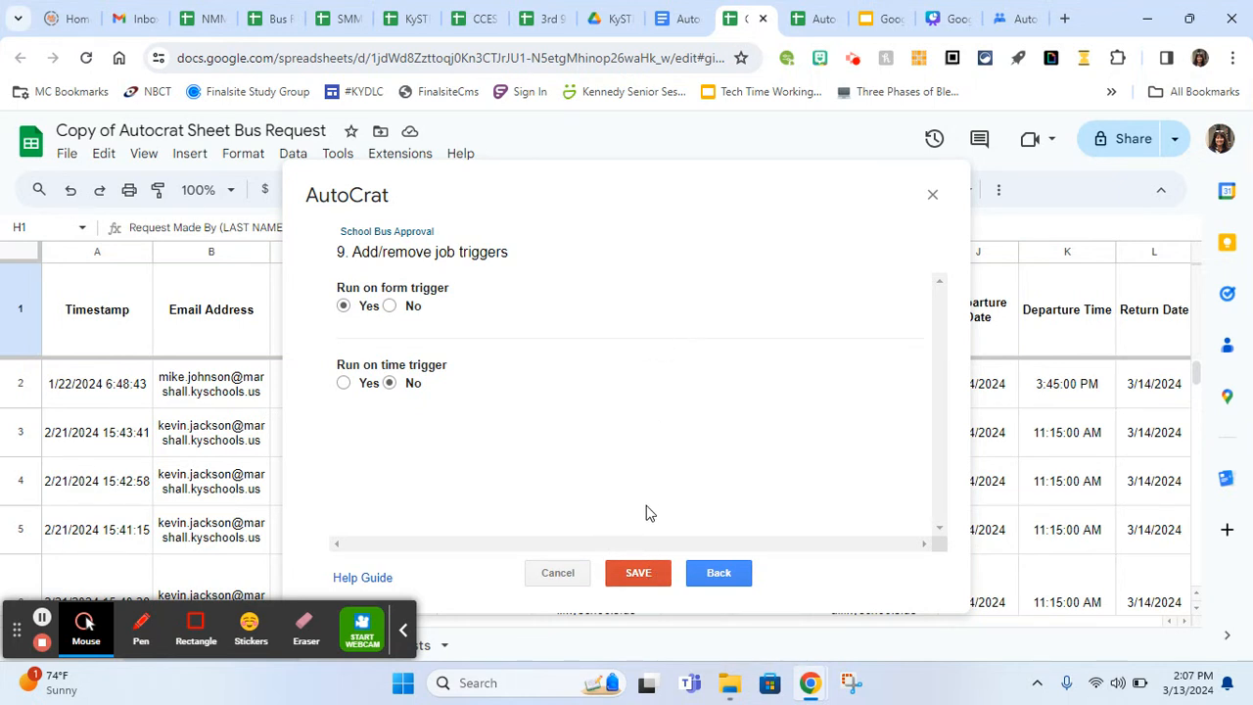
click(637, 572)
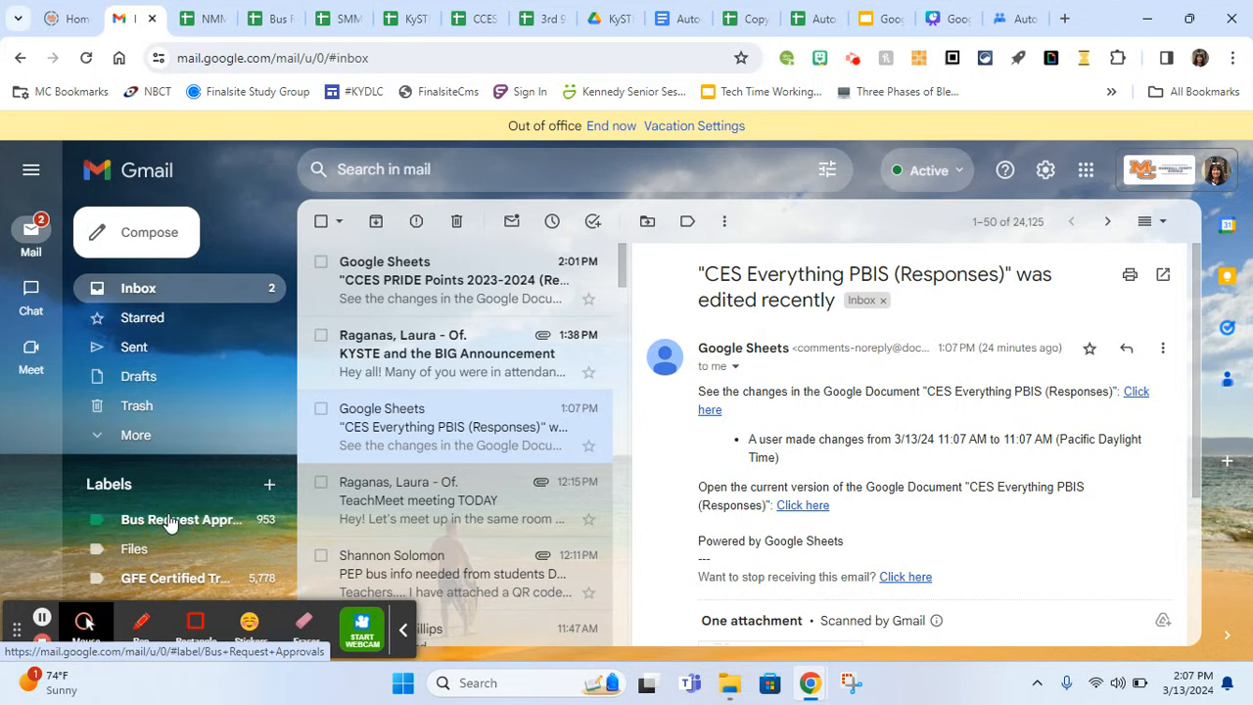
Open the 4/4/2024 Trip for MCHS NAHS document attached to the Bus Request Approvals email
click(176, 519)
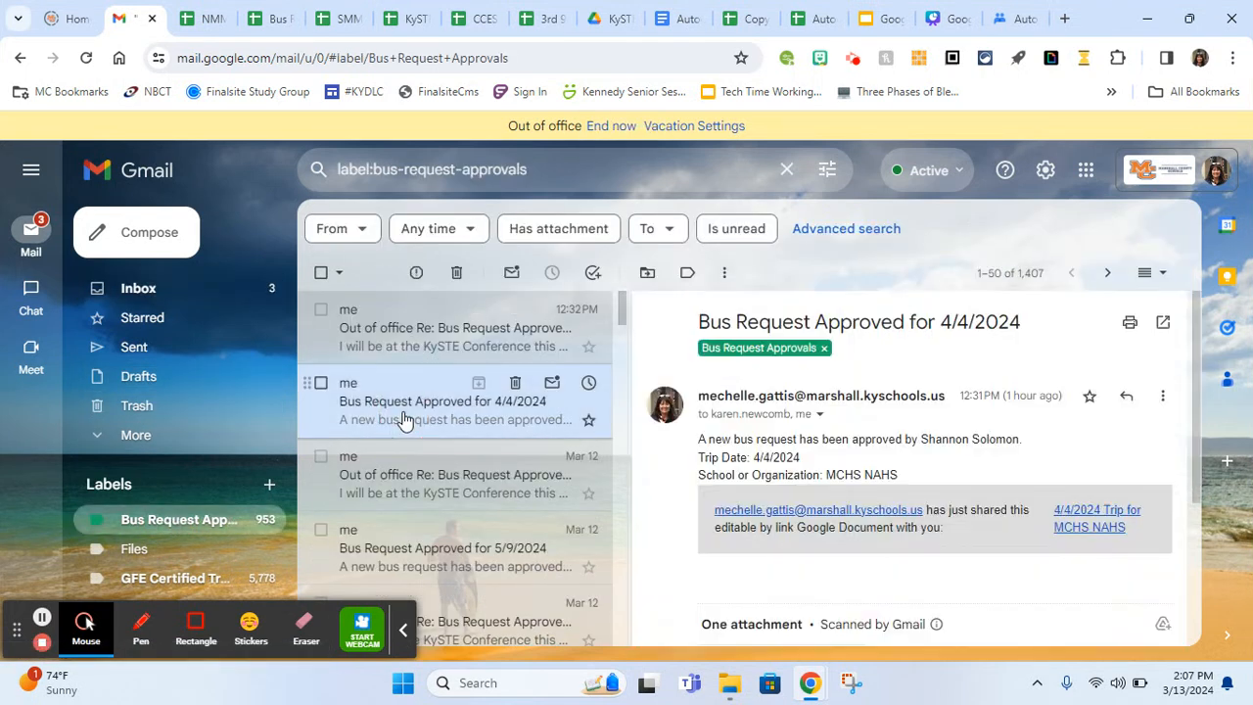
scroll(down, 3)
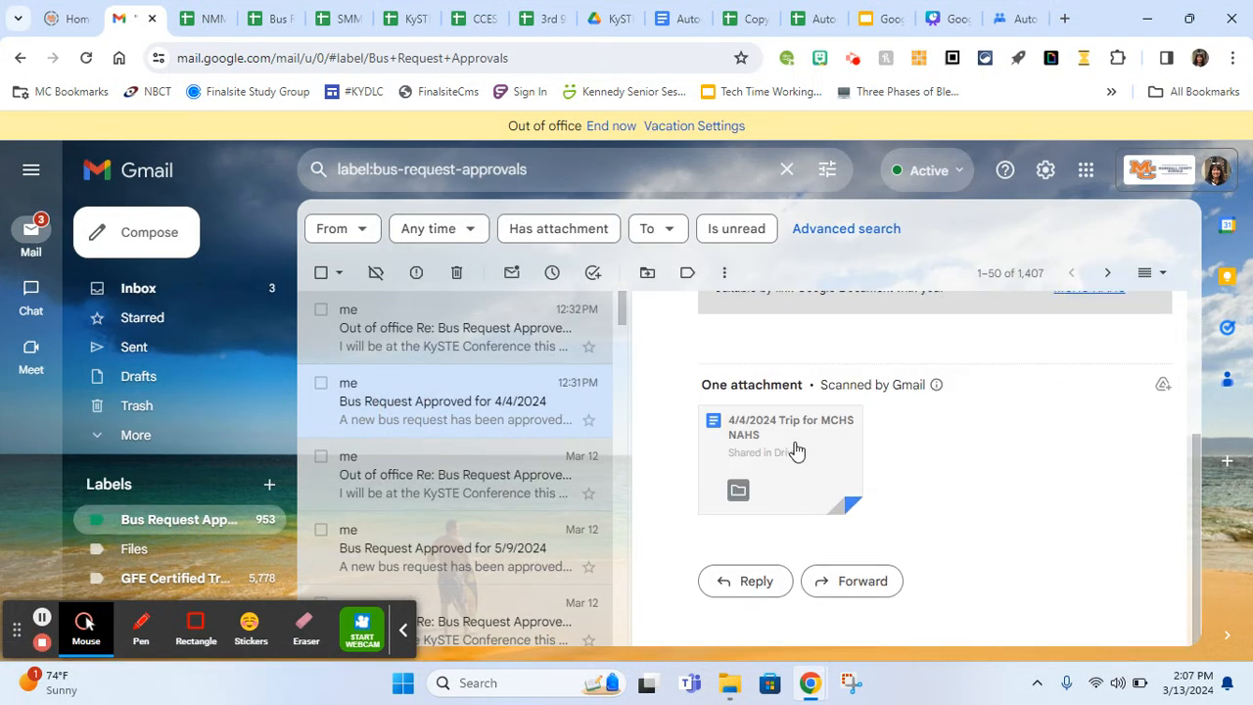
click(780, 426)
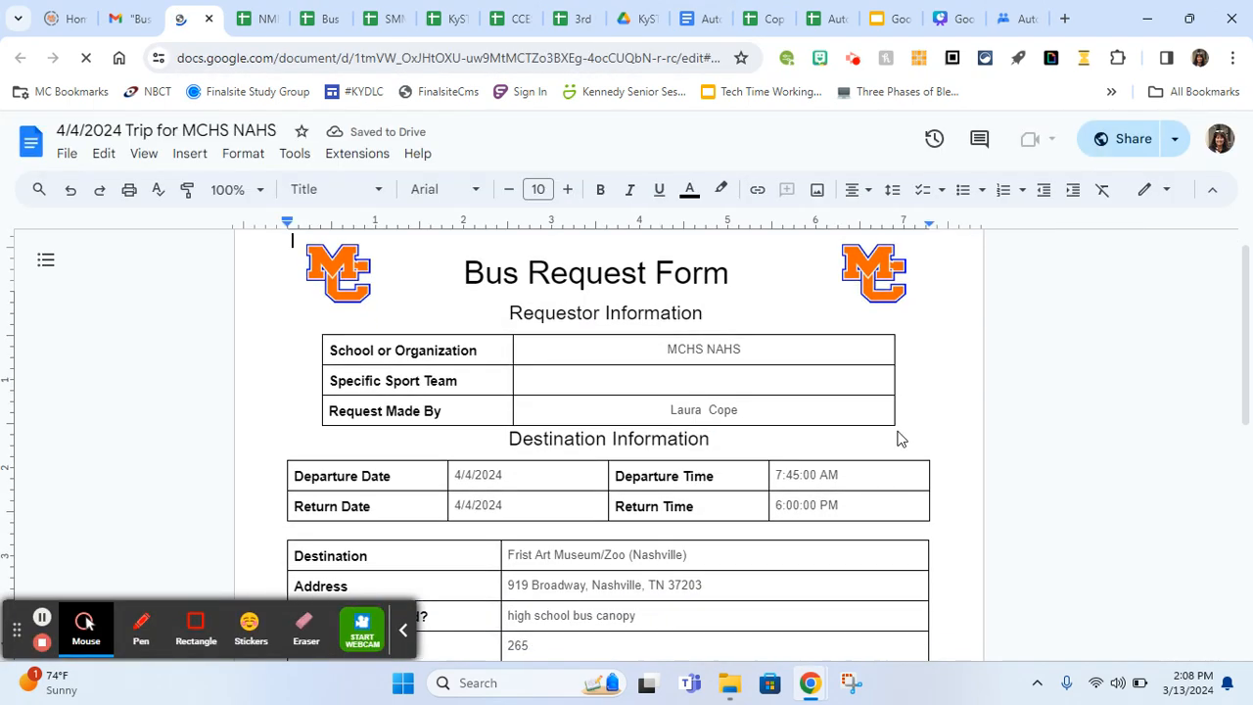
scroll(down, 3)
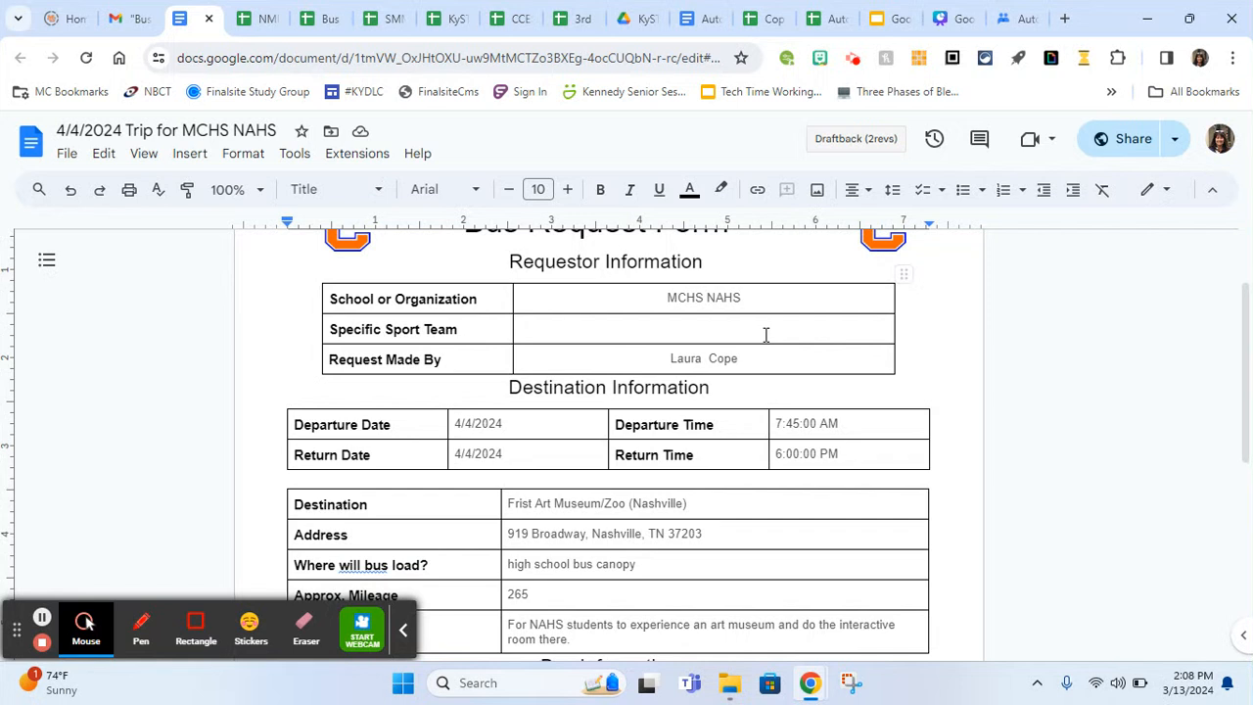
scroll(down, 3)
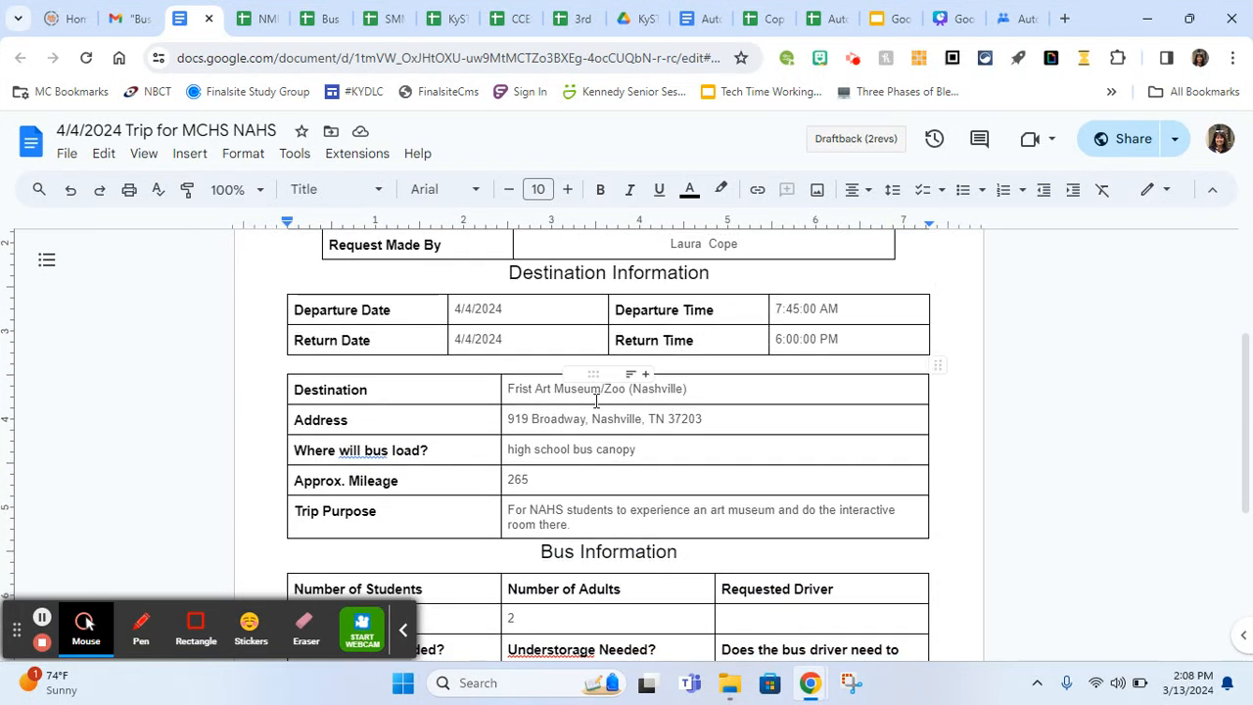
scroll(down, 3)
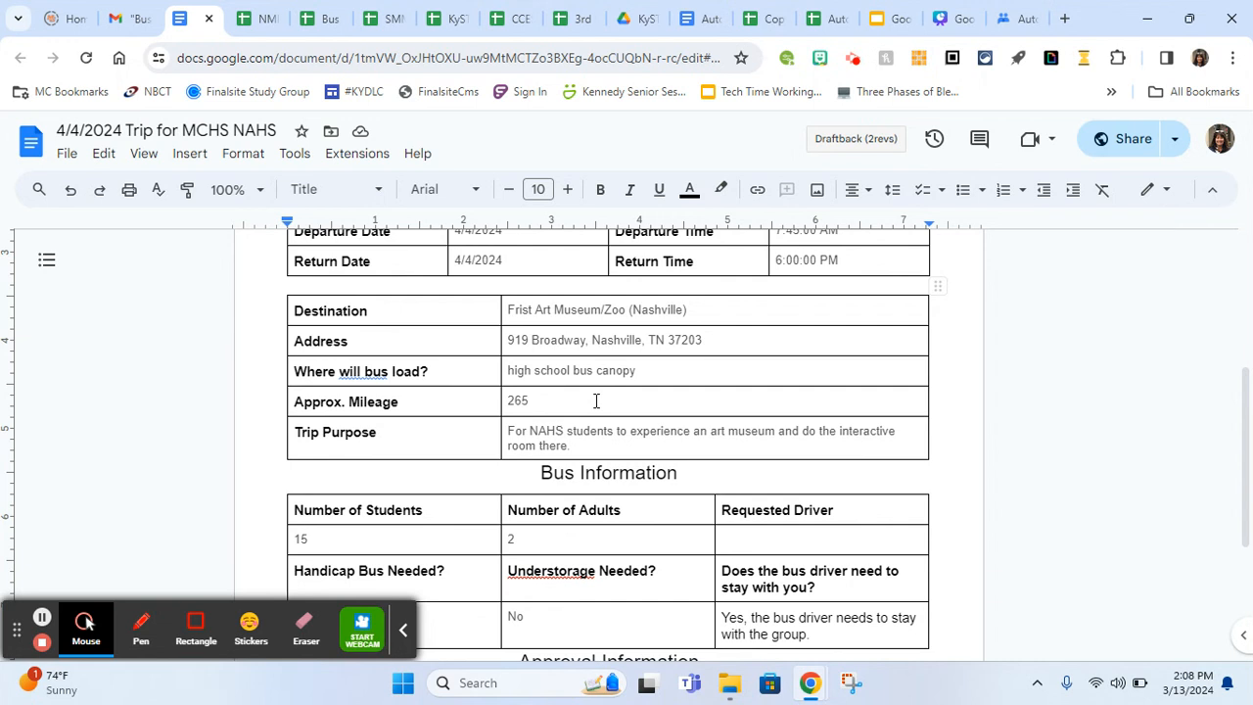
mouse_move(768, 344)
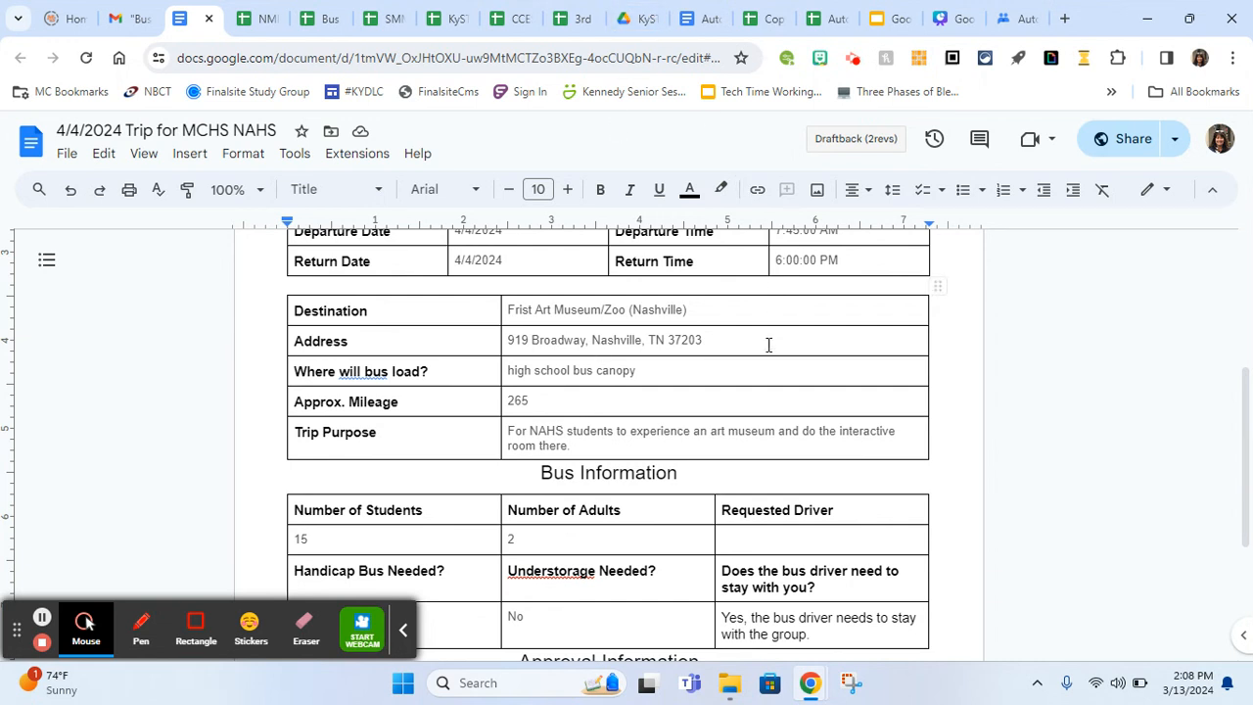
scroll(down, 3)
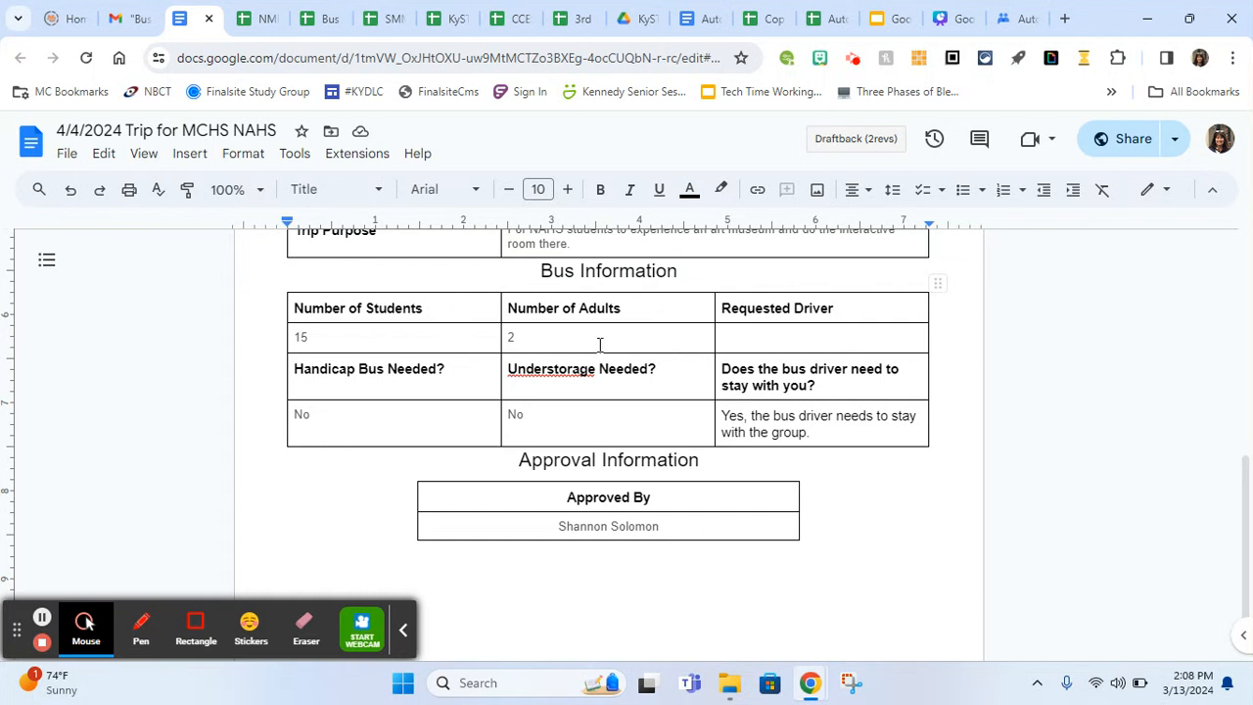
mouse_move(792, 389)
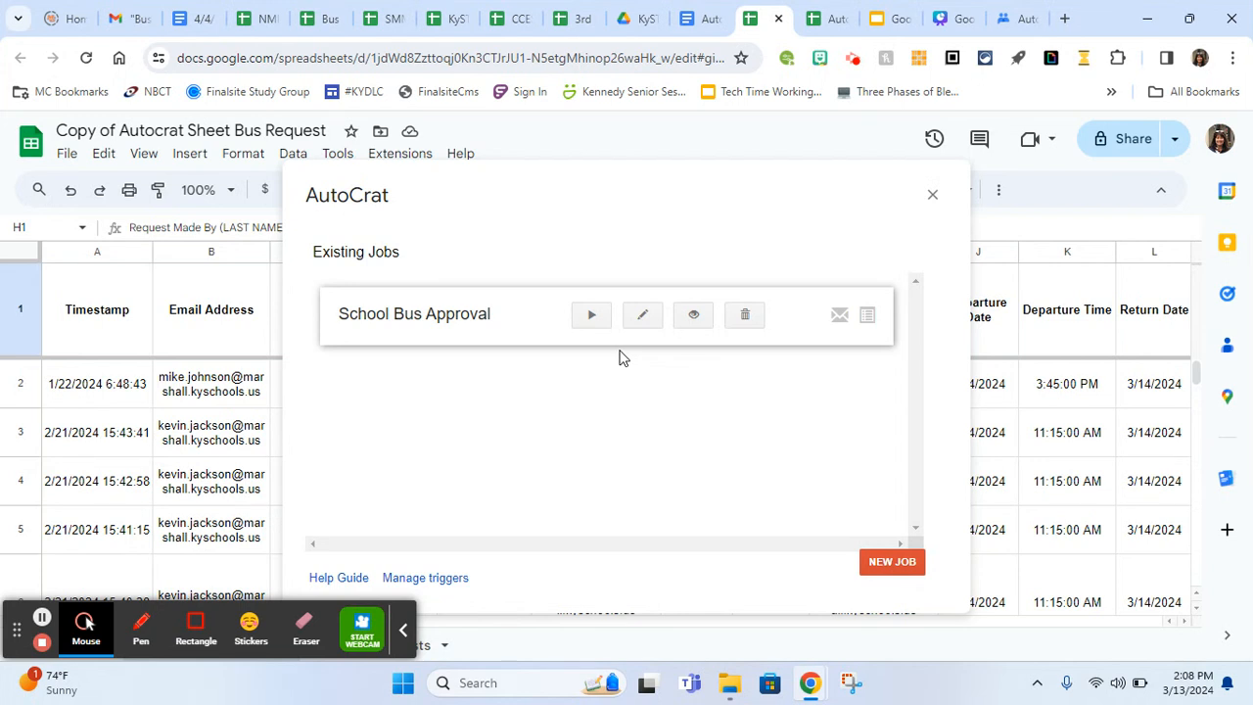
mouse_move(932, 194)
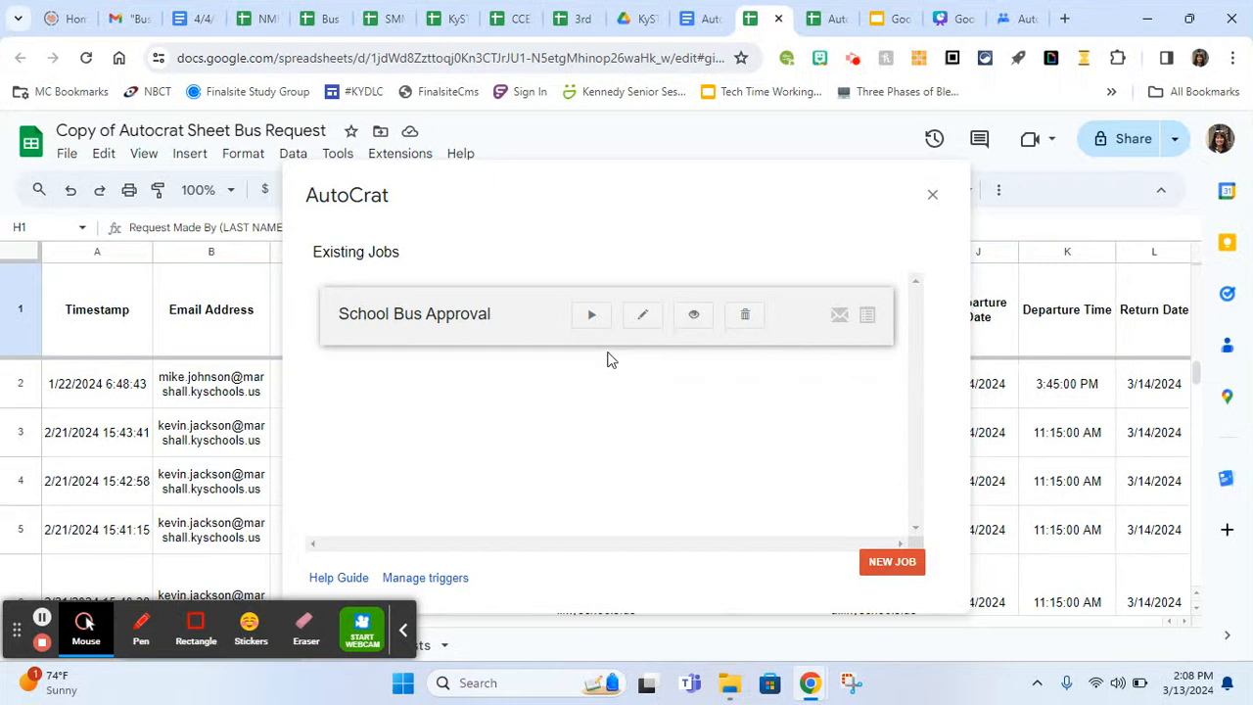
mouse_move(932, 195)
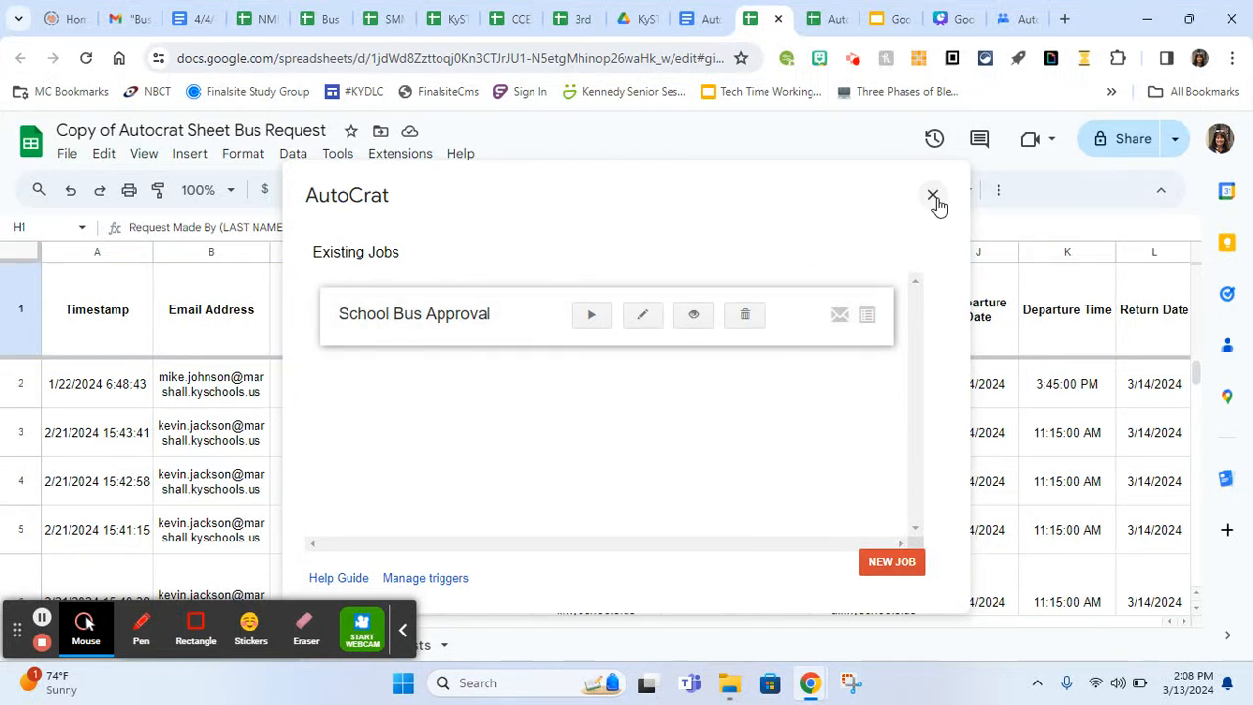
Close the AutoCrat Existing Jobs dialog listing School Bus Approval
click(931, 195)
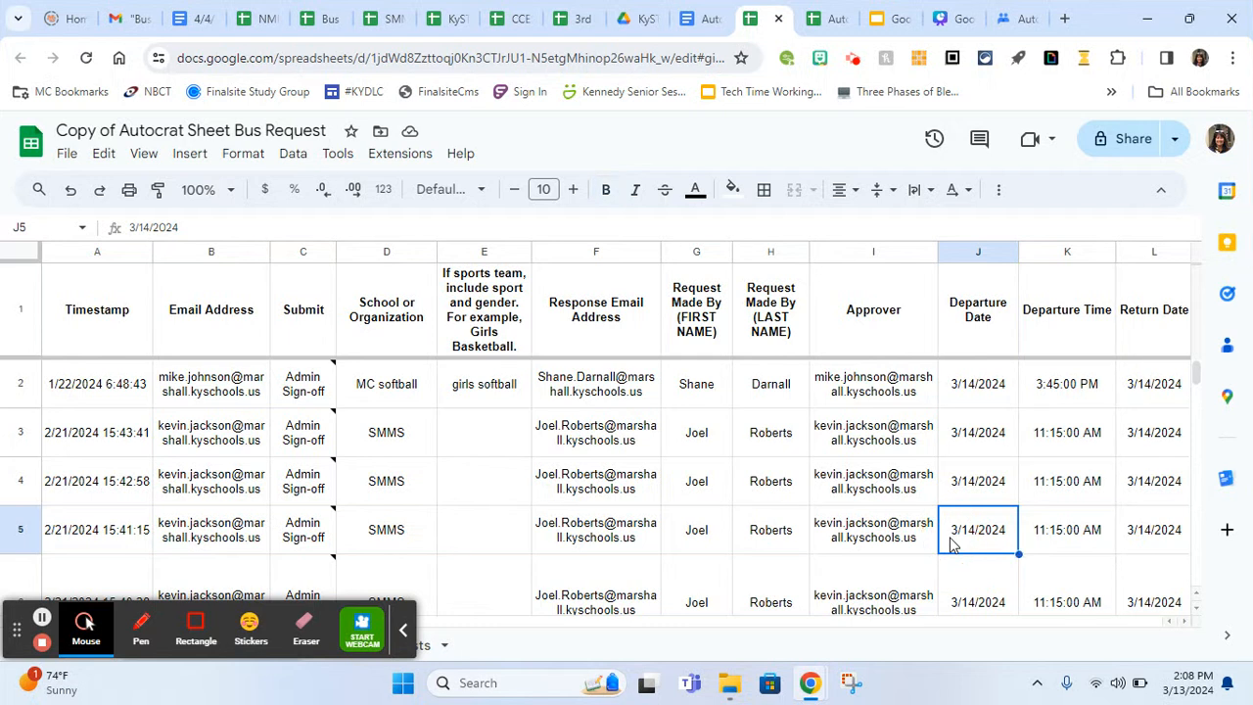
scroll(right, 3)
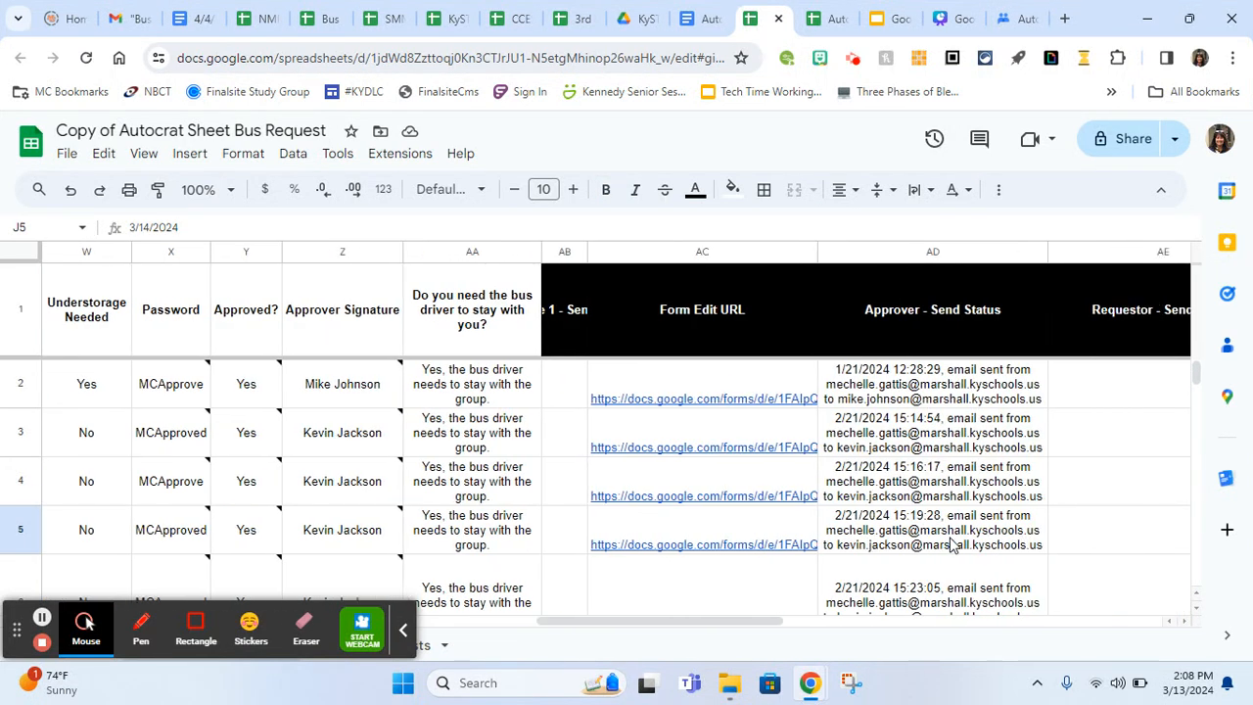
scroll(right, 3)
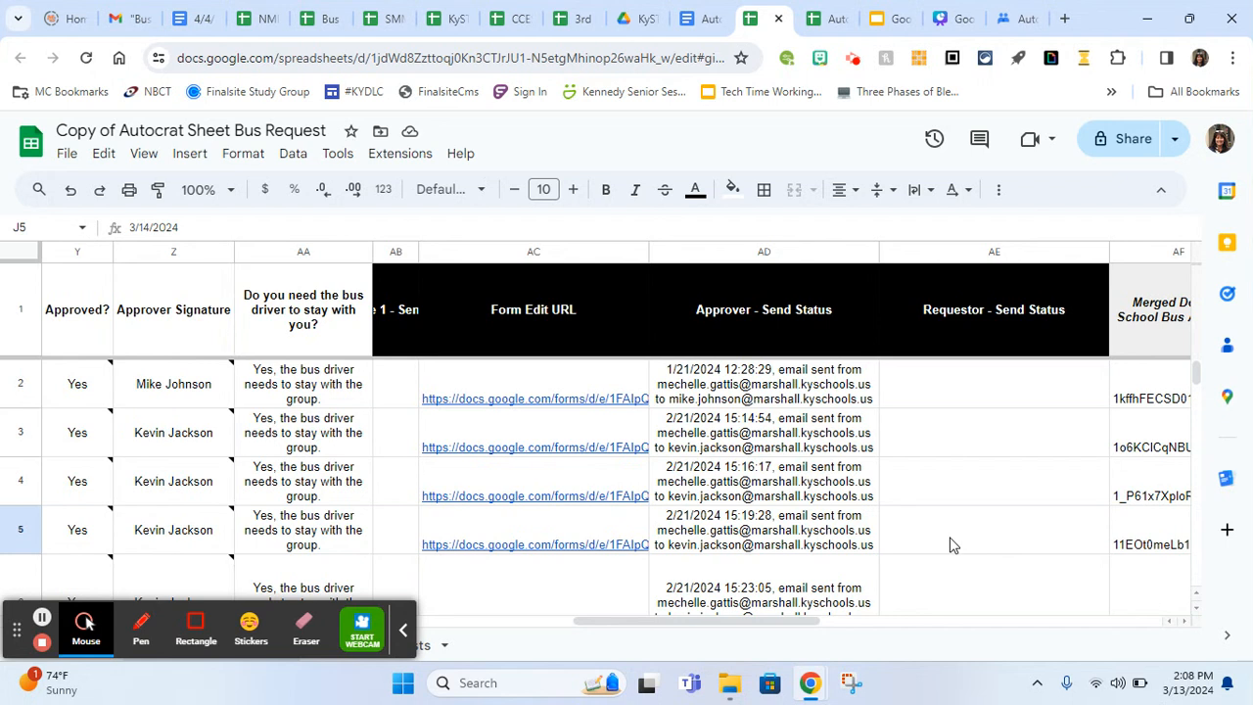
scroll(right, 3)
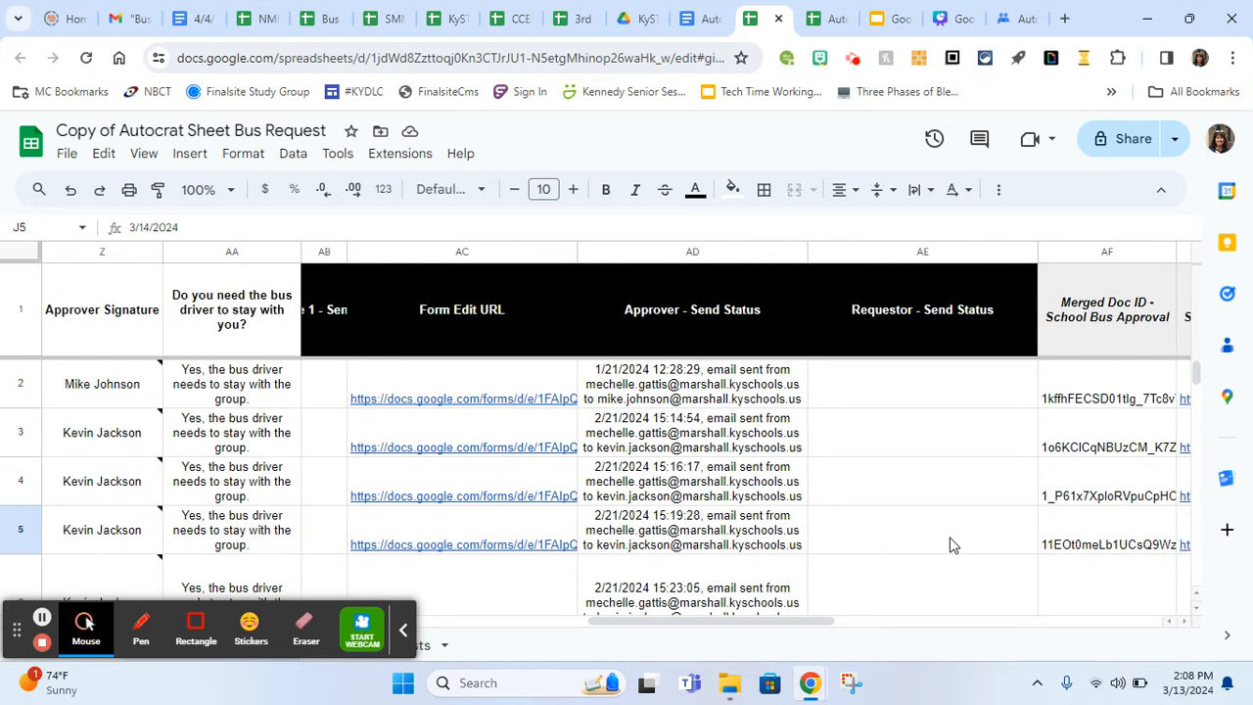
mouse_move(877, 465)
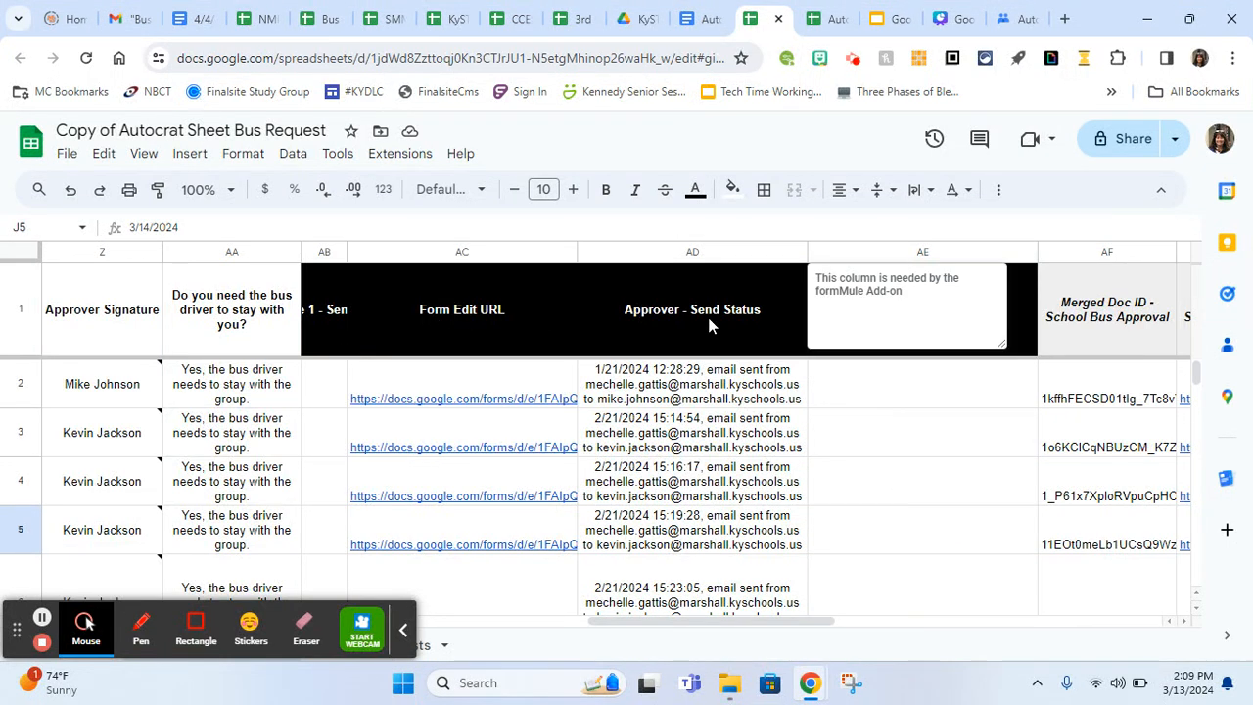
scroll(right, 3)
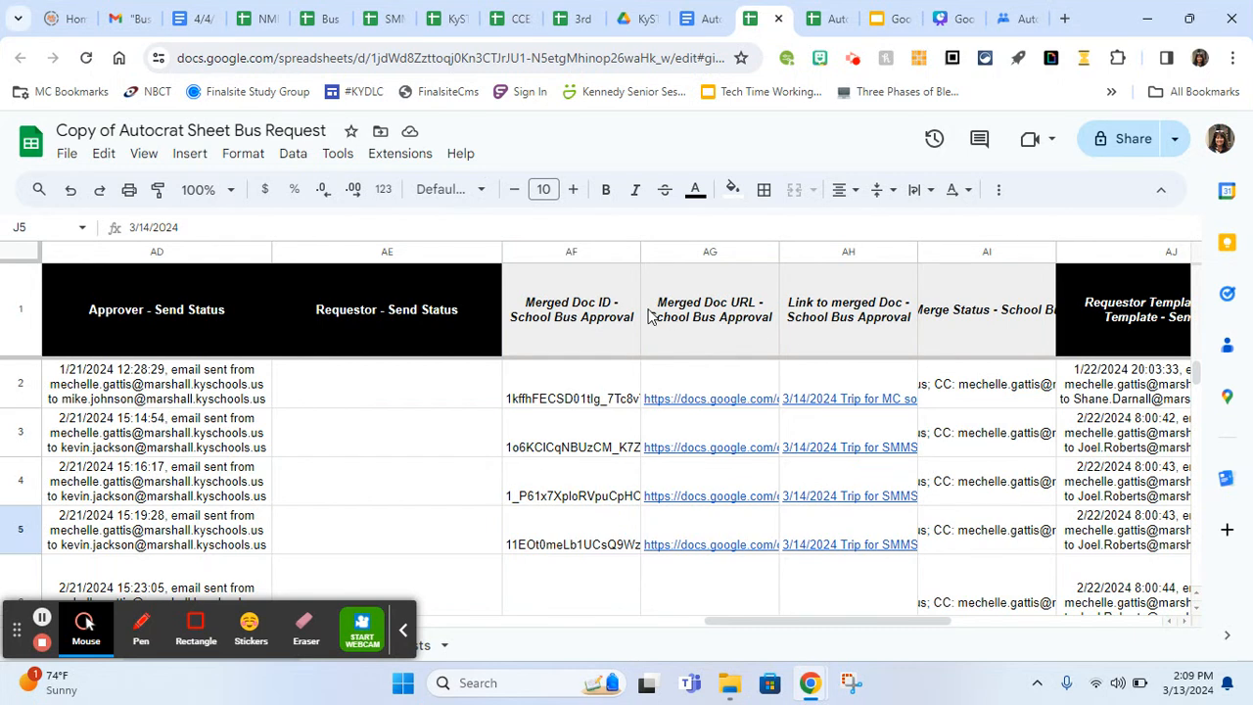
mouse_move(896, 301)
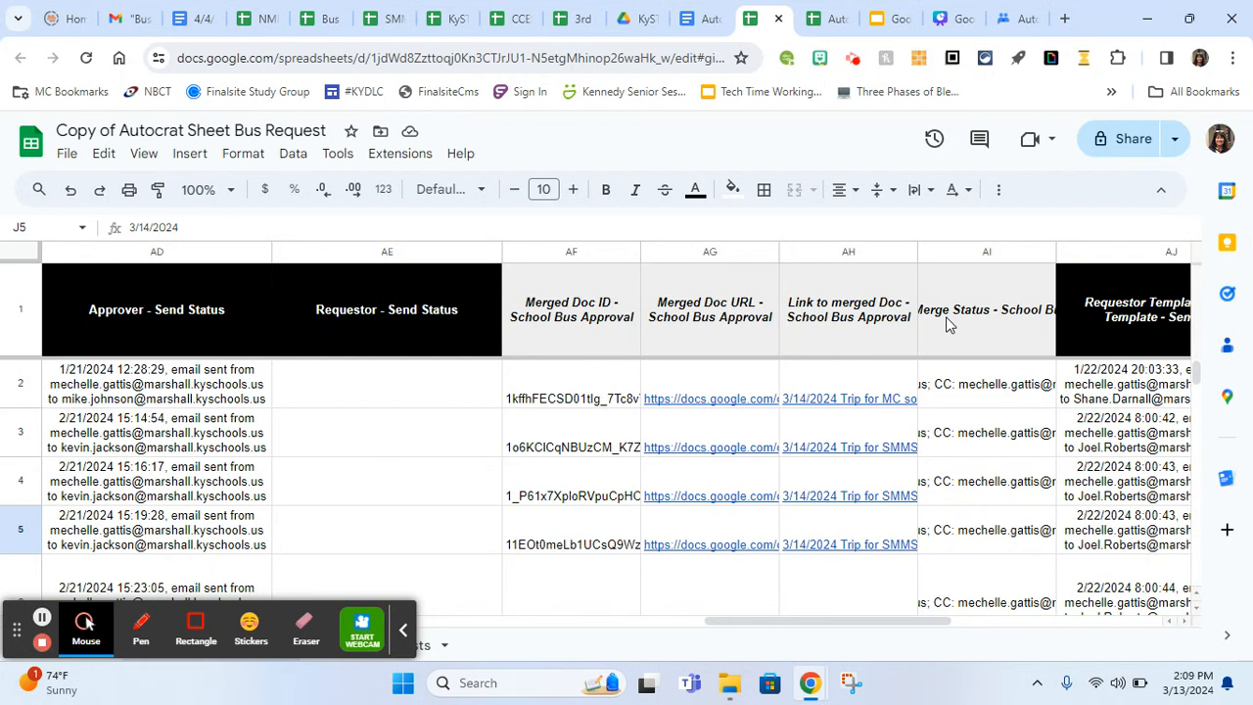
scroll(down, 3)
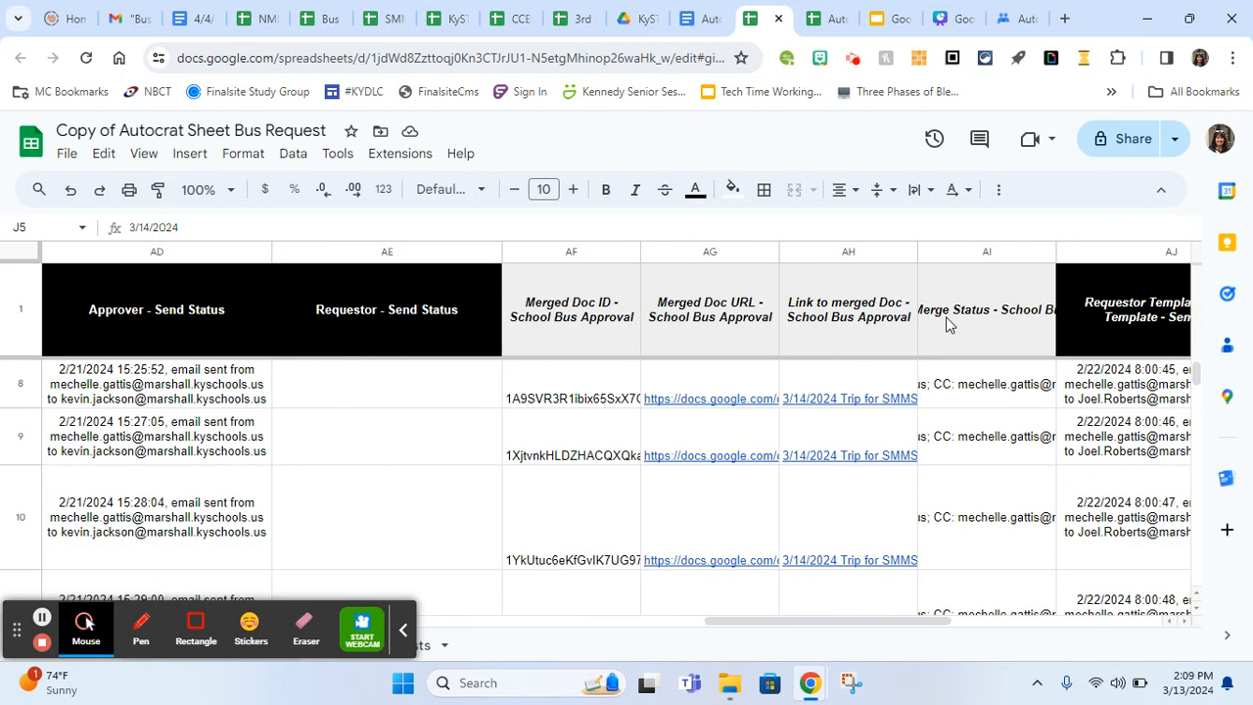
scroll(down, 3)
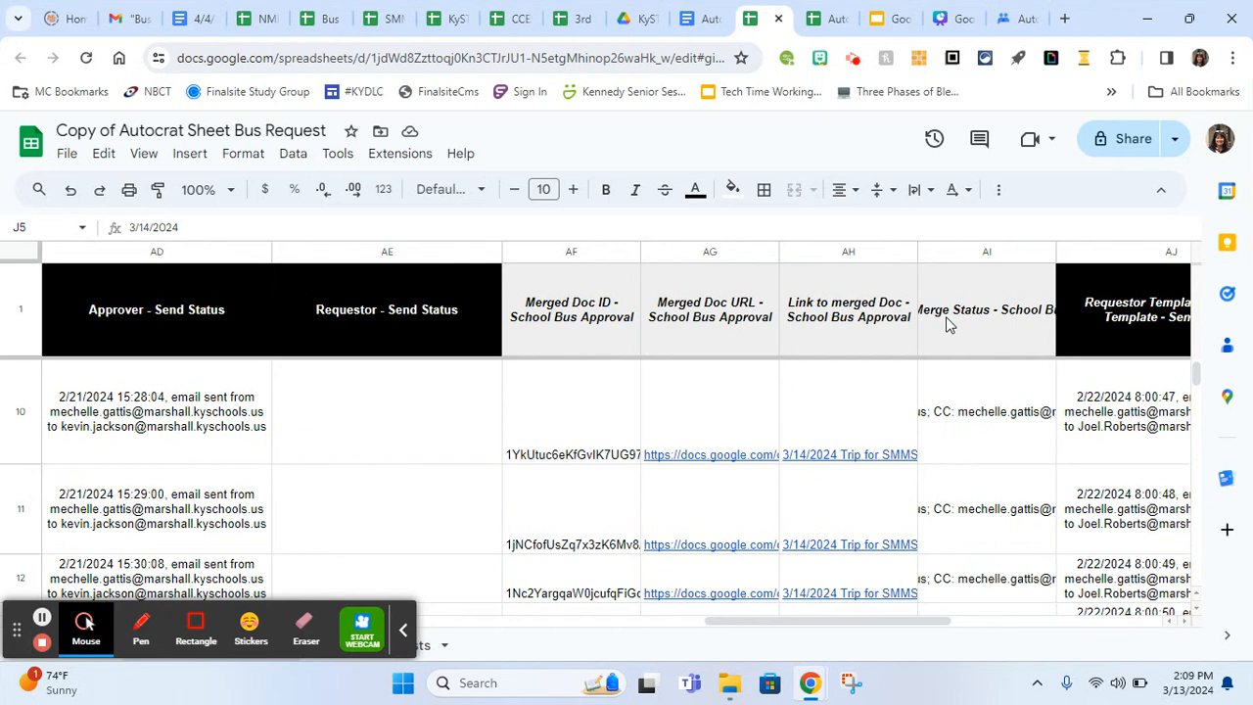
scroll(down, 3)
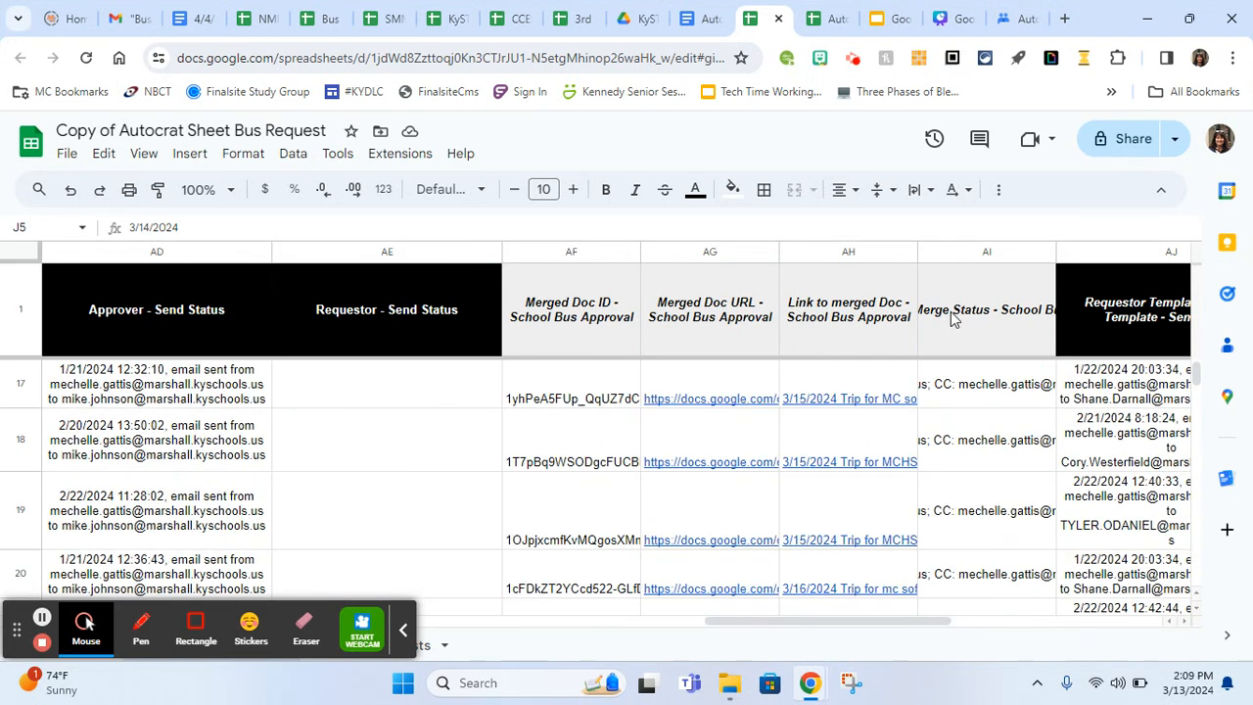
scroll(down, 3)
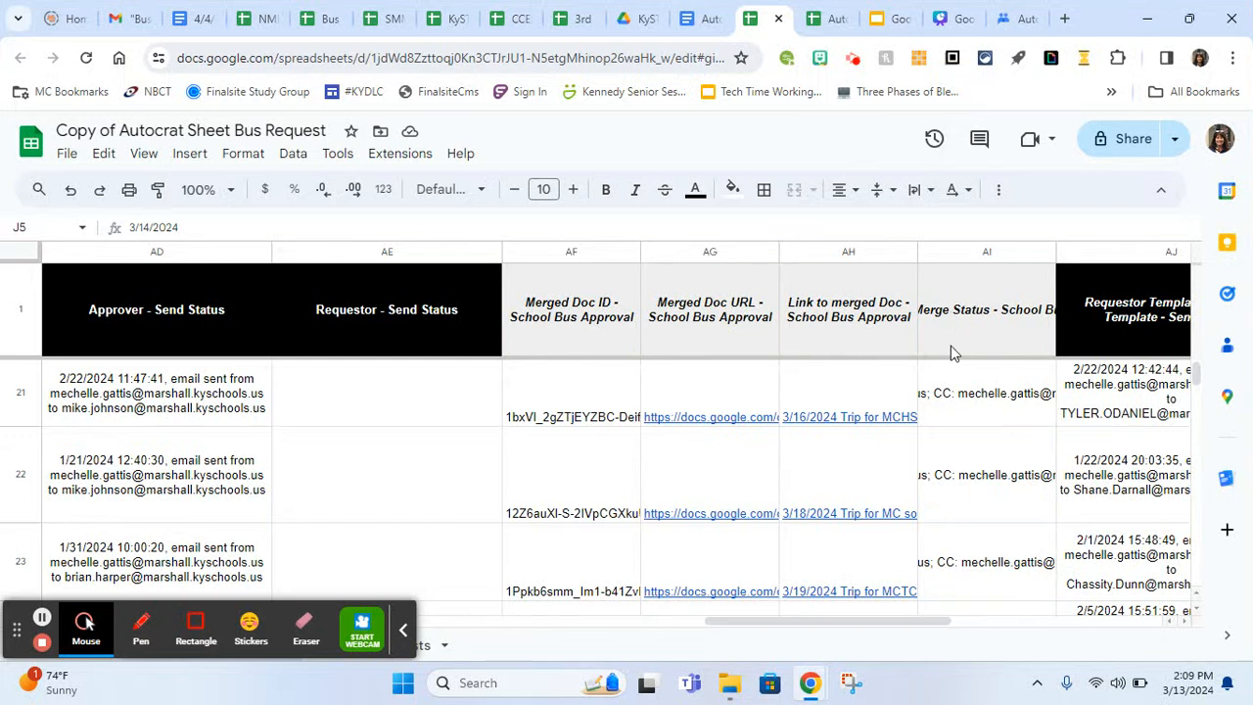
mouse_move(954, 478)
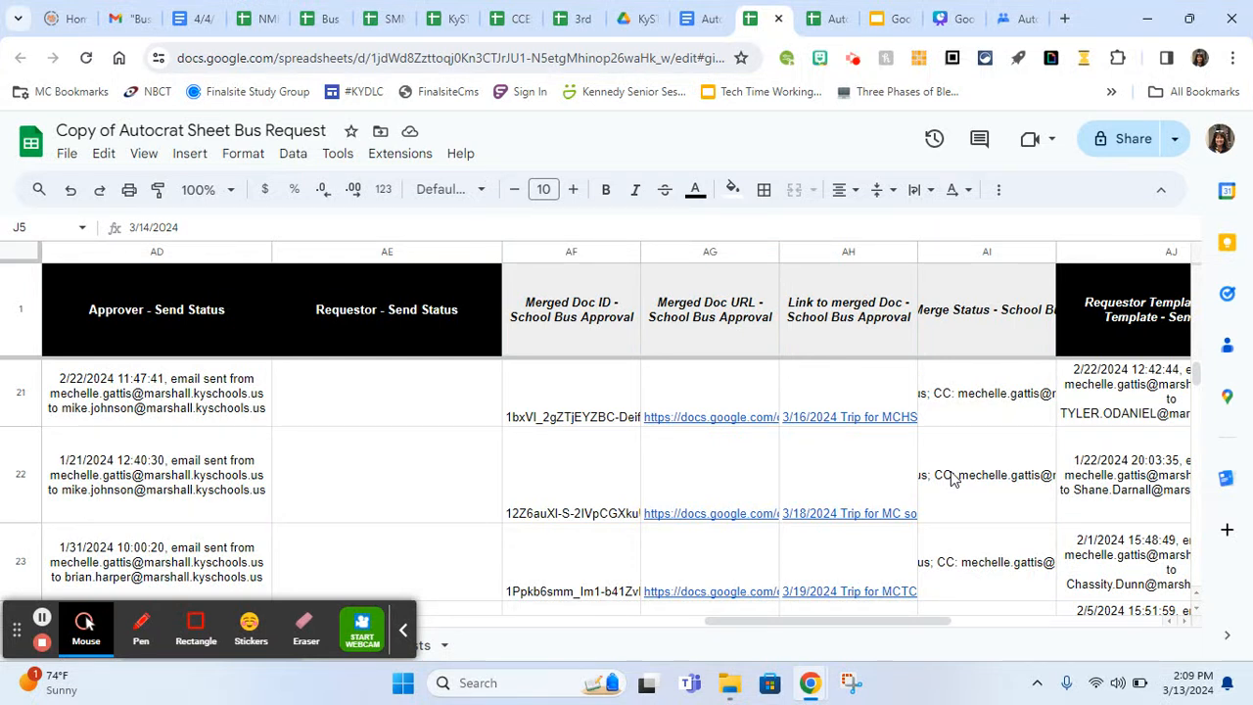
scroll(down, 3)
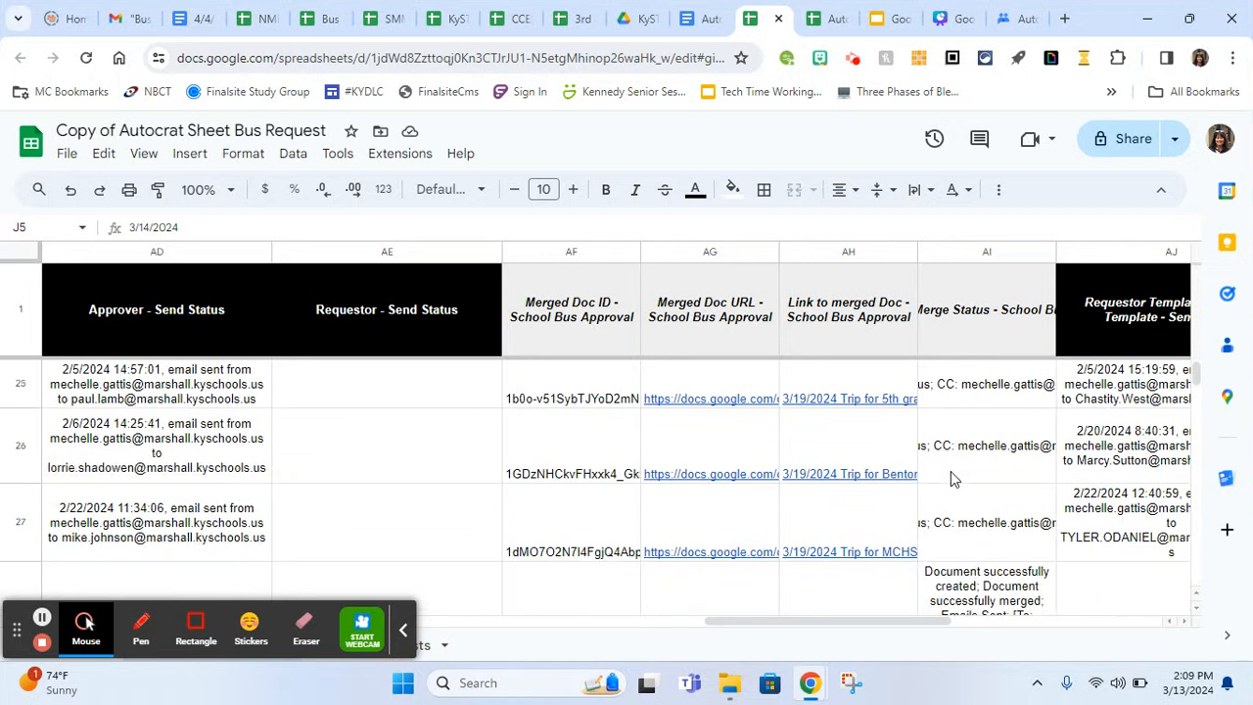
scroll(down, 3)
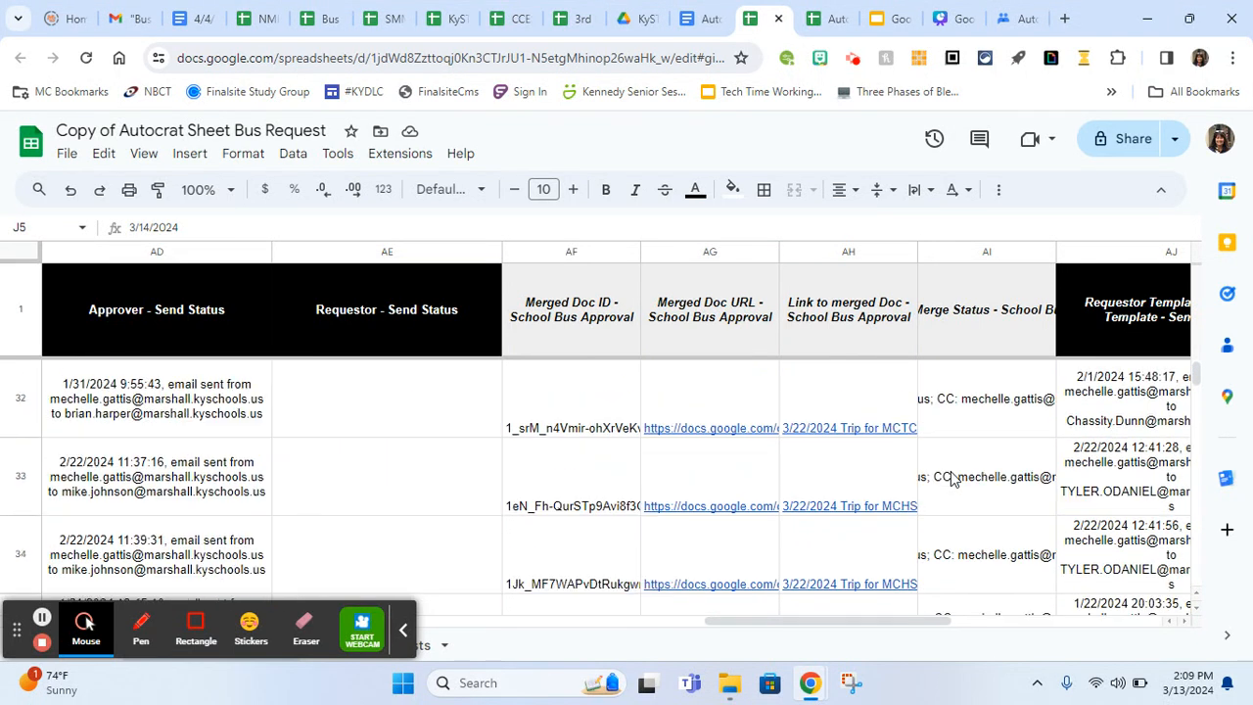
click(986, 477)
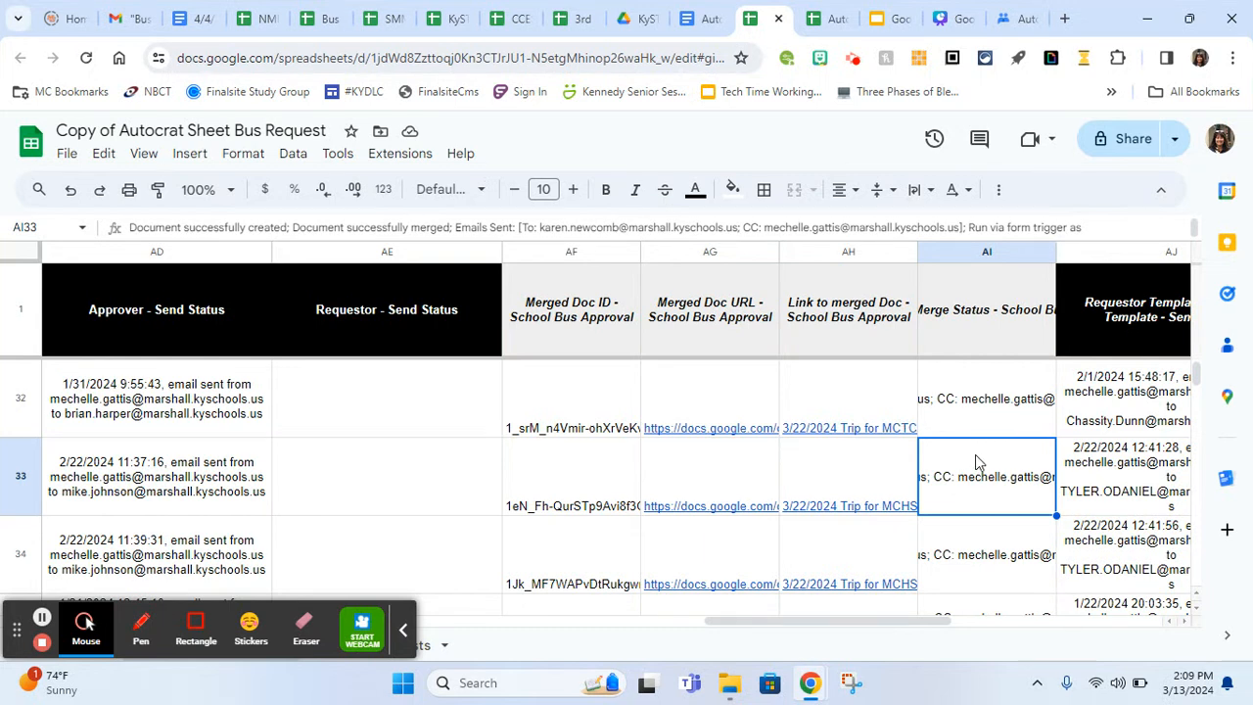
mouse_move(983, 471)
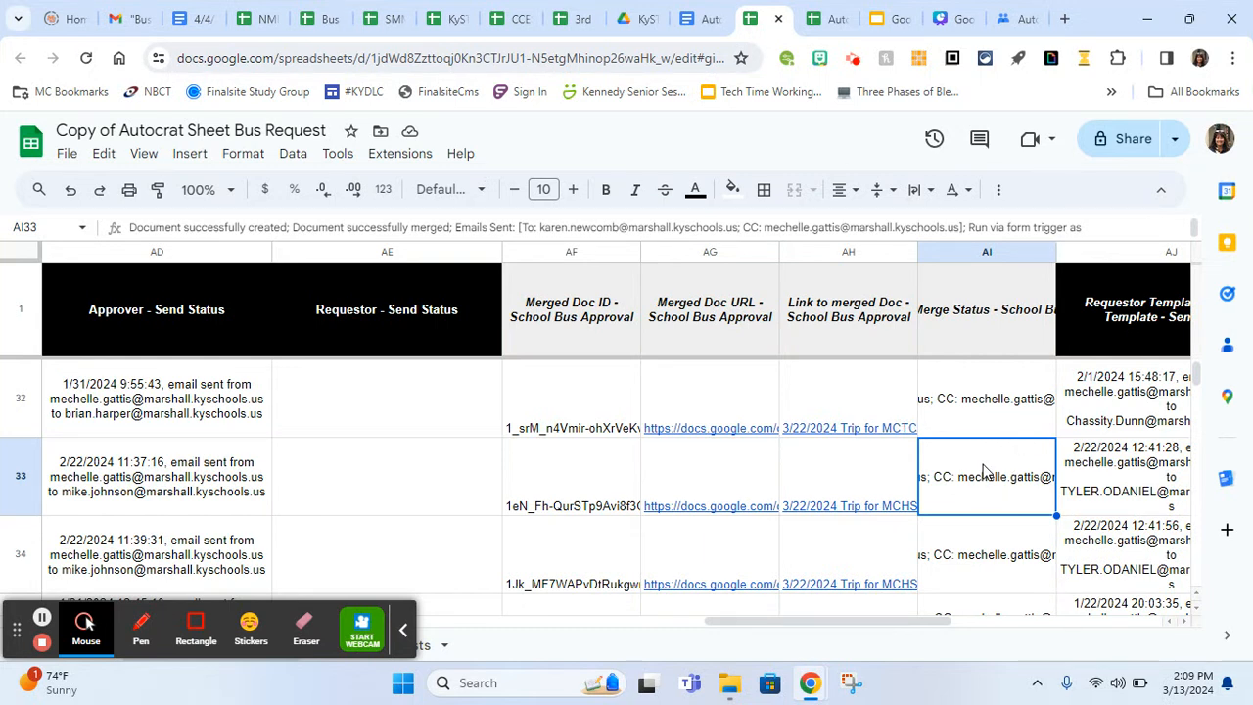
mouse_move(979, 471)
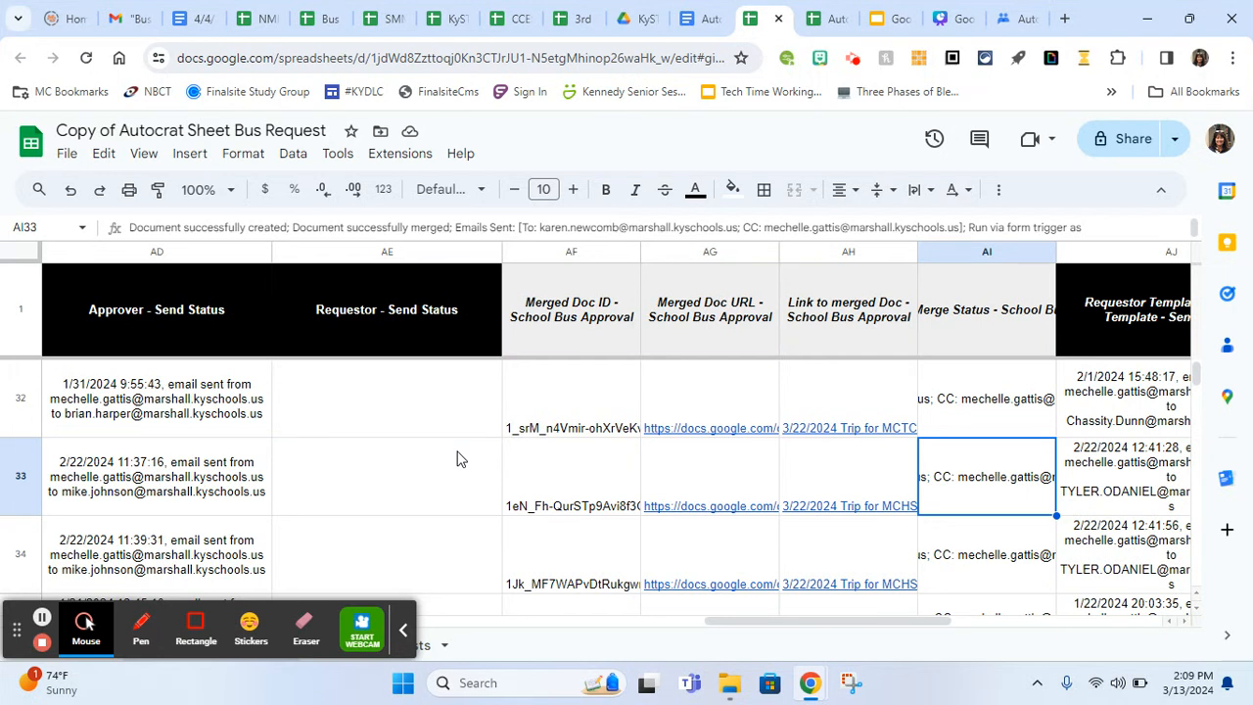
scroll(left, 3)
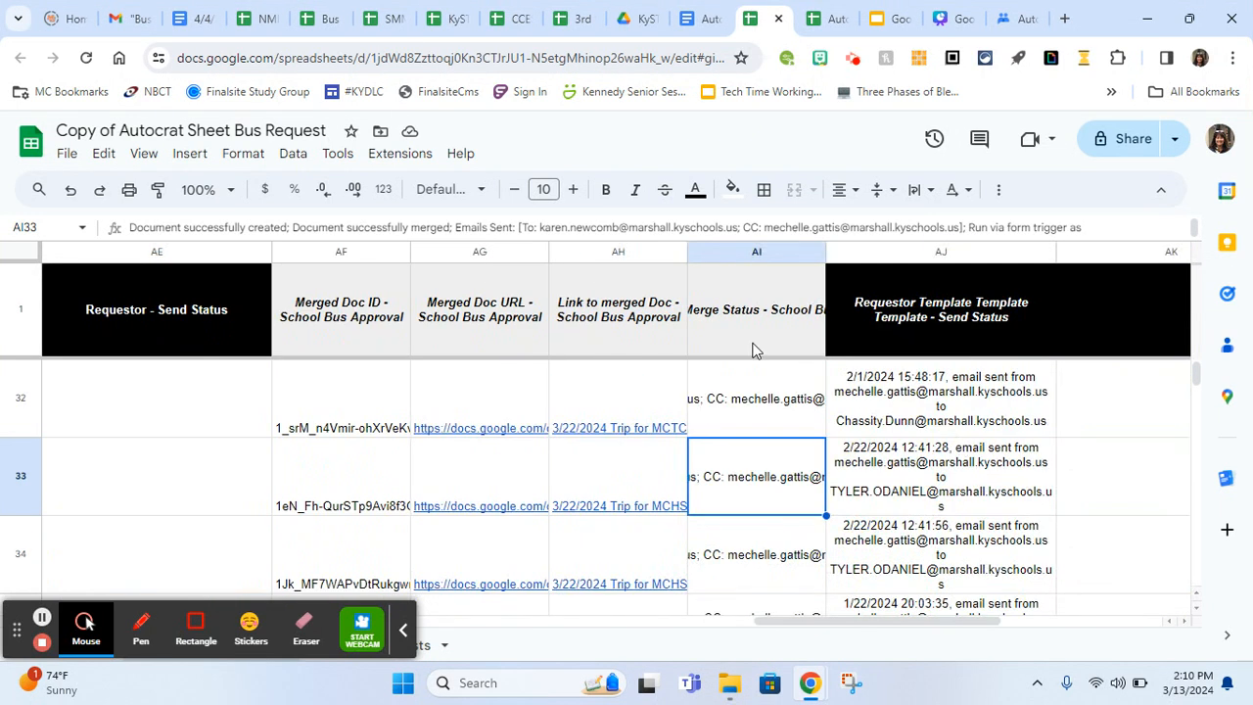
scroll(left, 3)
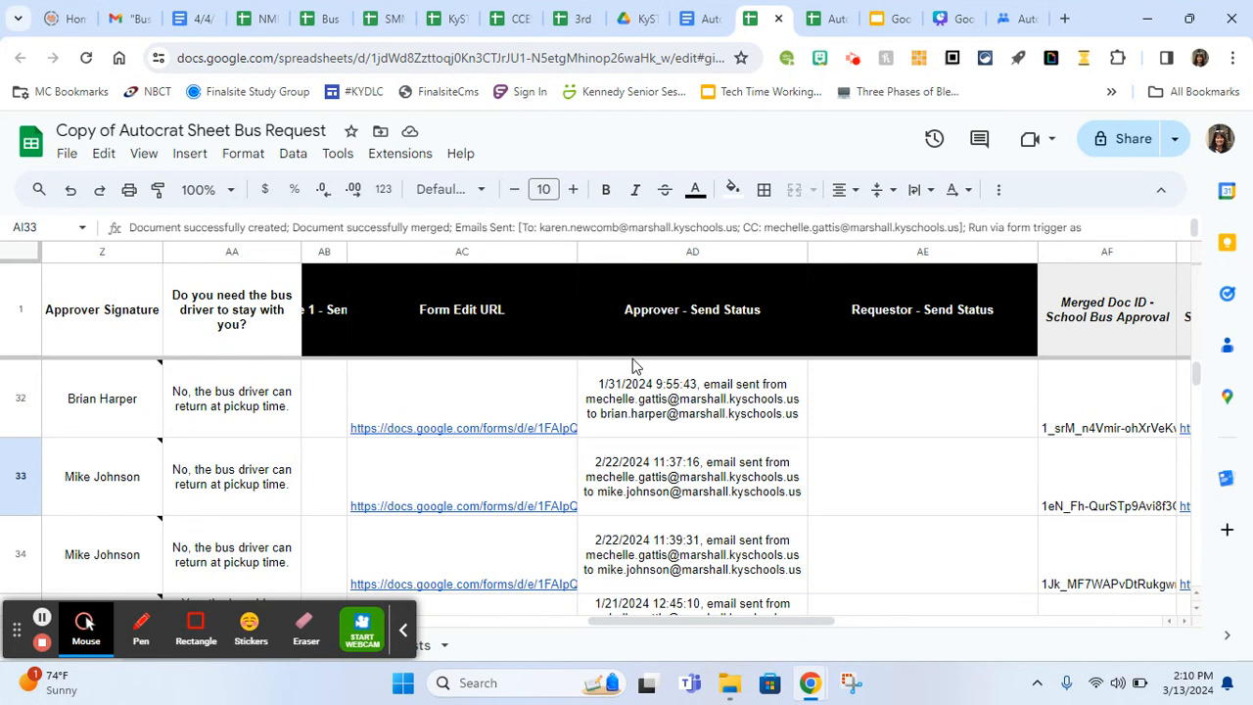
mouse_move(80, 614)
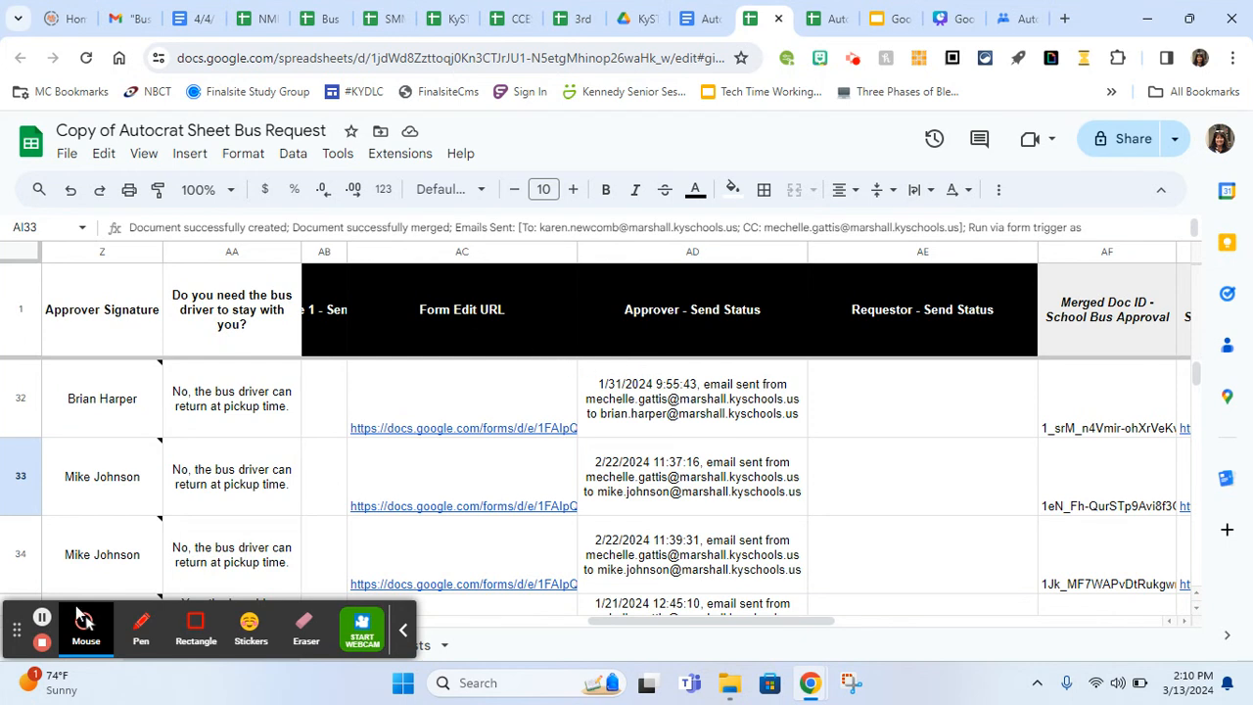